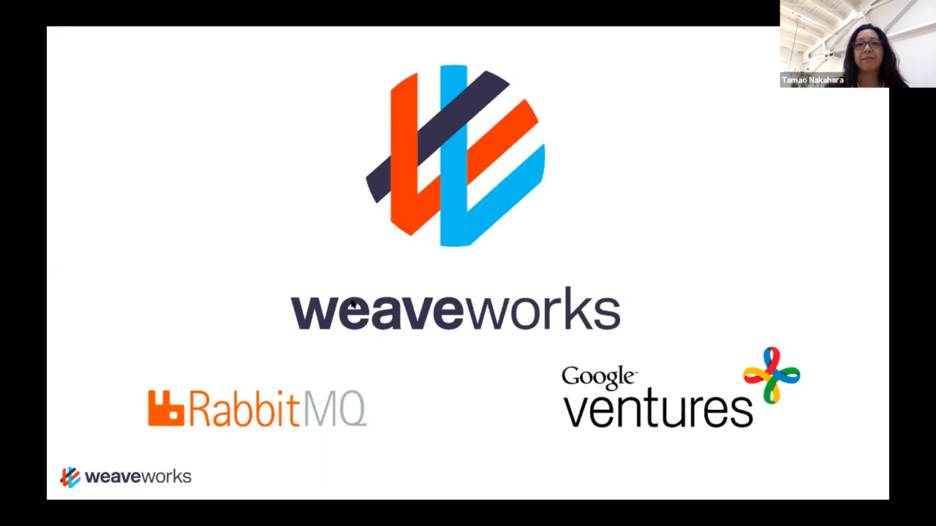
Advance from the company logo slide to the Weaveworks open-source projects slide
key("Right")
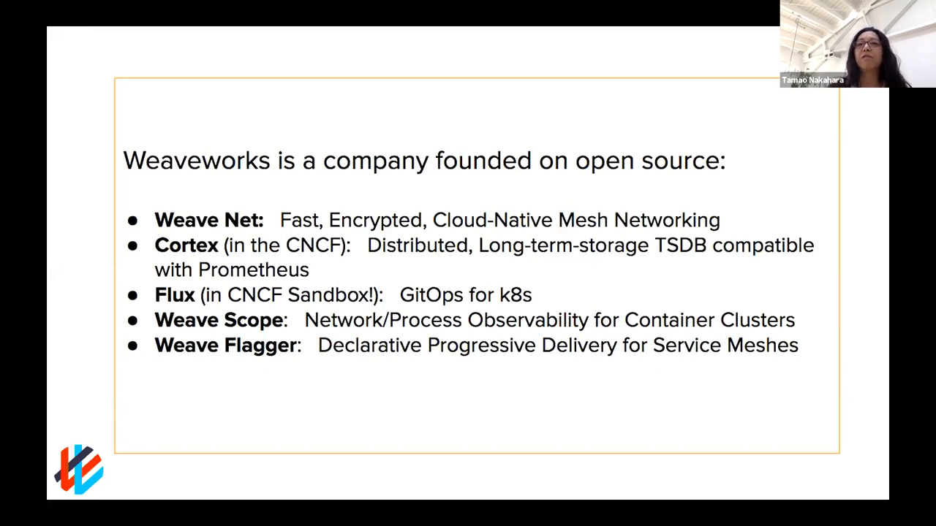
mouse_move(408, 315)
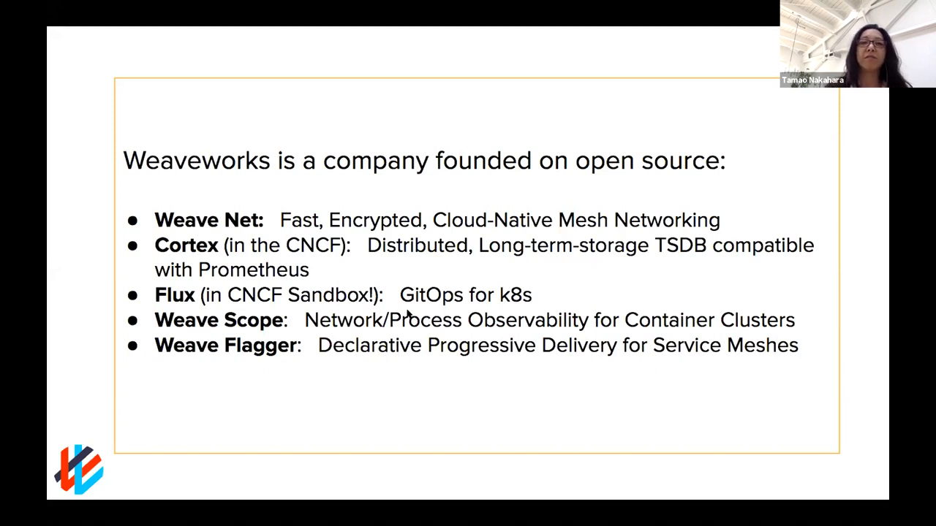
Advance to the Beyond x86 logistics slide with speakers, Zoom questions and help tips
key("Right")
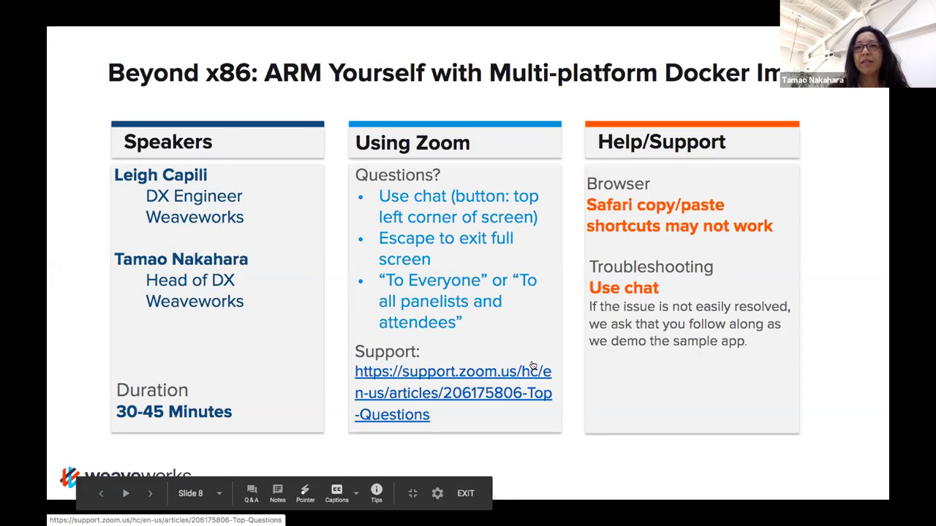
Advance to the Weave Online User Group slide with its Tuesday meeting schedule
left_click(149, 495)
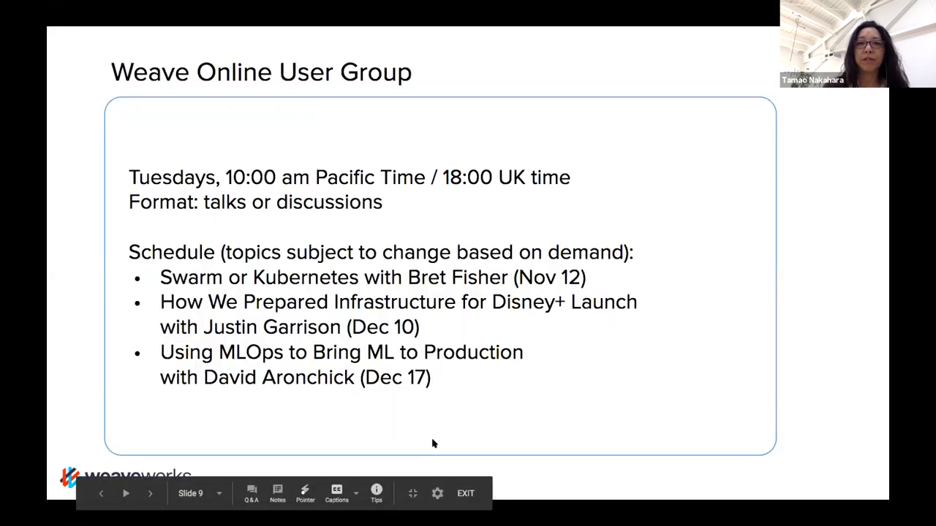
Go back one slide to the Beyond x86 logistics slide
left_click(101, 493)
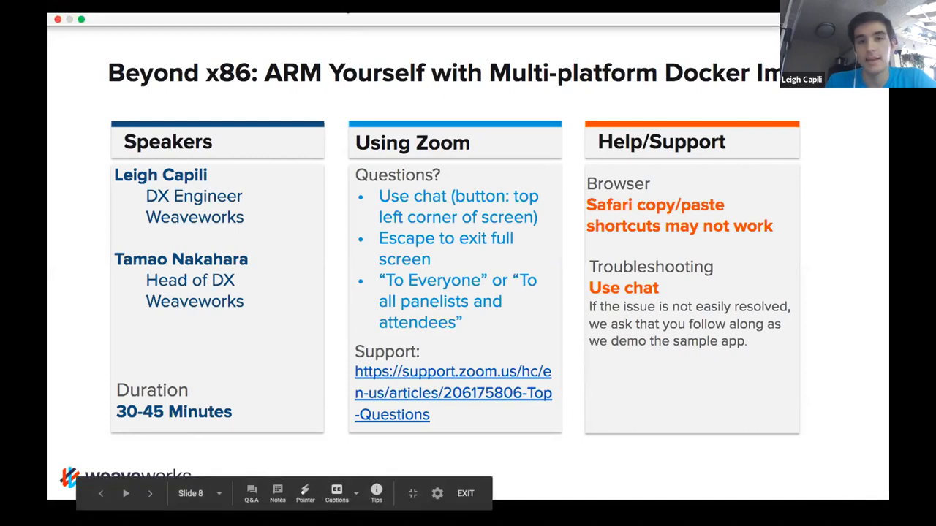
left_click(149, 495)
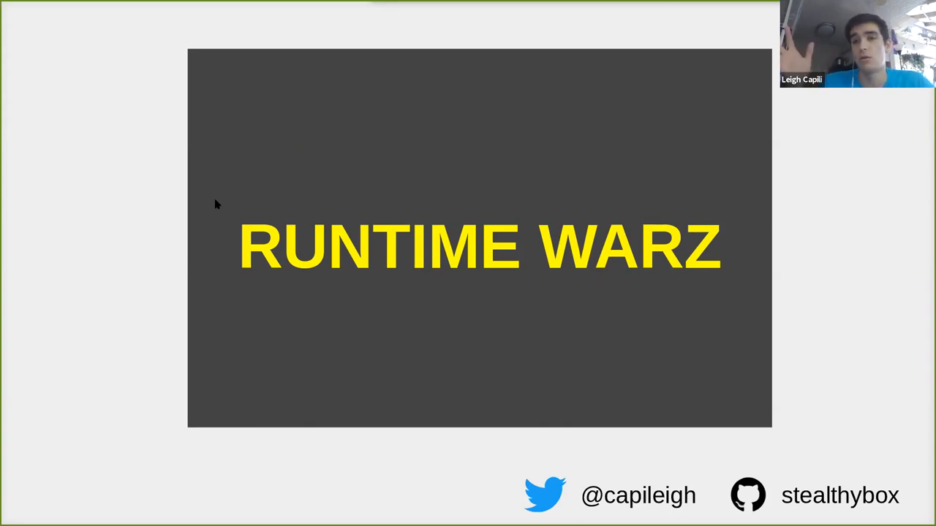
key("Right")
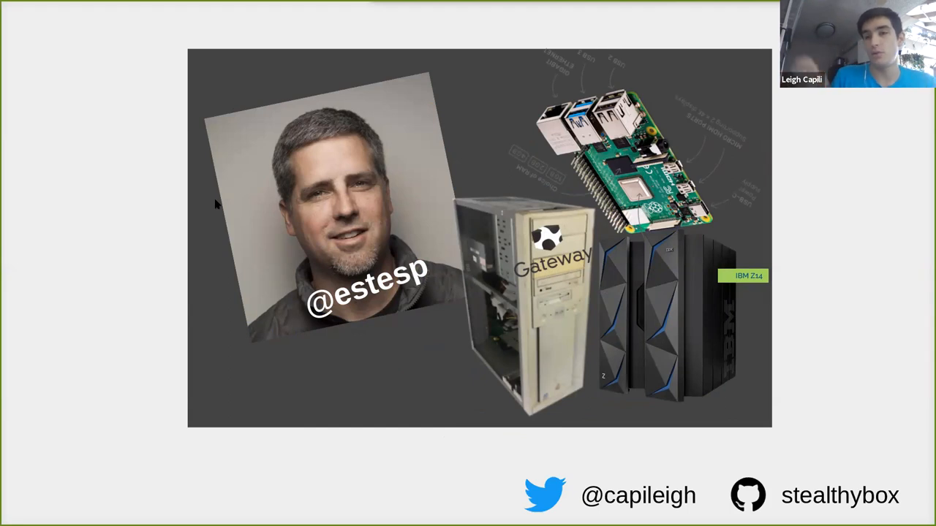
Advance through the TLDR containers slide to the laptop-to-Docker Hub diagram slide
key("Right")
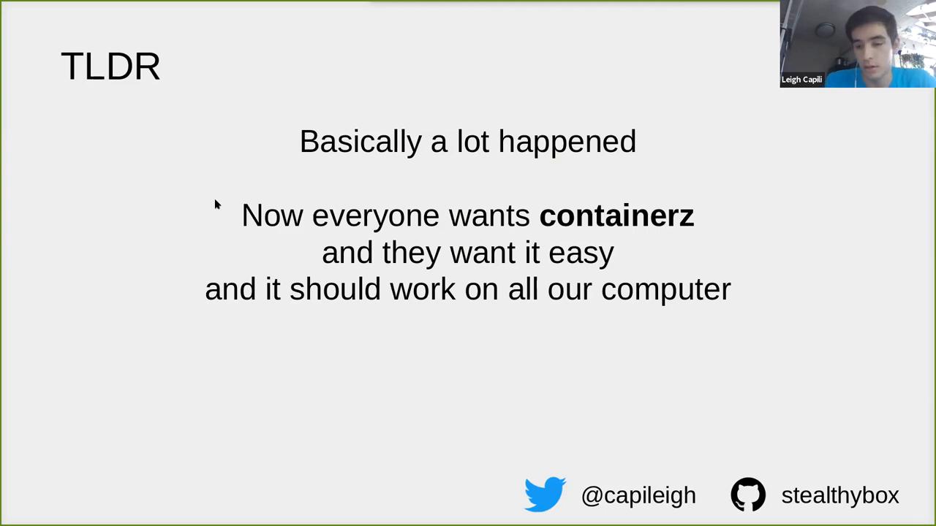
key("Right")
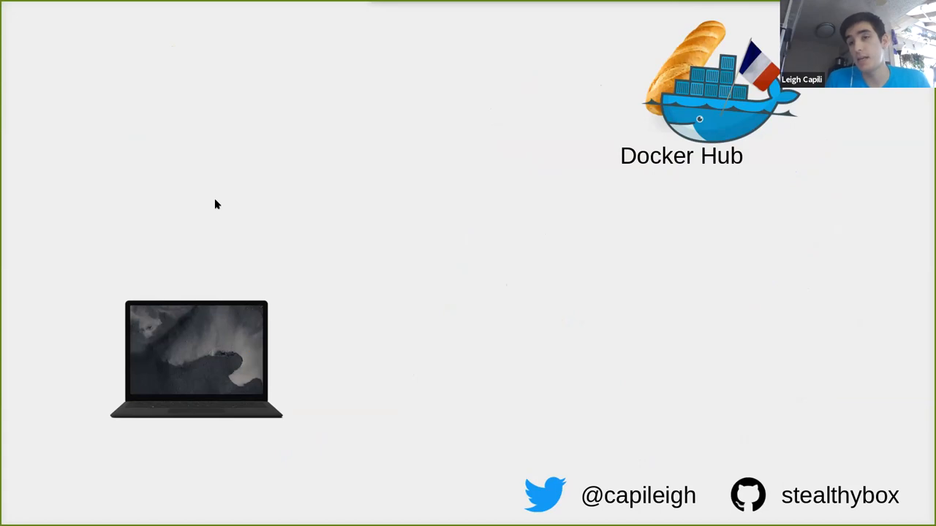
mouse_move(225, 208)
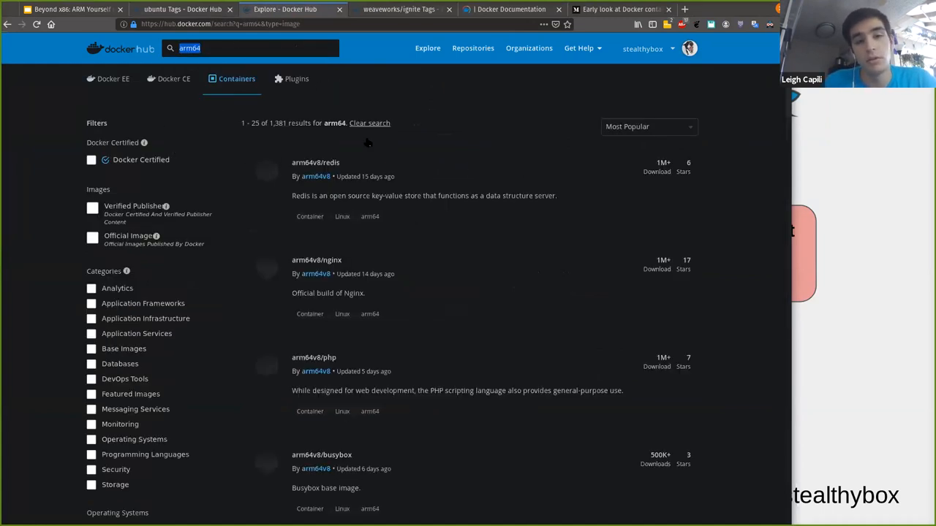
View the arm64v8 organisation profile on Docker Hub and browse its 115 repositories
left_click(316, 163)
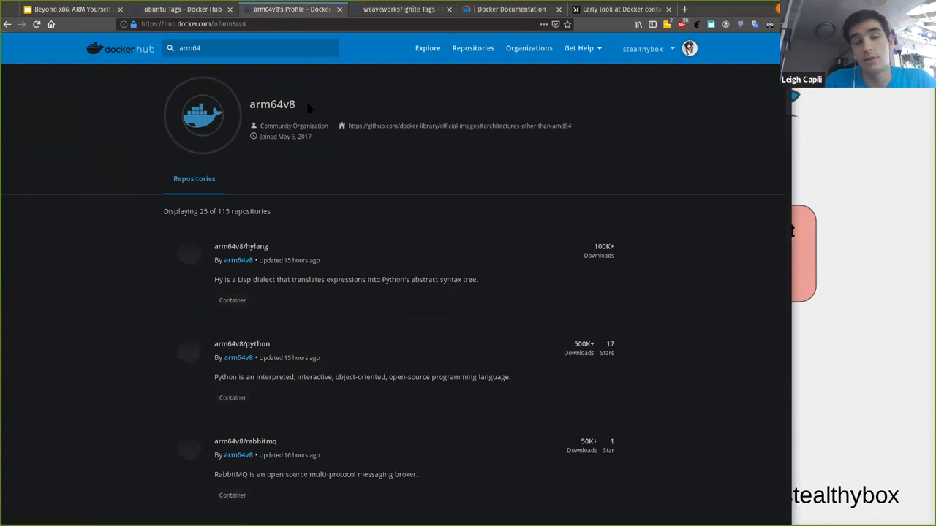
double_click(272, 104)
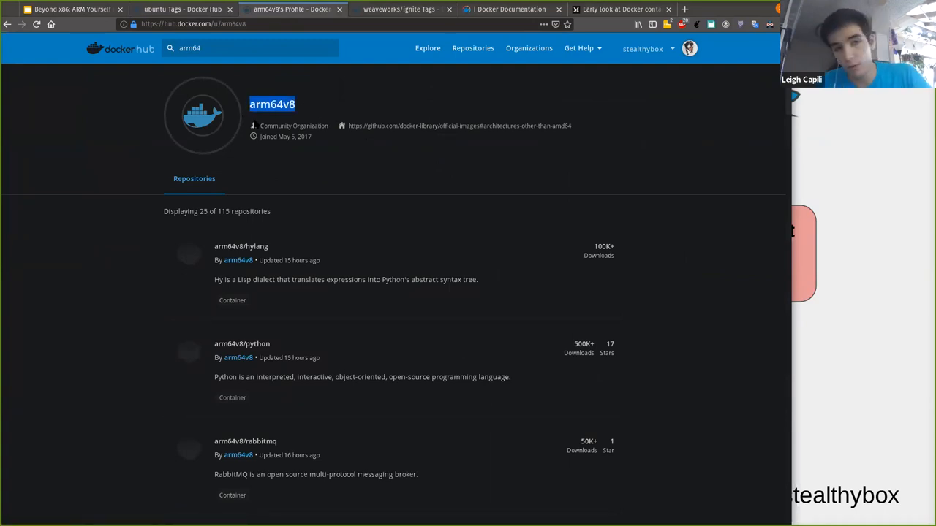
scroll("down", 3)
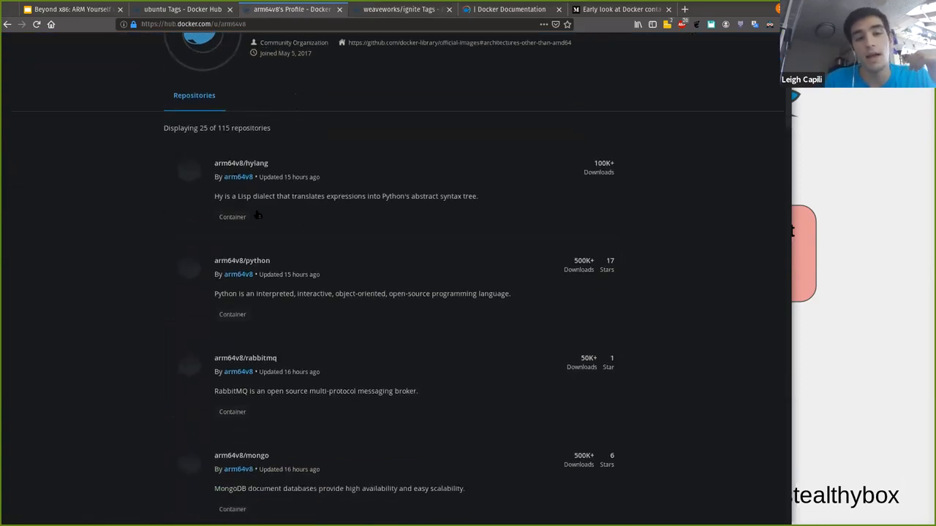
scroll("down", 3)
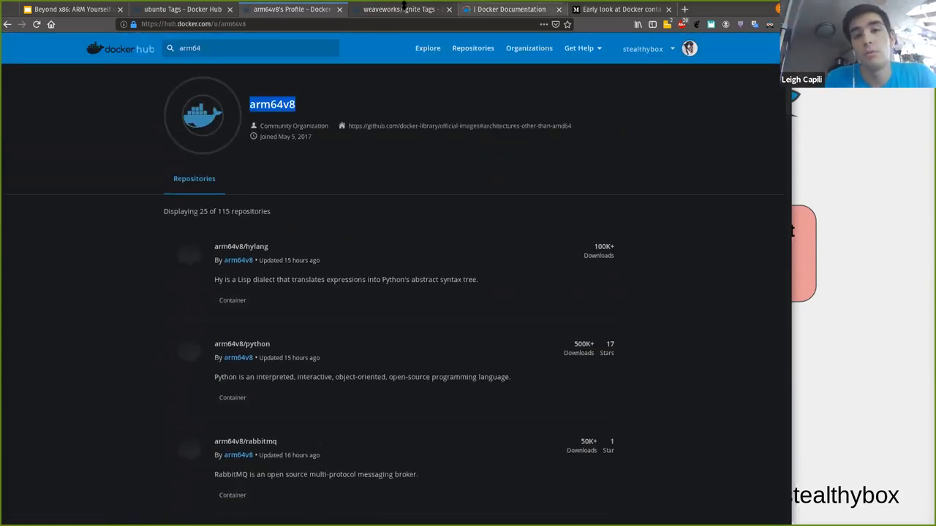
Browse the weaveworks/ignite tags list showing linux/amd64 and linux/arm64 images per version
left_click(397, 9)
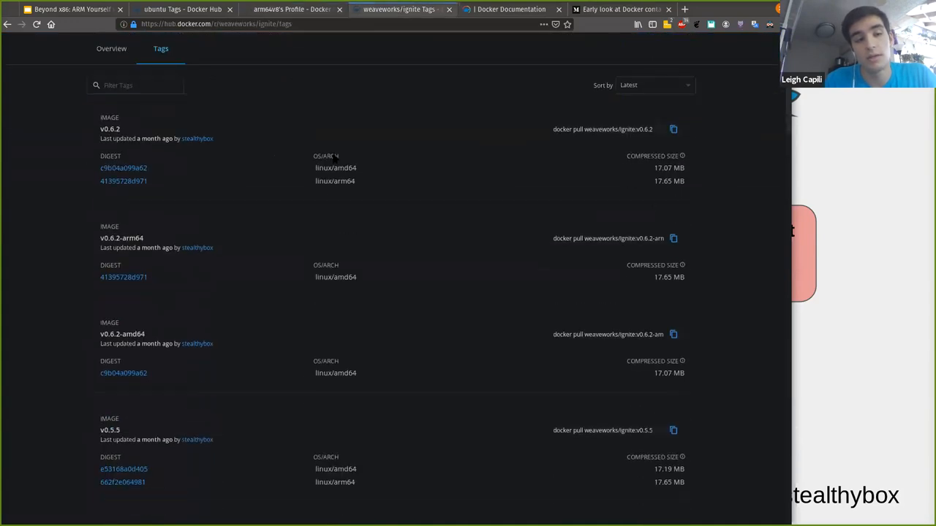
scroll("down", 3)
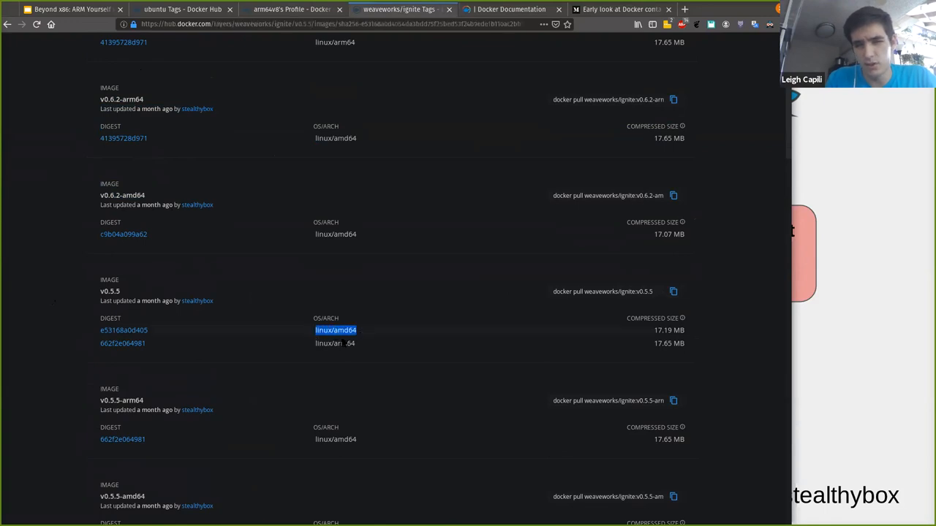
left_click(335, 331)
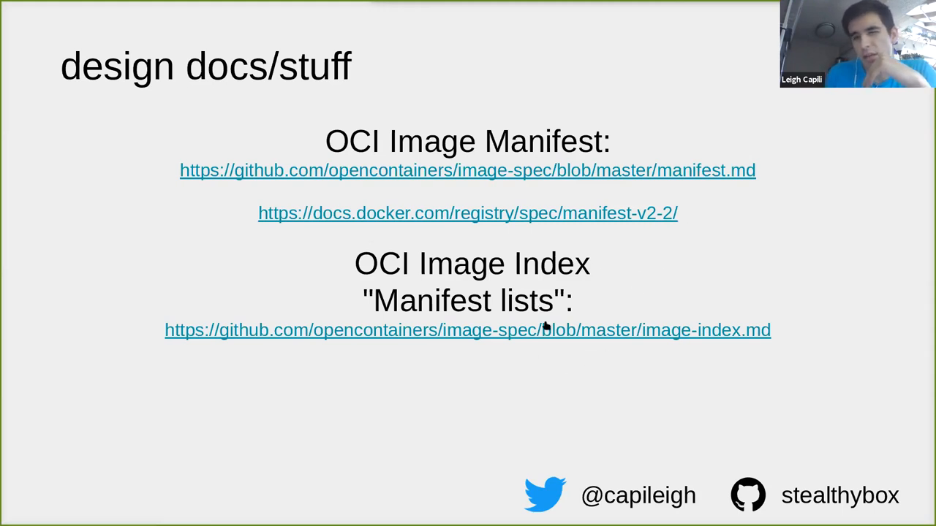
mouse_move(678, 292)
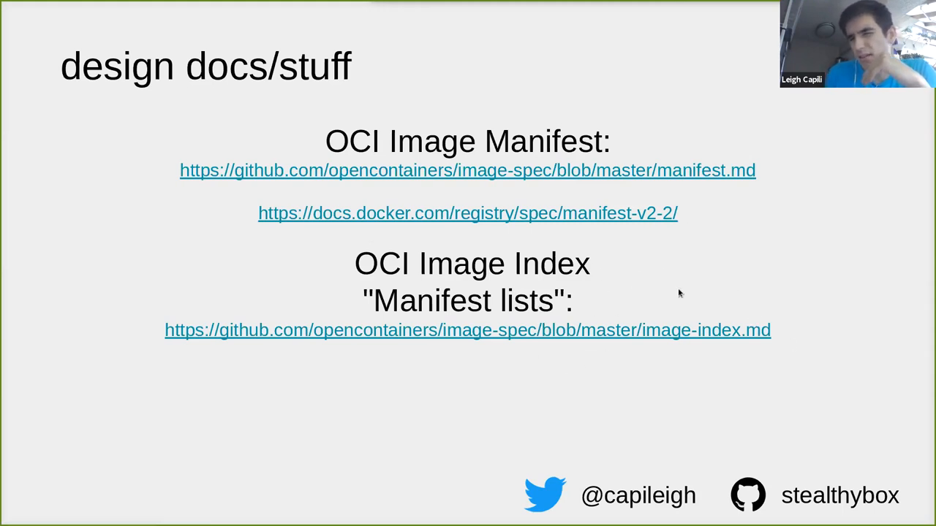
mouse_move(740, 316)
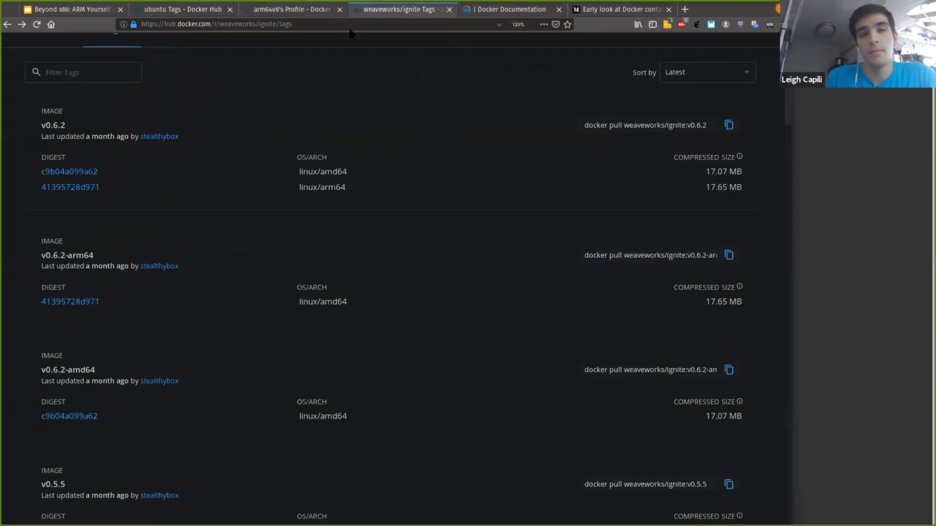
Return to the ubuntu image Tags page on Docker Hub and scroll to the latest tag's platforms
left_click(291, 8)
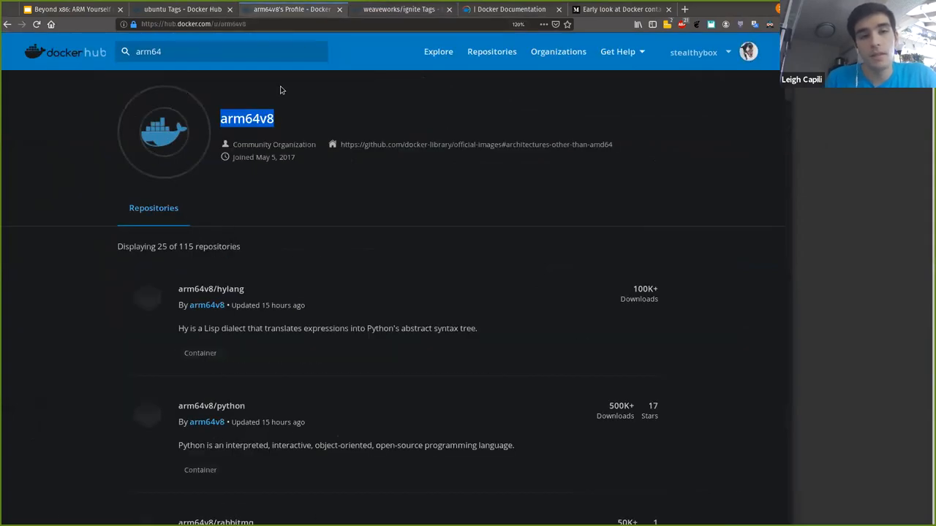
left_click(183, 9)
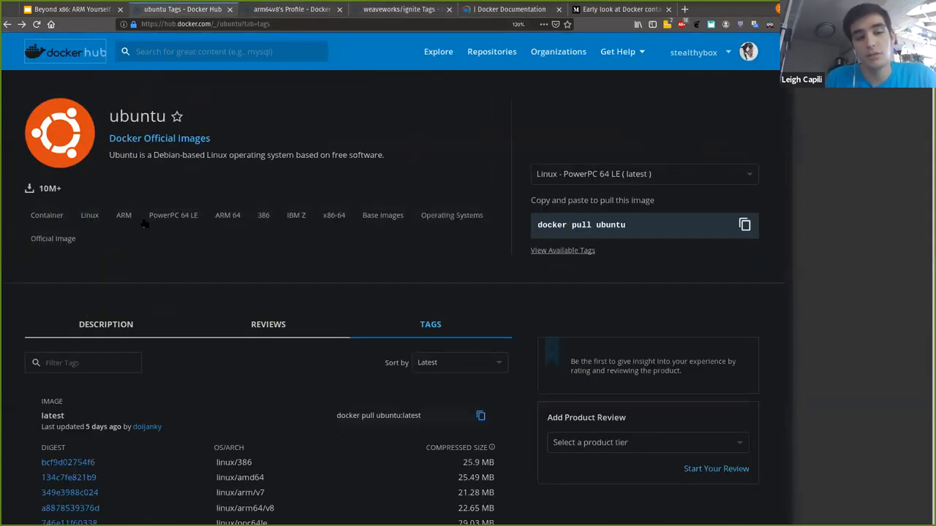
scroll("down", 3)
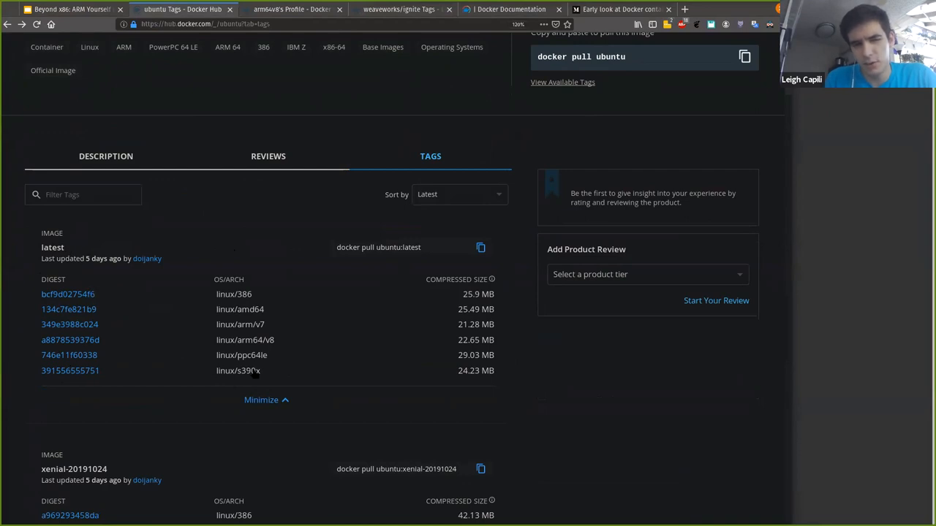
mouse_move(208, 285)
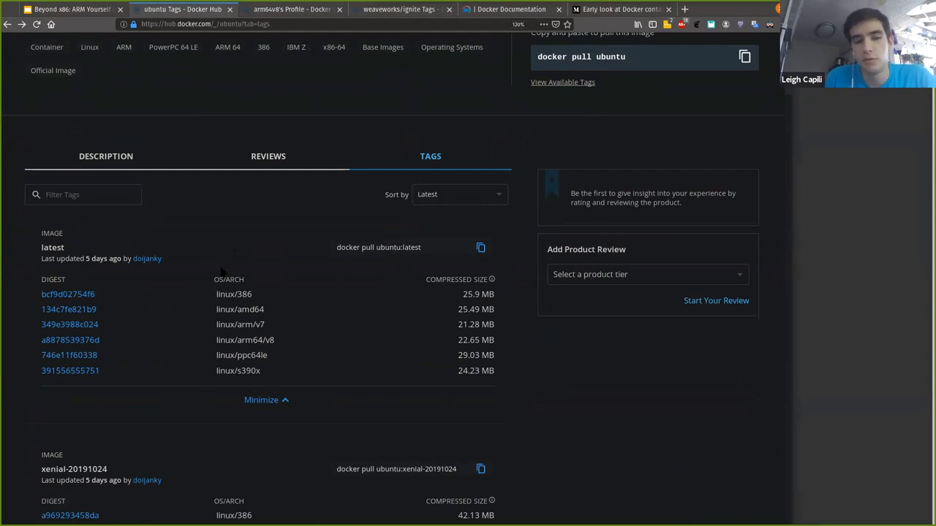
mouse_move(299, 368)
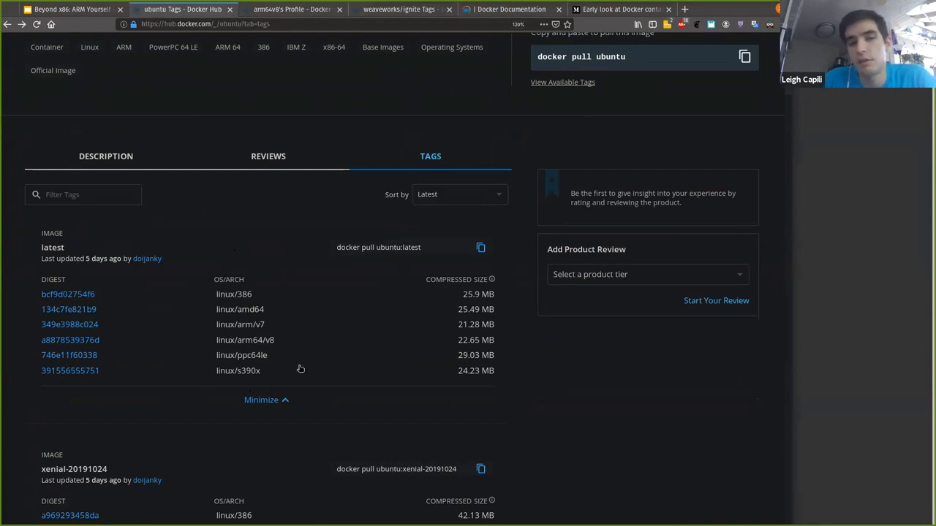
mouse_move(260, 338)
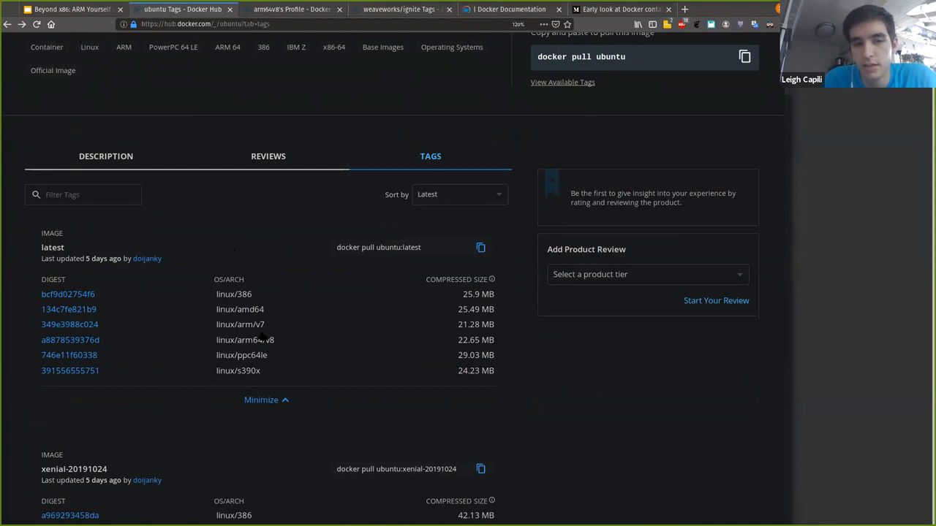
mouse_move(257, 380)
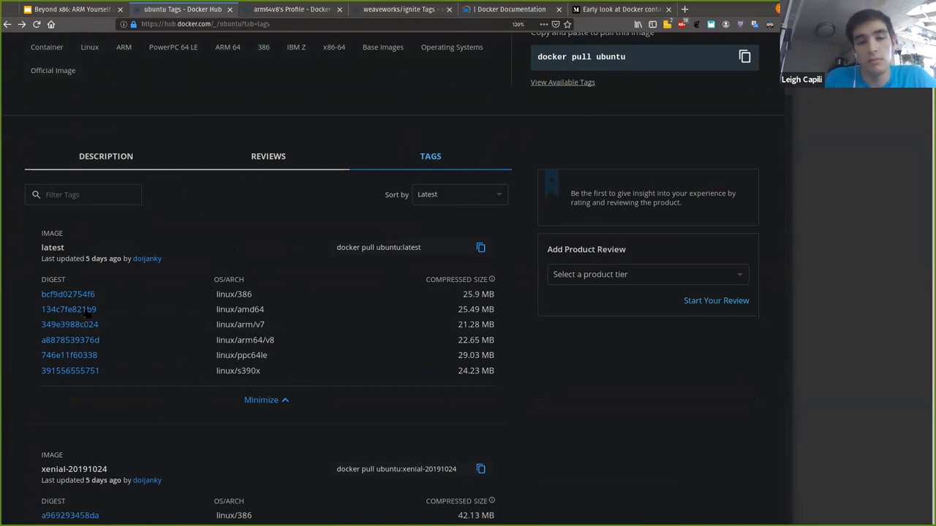
View the linux/s390x ubuntu:latest layer details and select its digest to copy
left_click(70, 372)
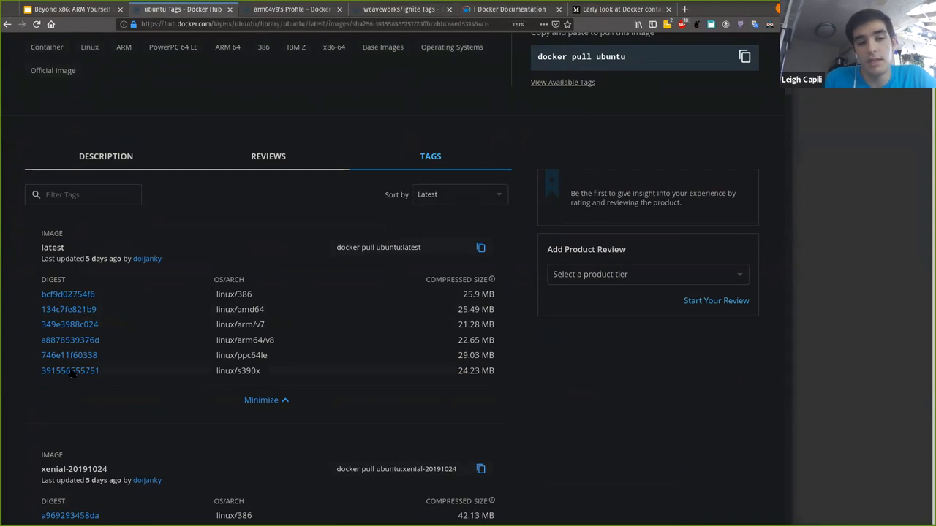
left_click(70, 372)
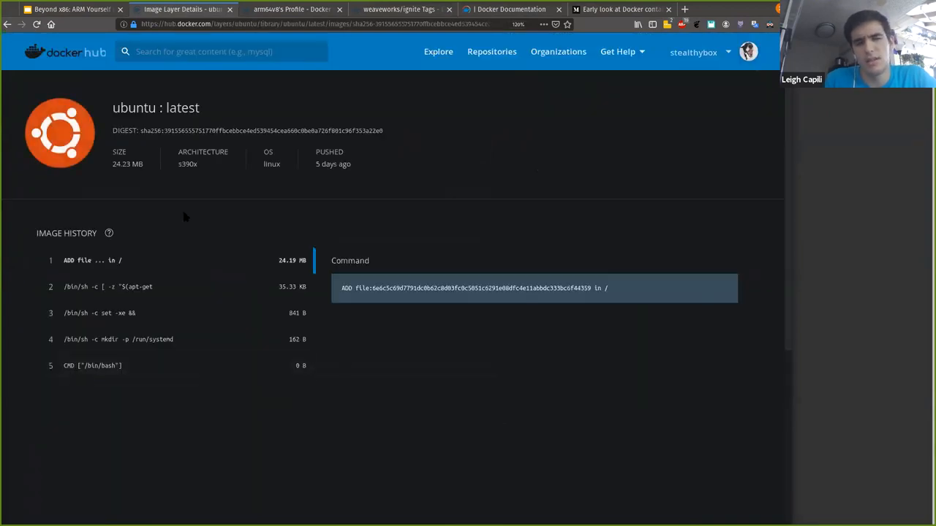
mouse_move(207, 222)
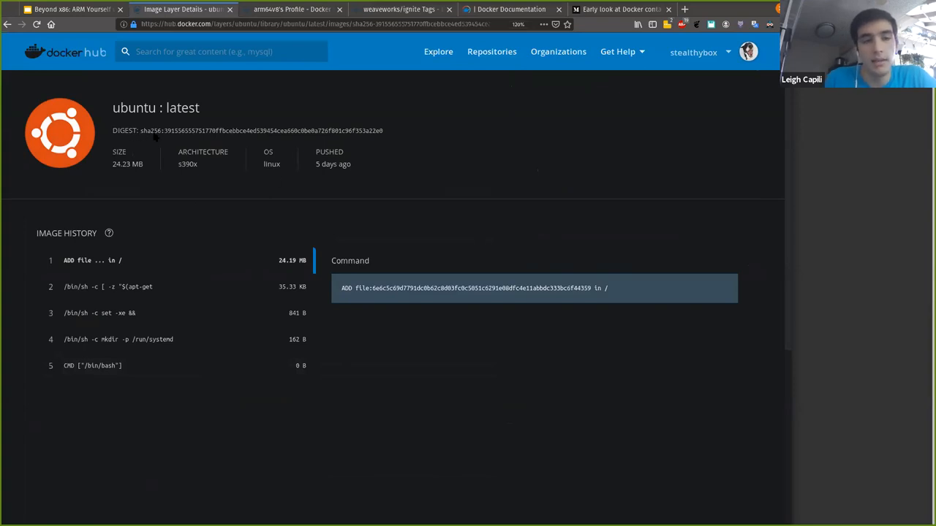
left_click_drag(140, 130, 383, 130)
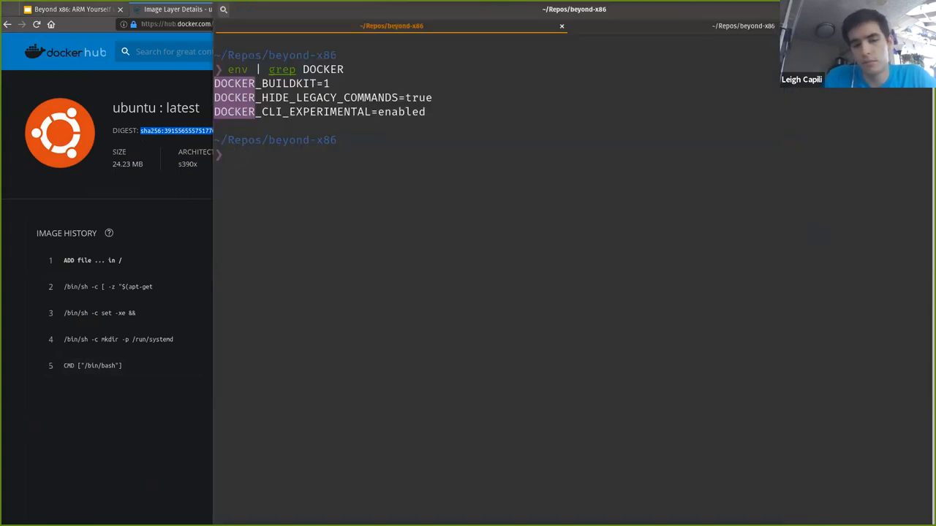
Turn off binfmt emulation with 'echo 0 | sudo tee /proc/sys/fs/binfmt_misc/status'
type("echo 0 | sudo tee /proc/sys/fs/binfmt_misc/status")
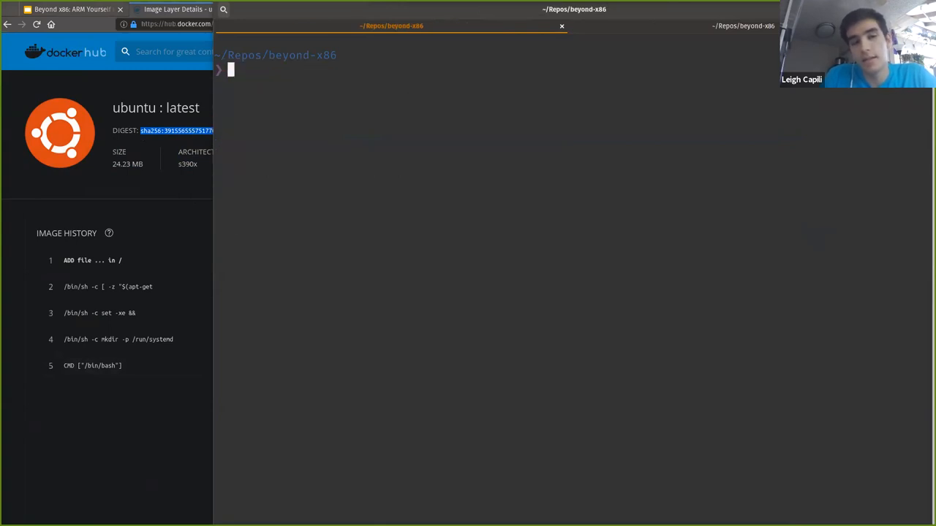
Run 'docker run' on ubuntu@sha256:3915... (the s390x digest), which fails with an exec format error
type("docker run -it --rm")
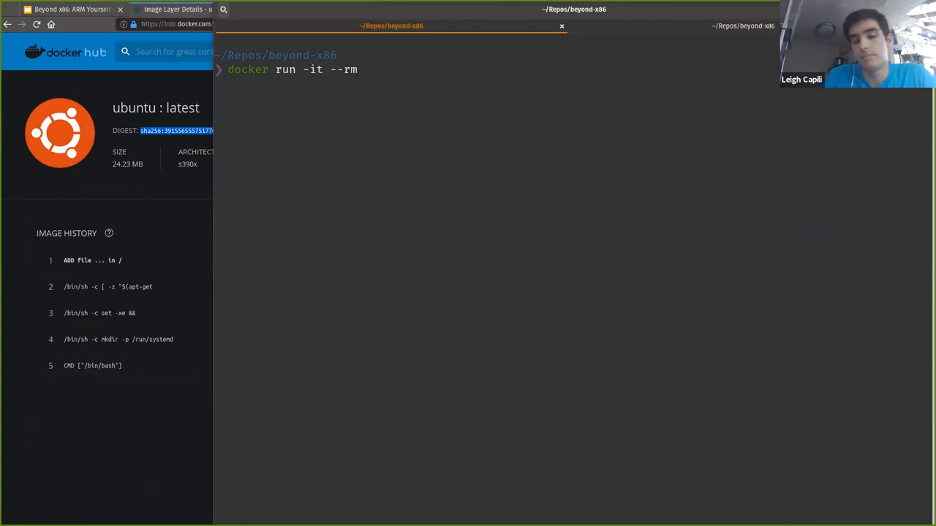
type("ubuntu@")
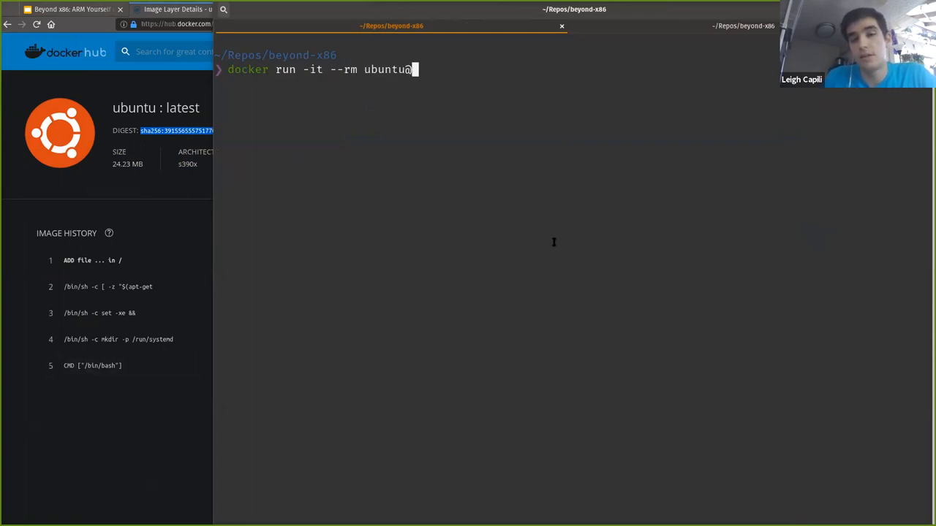
type("sha256:391556555751770ffbcebbce4ed539454cea660c0be0a72")
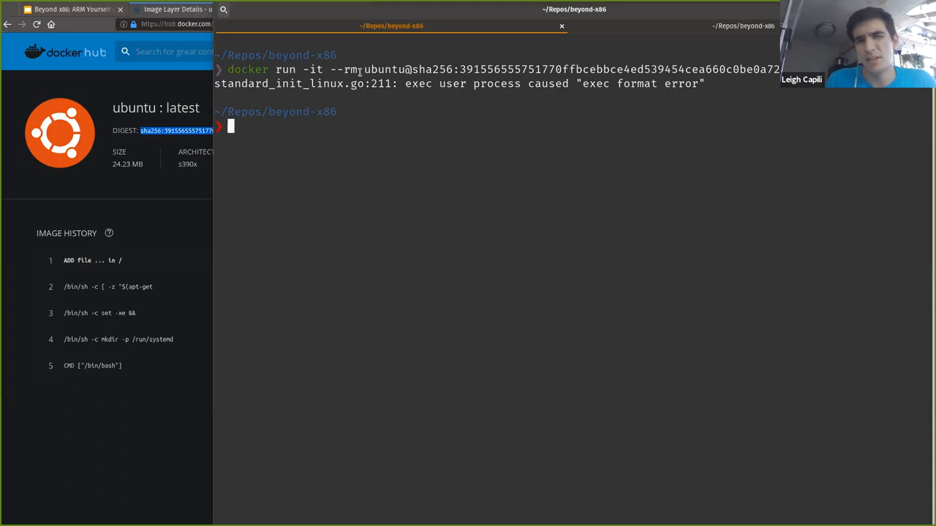
left_click_drag(362, 68, 649, 68)
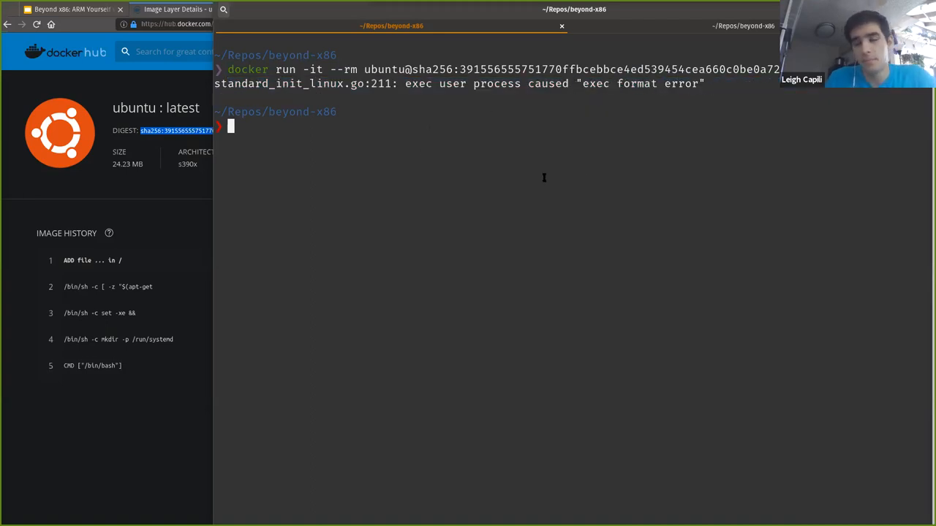
Start and exit an interactive ubuntu container, then recall the run and begin a docker manifest command
type("docker run -it --rm ubuntu")
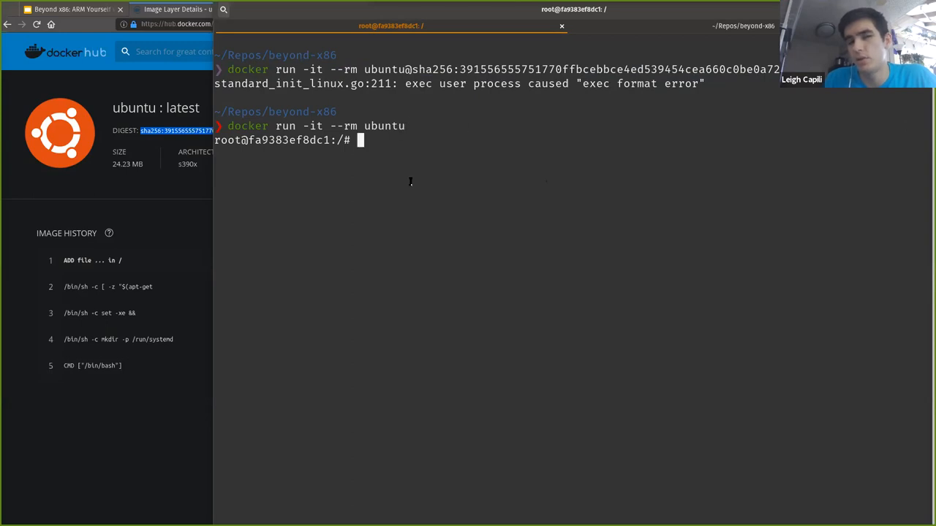
mouse_move(439, 161)
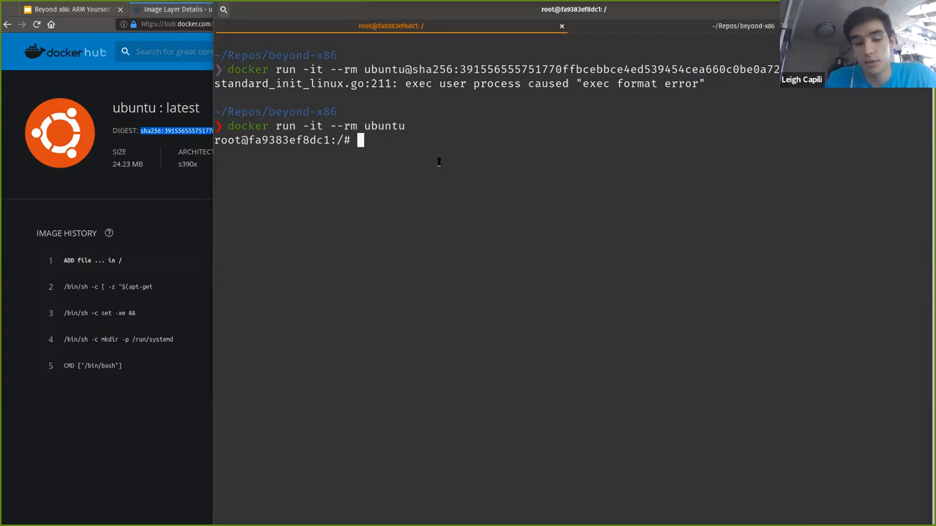
type("exit")
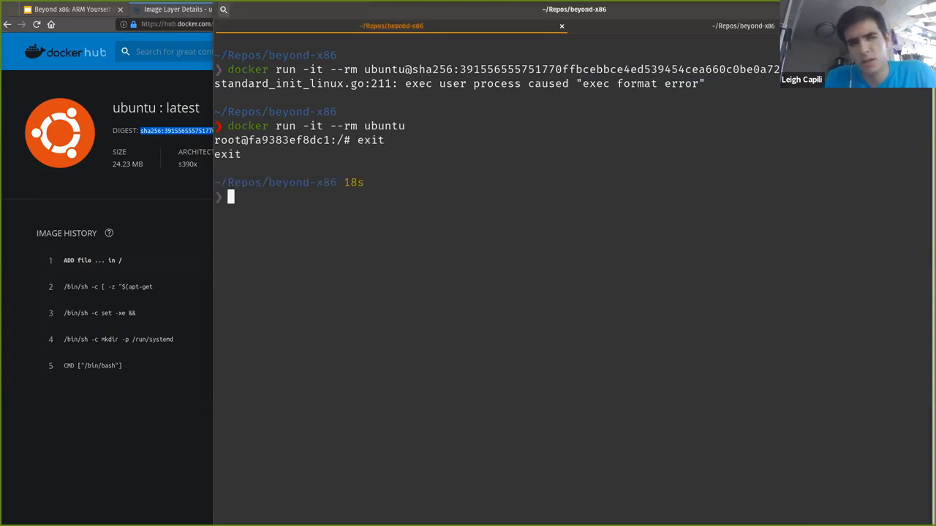
type("docker run -it --rm ubuntu")
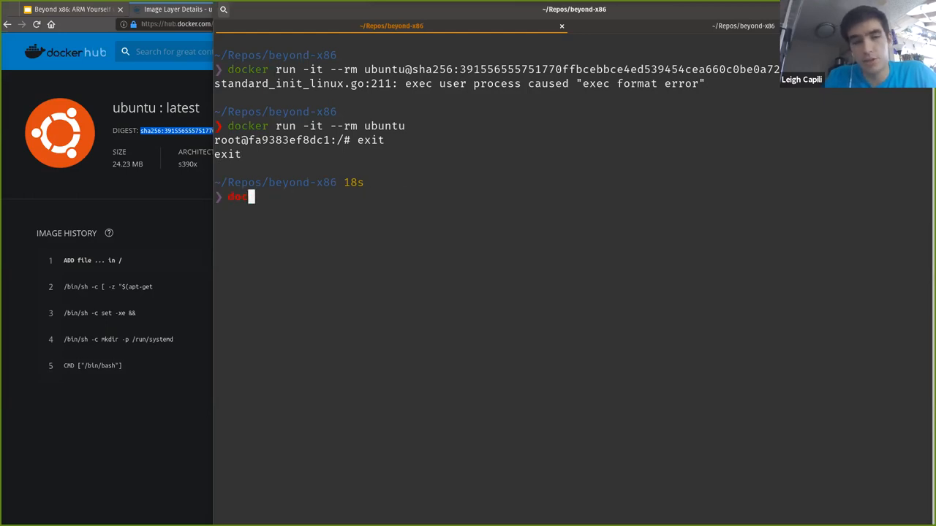
type("docker mani")
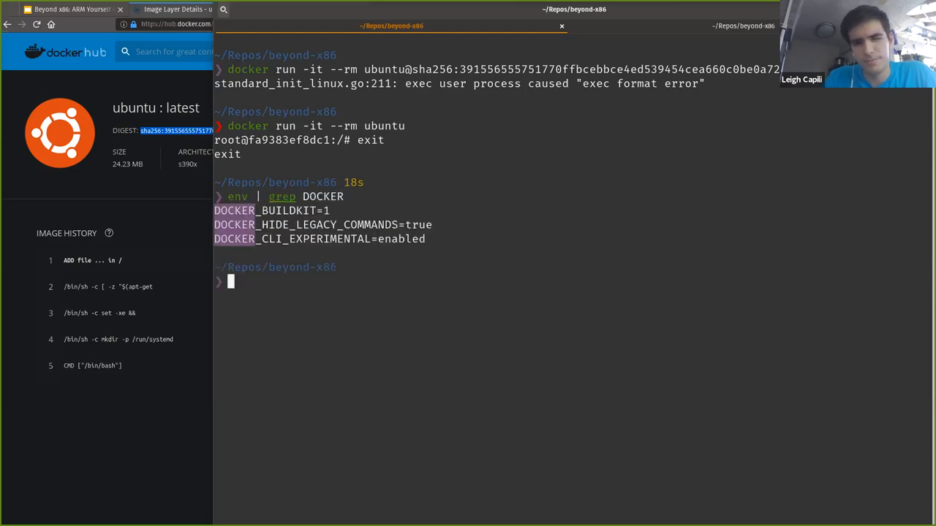
double_click(319, 240)
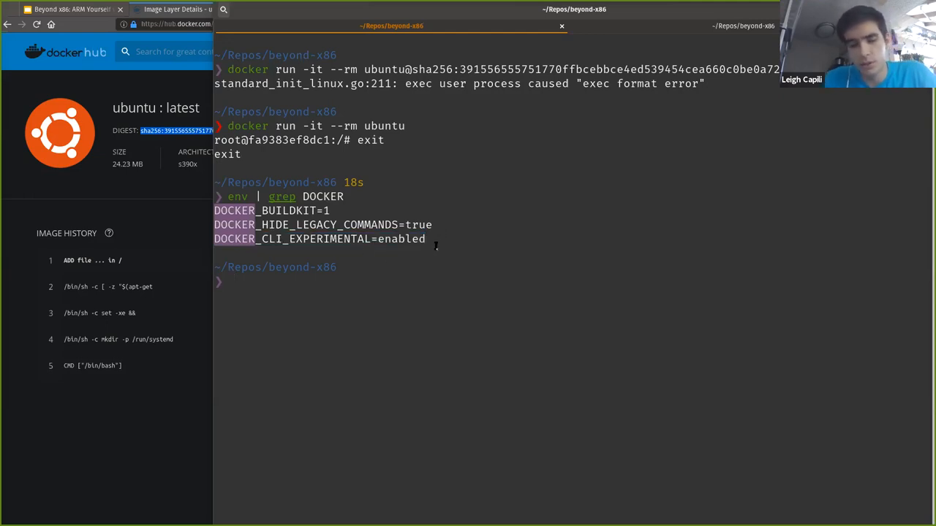
Show docker manifest and buildx help, then pipe 'docker manifest inspect ubuntu' through jq and scroll its platform entries
type("docker man")
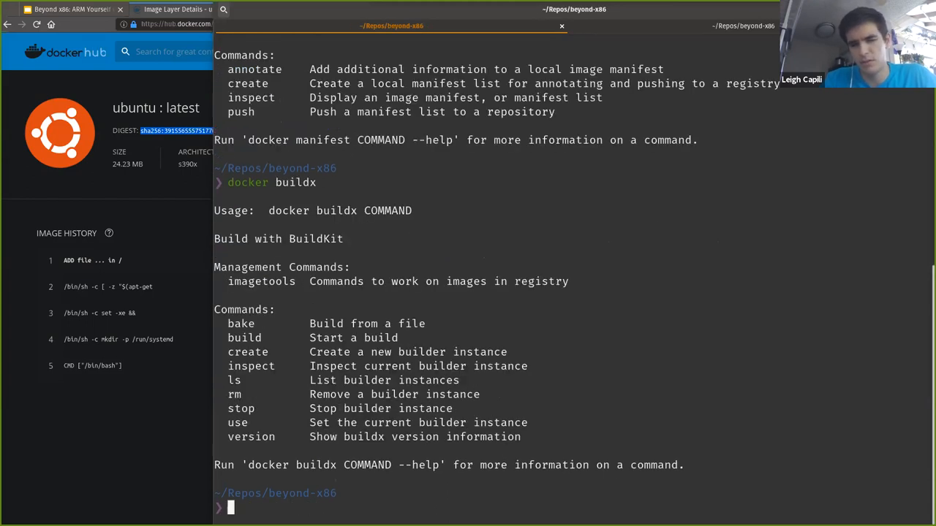
type("docker manifest inspect")
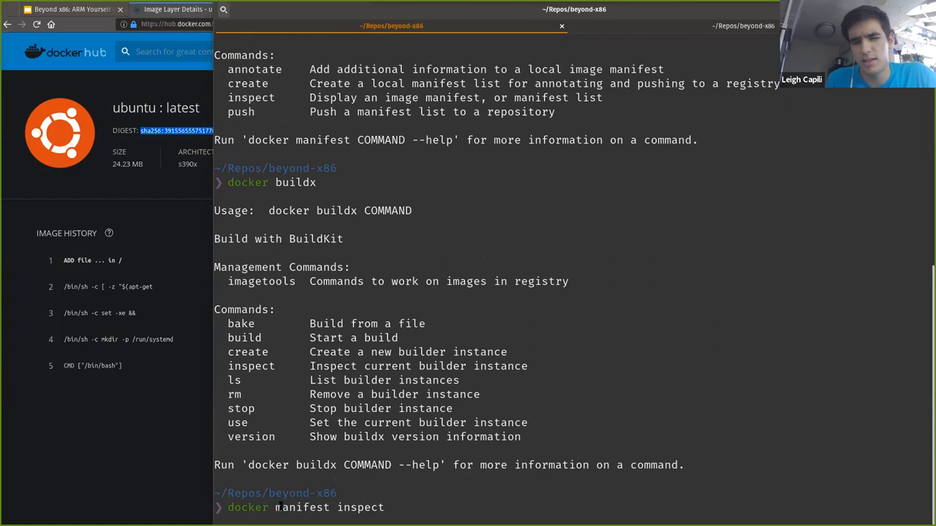
mouse_move(413, 492)
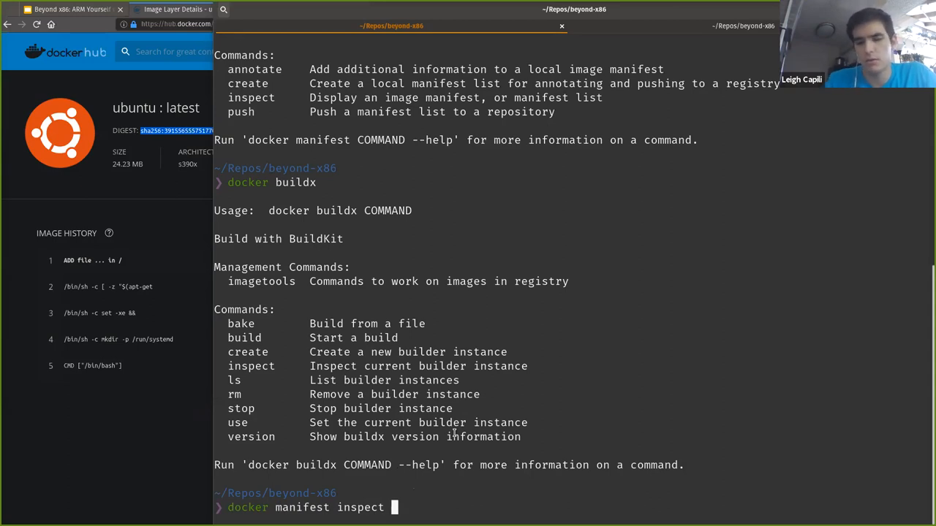
type("ubuntu")
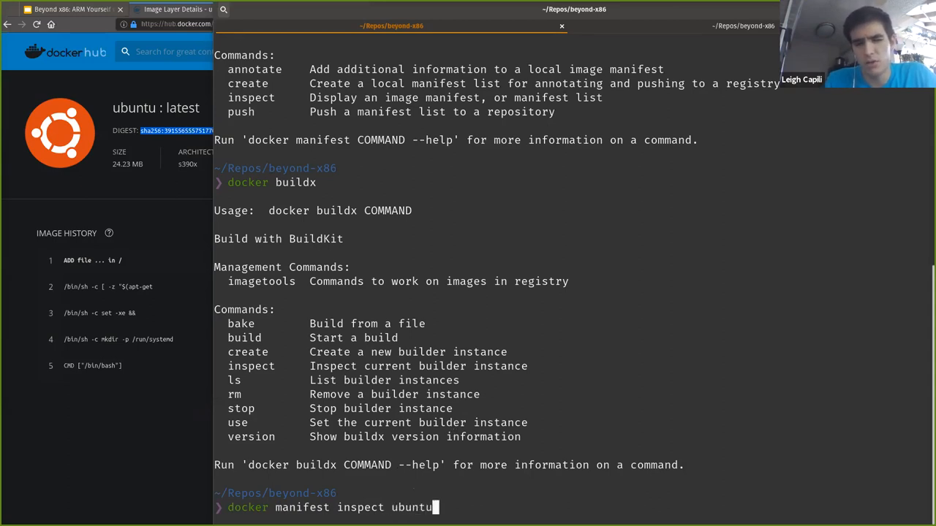
type("| jq .")
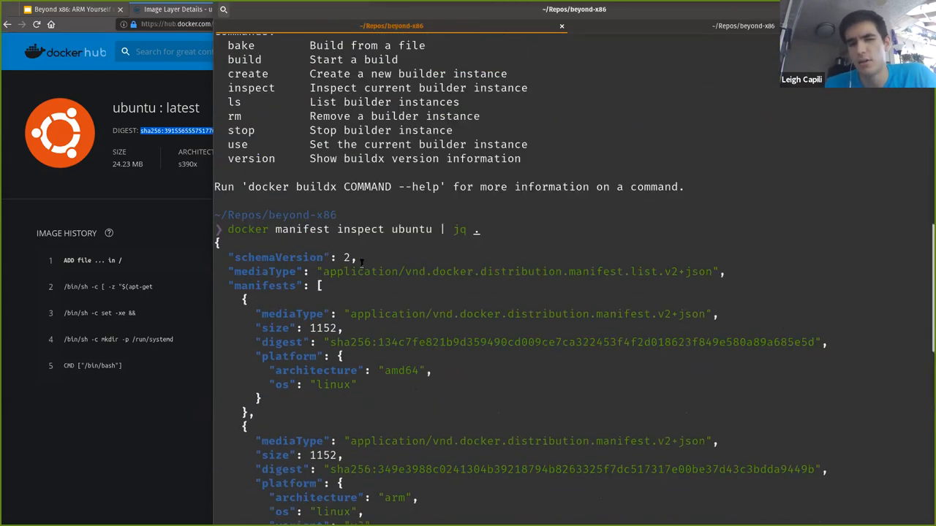
scroll("down", 3)
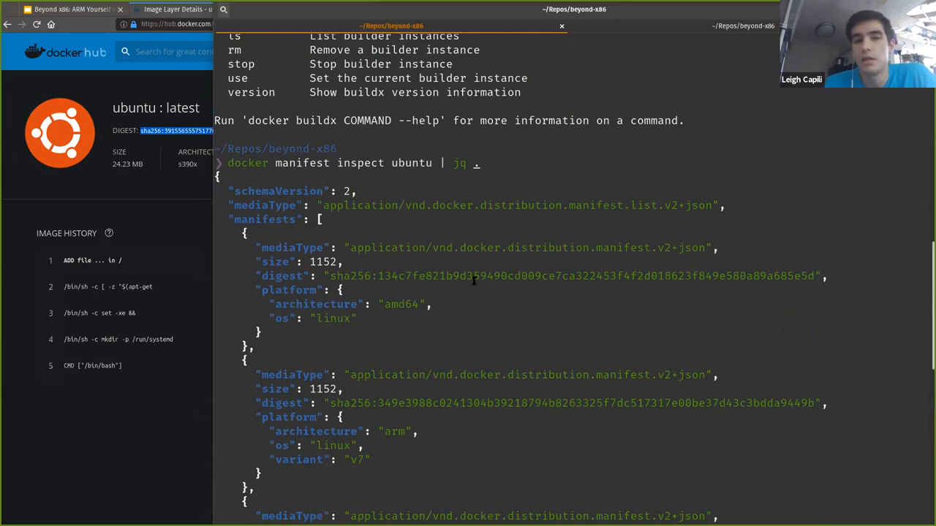
mouse_move(474, 286)
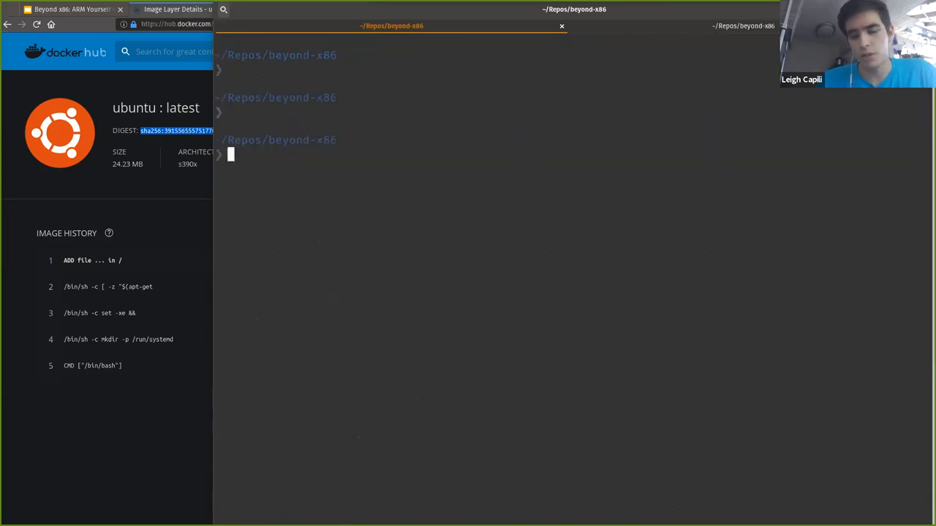
Recall buildx, the binfmt_misc status reset, an ubuntu digest run, and list /usr/bin/qemu- static emulators
type("docker buildx")
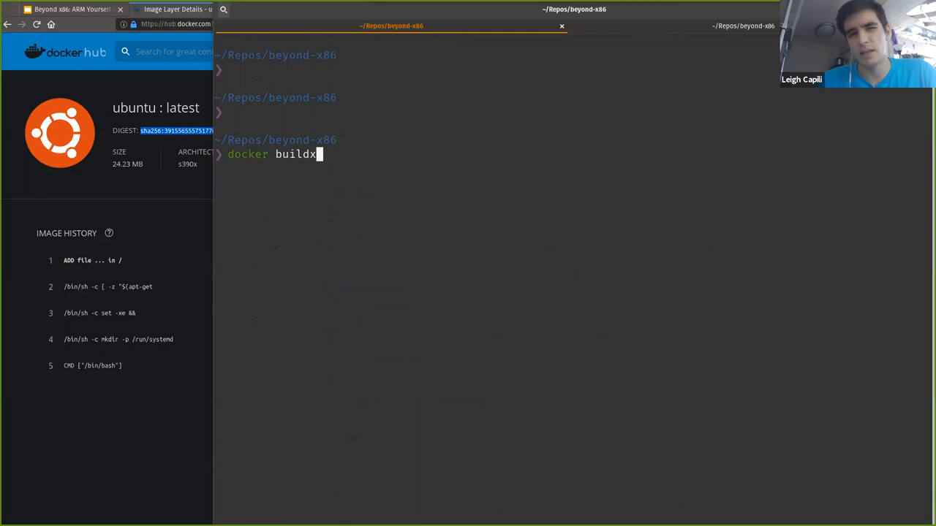
type("echo 0 | sudo tee /proc/sys/fs/binfmt_misc/status")
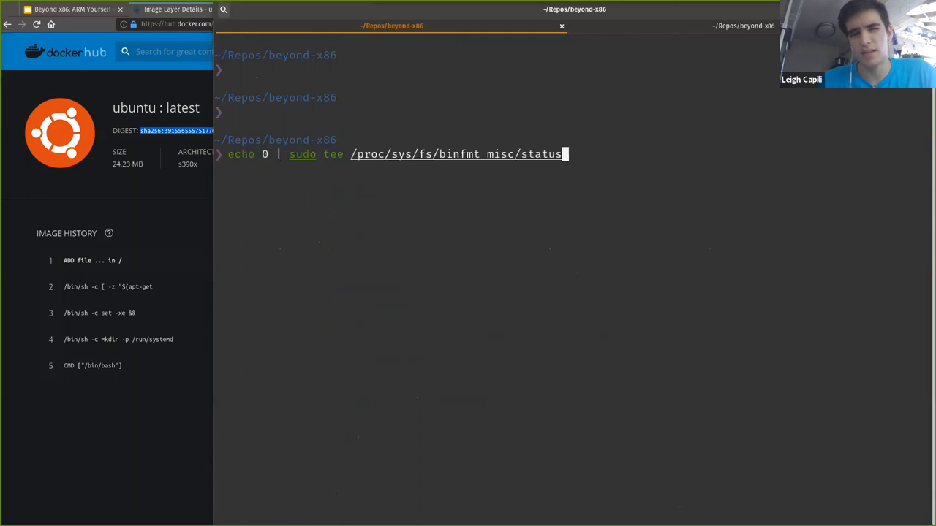
type("docker run -it --rm ubuntu@sha256:391556555751770ffbcebbce4ed539454cea660c0be0a726f801c96f353a22e0")
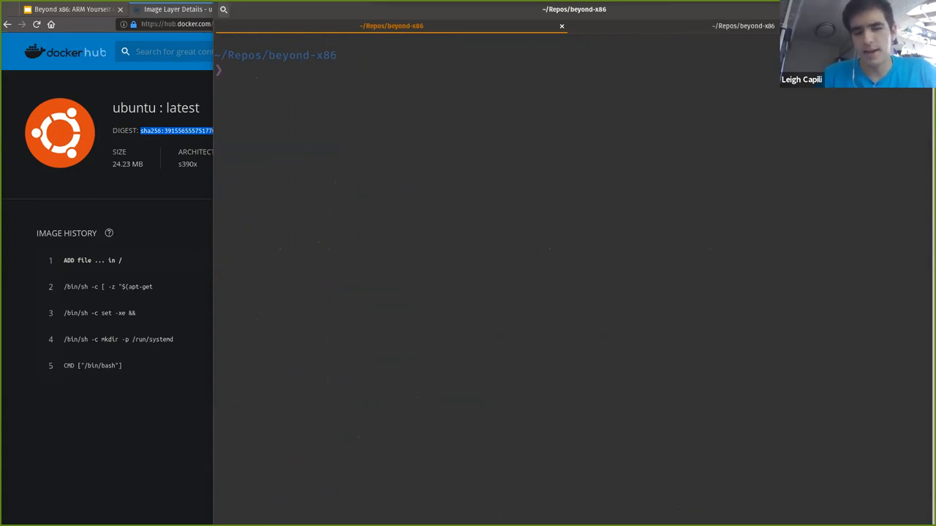
type("ls /usr/bin/qemu-riscv64-static")
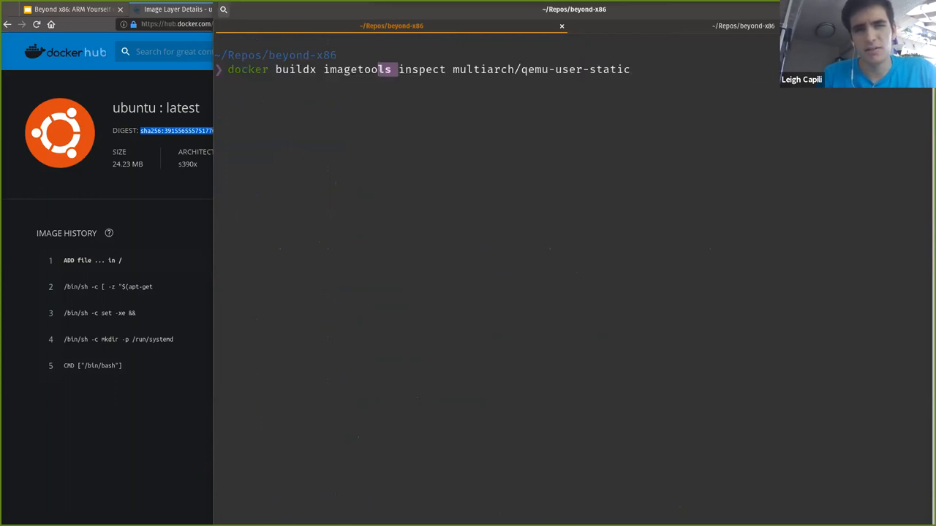
type("ls /usr/bin/qemu-")
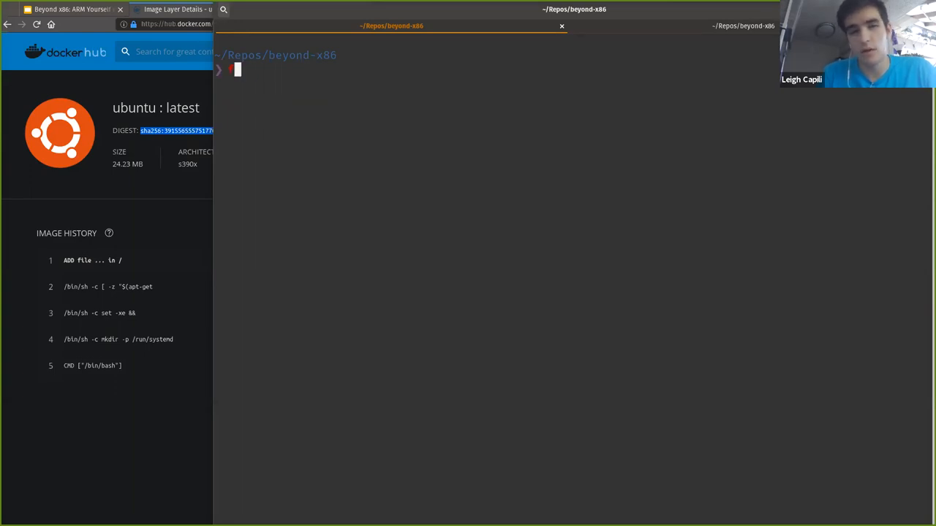
Run 'file /bin/busybox' to show it is an x86-64 ELF executable
type("file /bin/bu")
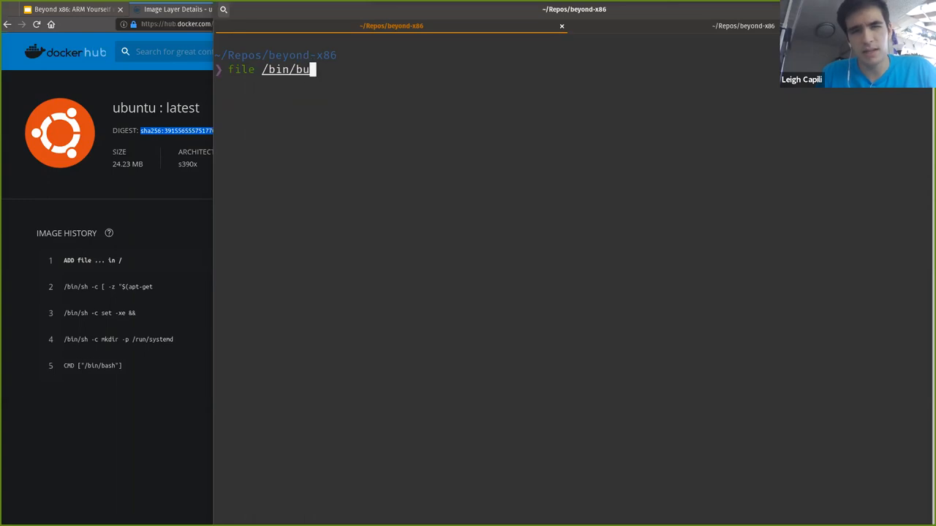
key("Tab")
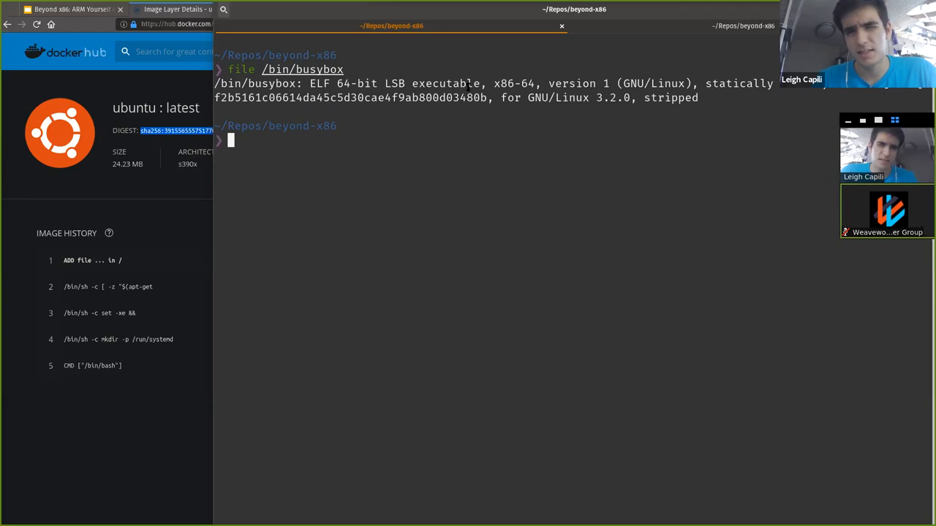
left_click_drag(292, 83, 631, 96)
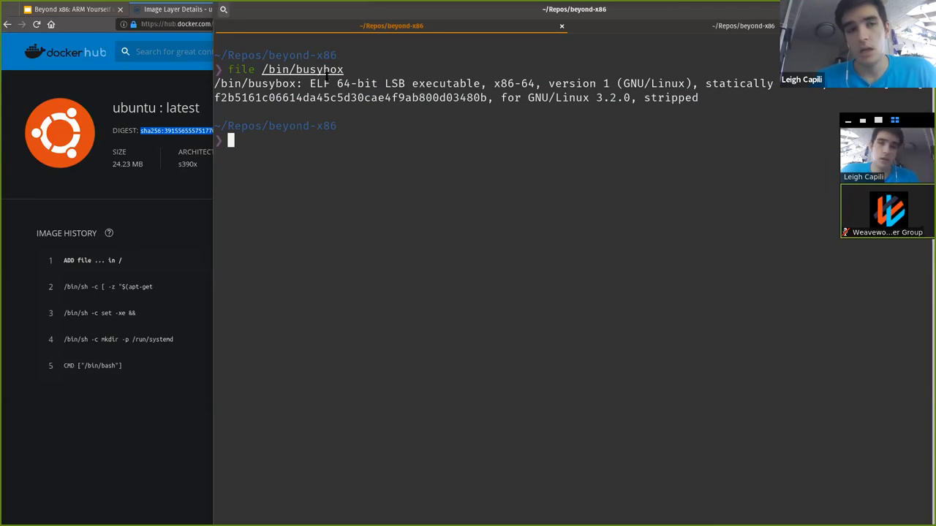
type("file /bin/busybox")
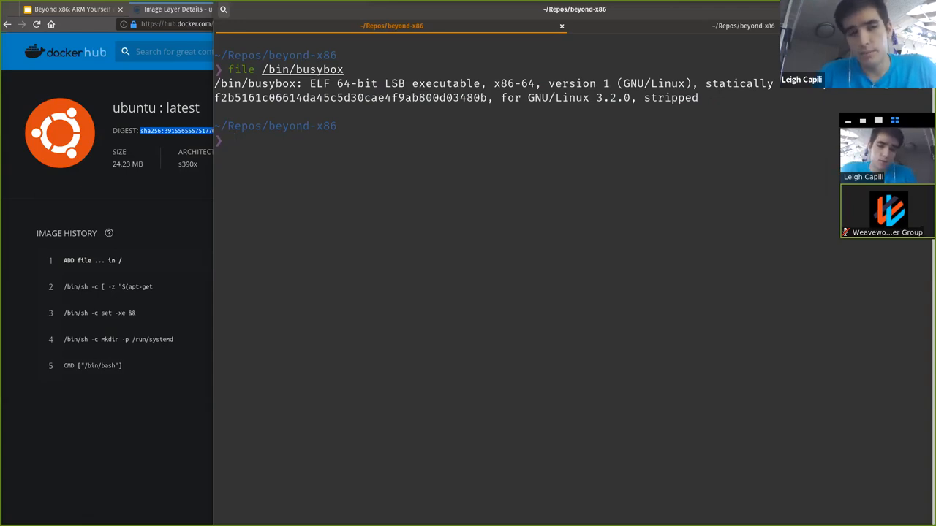
Run file on ~/Repos/wks-quickstart-firekube/cleanup.sh to identify it as a Bash script
type("file")
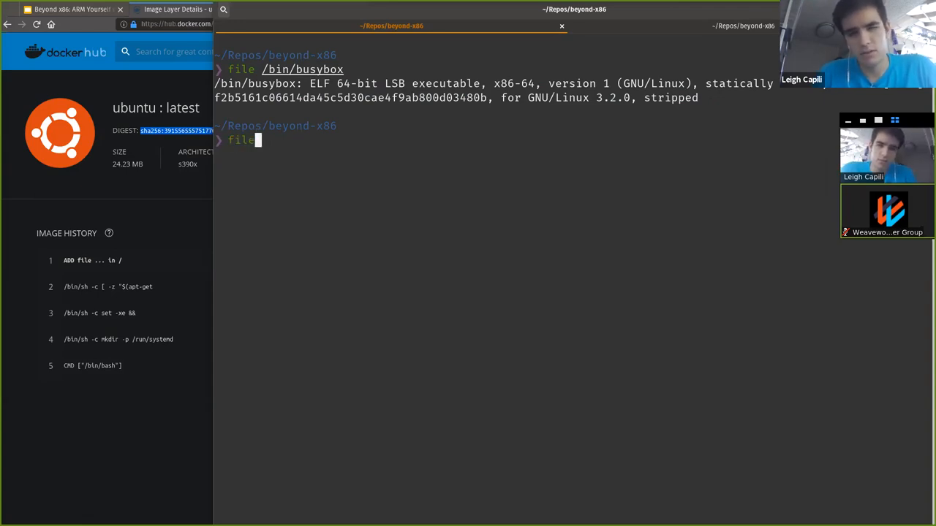
type("~")
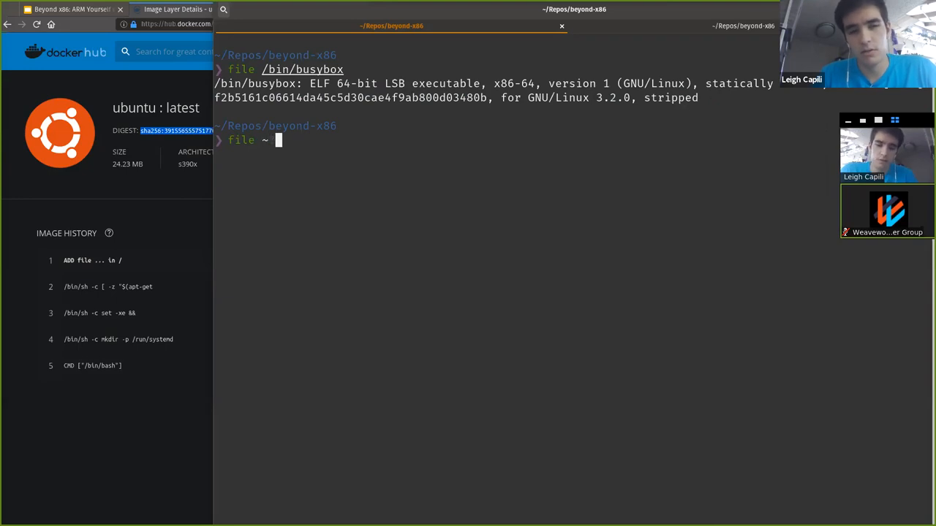
type("/")
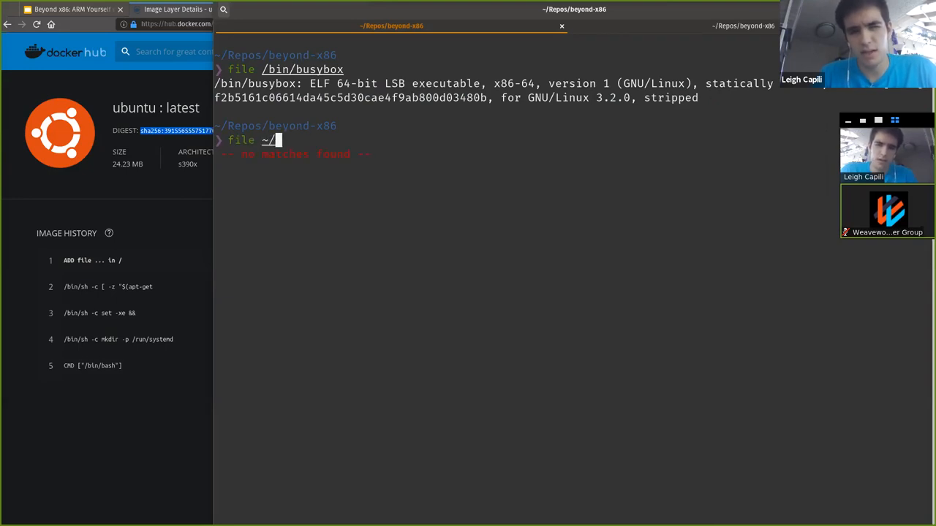
type("Repos/wks-quickstart-firekube/cleanup.sh")
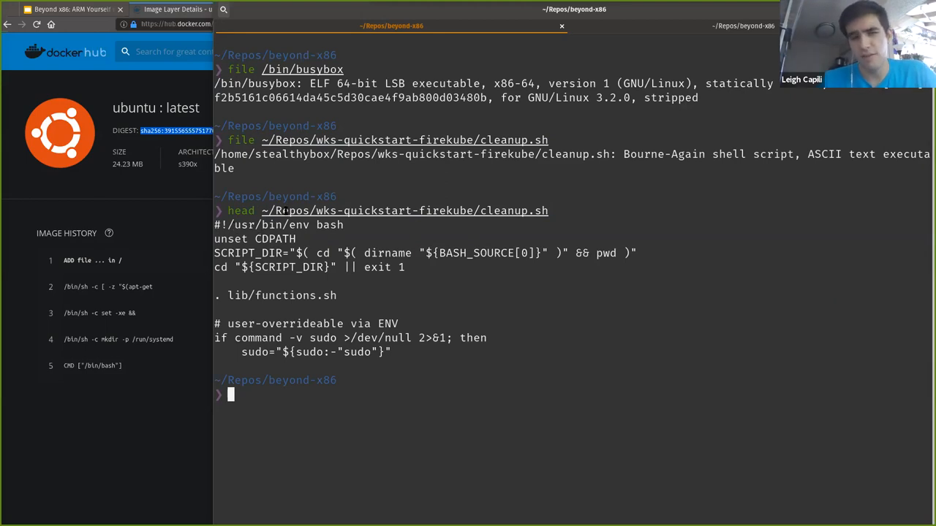
mouse_move(503, 392)
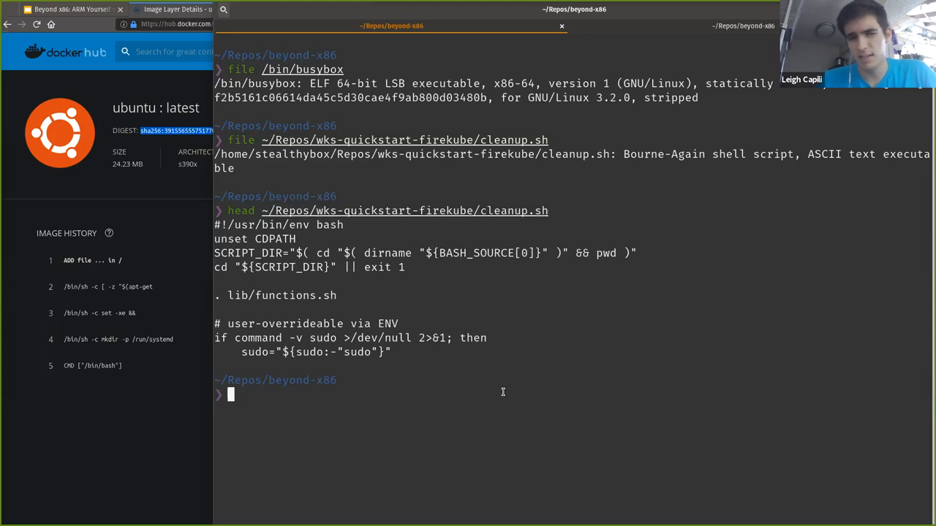
List cleanup.sh with ls -la to show its executable permissions, then start an echo command
type("ls")
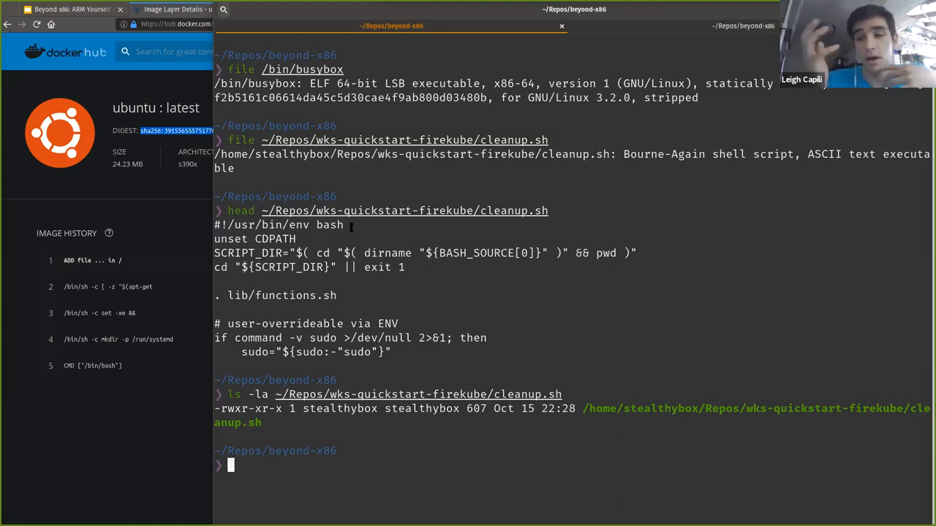
type("echo")
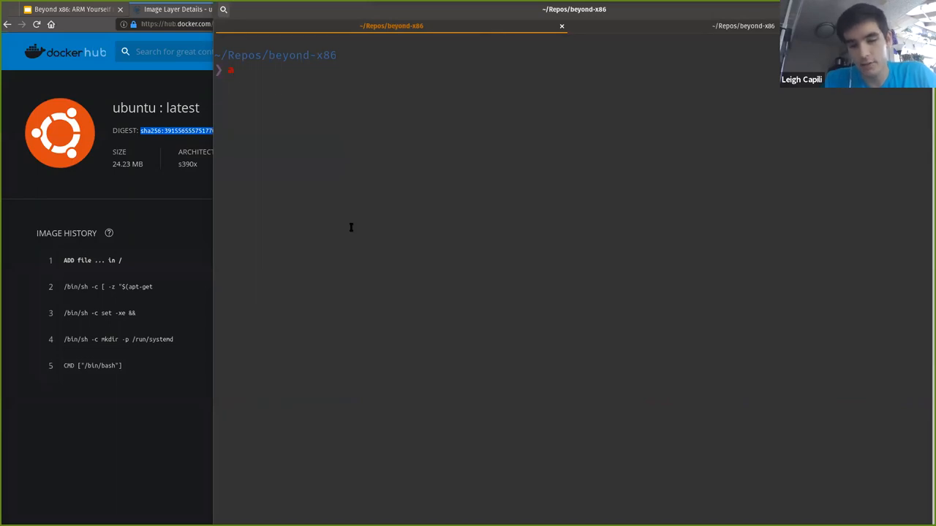
type("dpkg -L qemu-user-static")
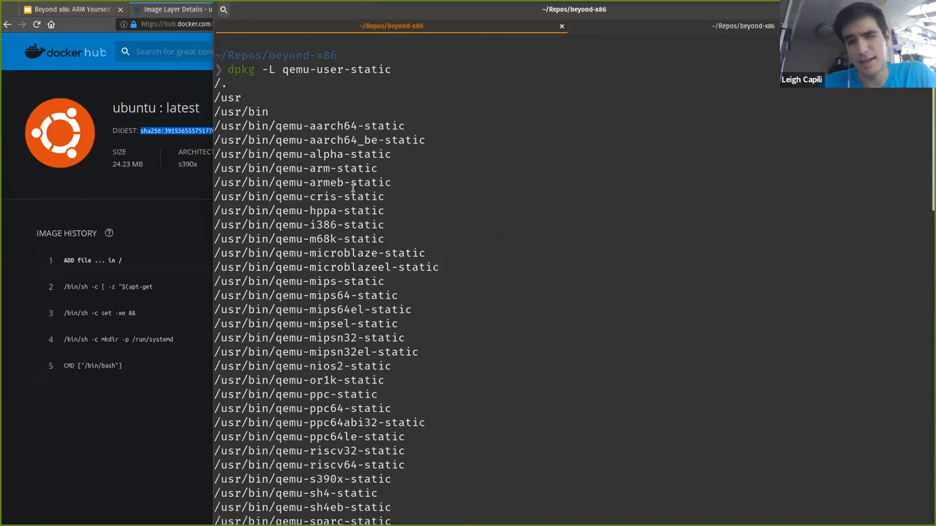
left_click_drag(379, 126, 277, 141)
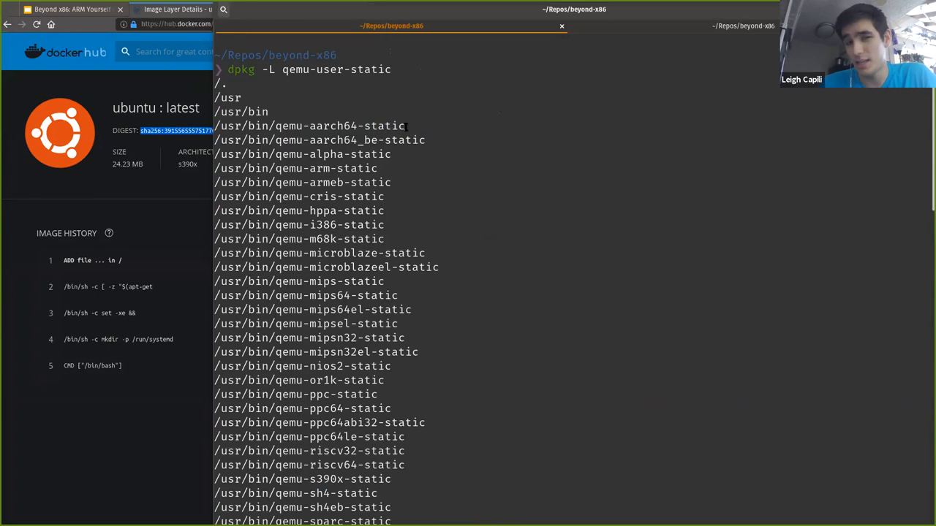
double_click(333, 126)
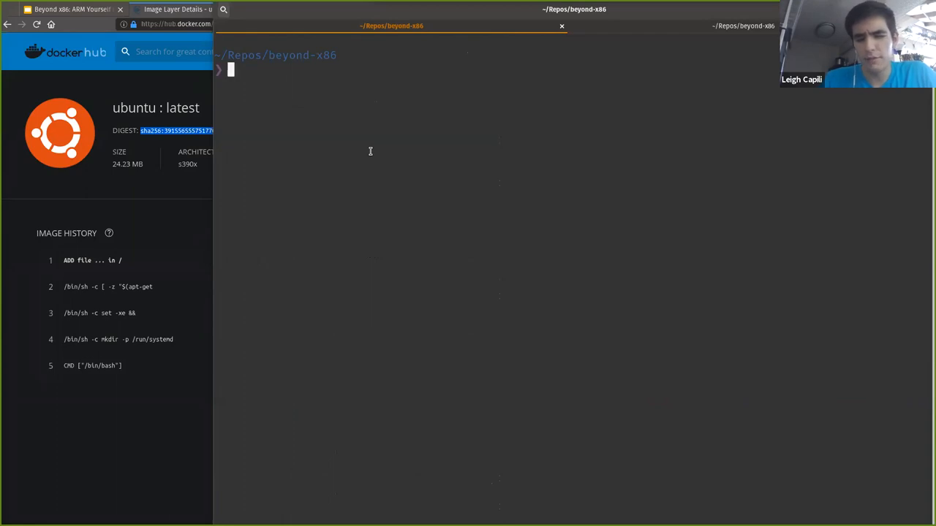
Step through shell history past the containerd.service cat, binfmt_misc status reset and qemu- cat commands
type("multipl")
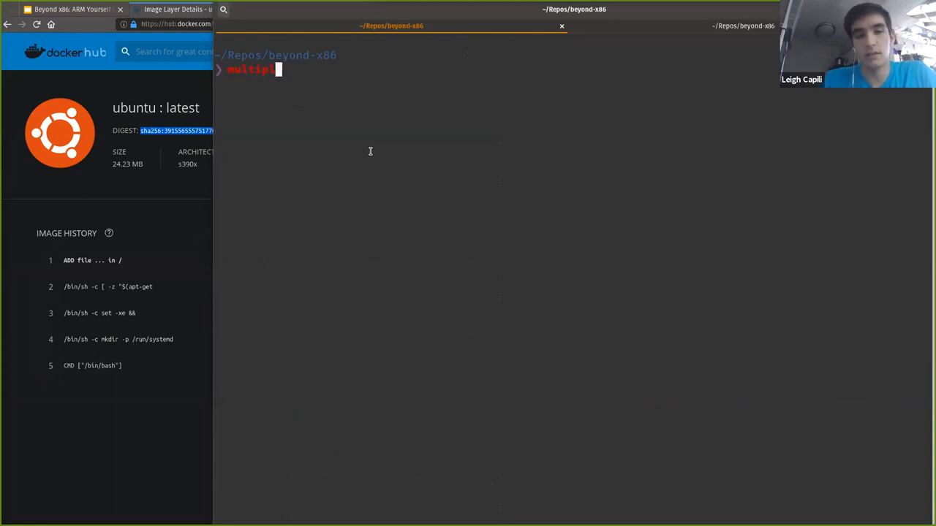
type("cat /etc/systemd/system/multi-user.target.wants/containerd.service")
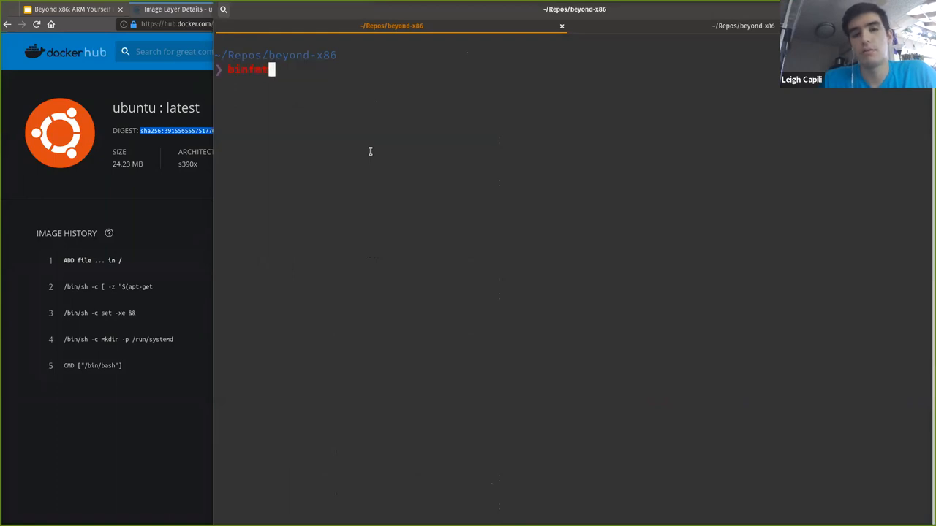
type("echo 0 | sudo tee /proc/sys/fs/binfmt_misc/status")
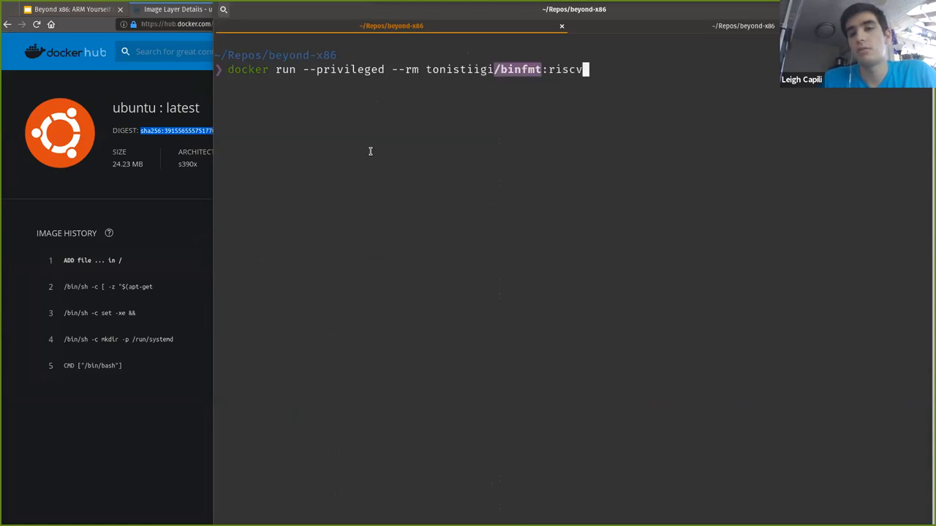
type("cat /proc/sys/fs/binfmt_misc/qemu-")
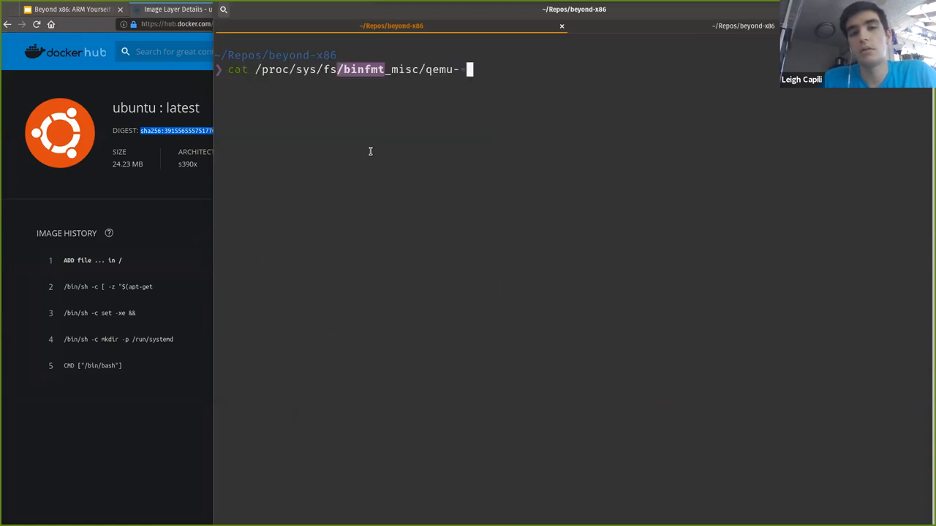
Continue through docker/binfmt run, binfmt_misc cat and imagetools inspect entries toward the qemu-user-static register command
type("docker run -it --rm docker/binfmt:66f9012c56a8316f9244ffd7622d7c21c1f6f28d-amd64")
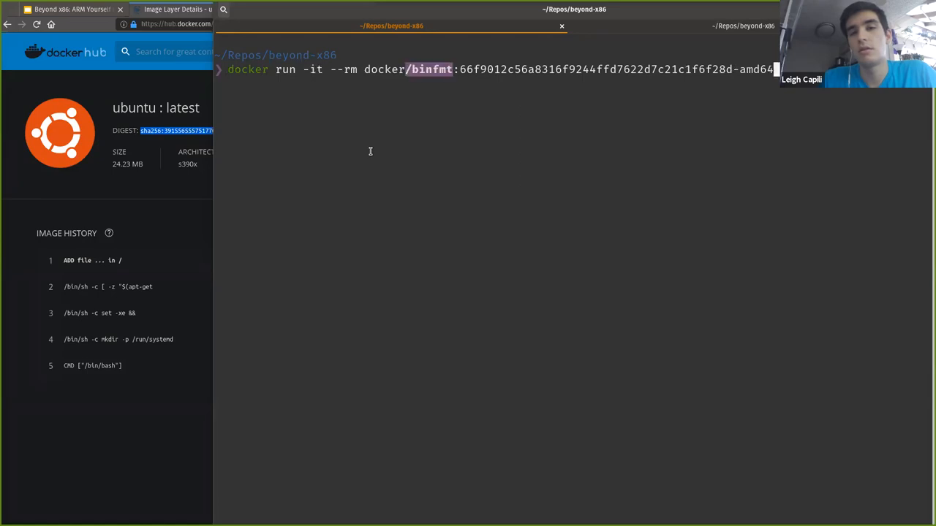
type("cat /proc/sys/fs/binfmt_misc/")
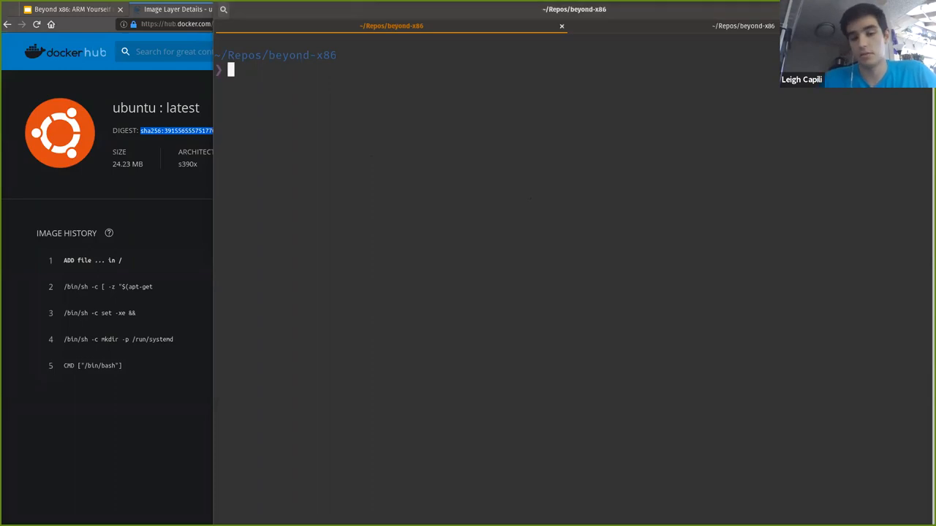
type("docker buildx imagetools inspect multiarch/qemu-user-static")
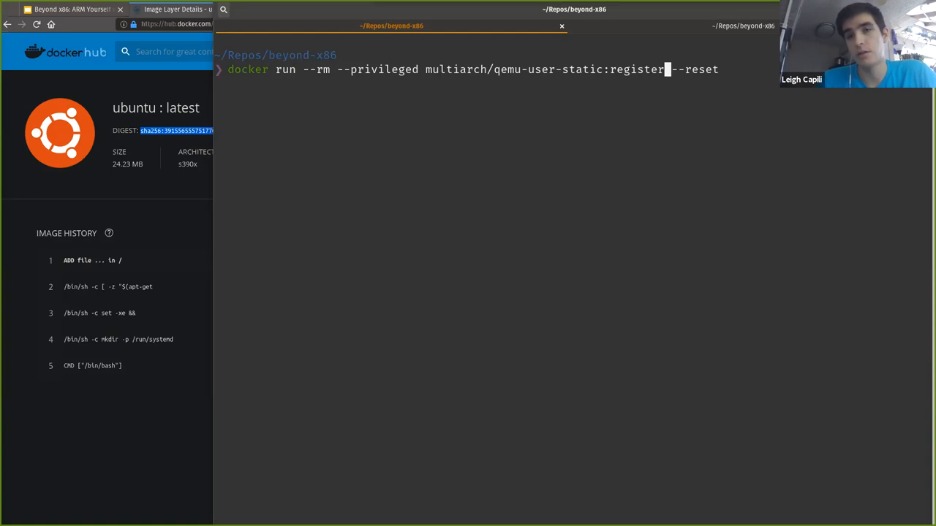
Run the qemu-user-static --reset register command, then select /usr/bin/qemu-s390x-static from its output to ls it
key("Return")
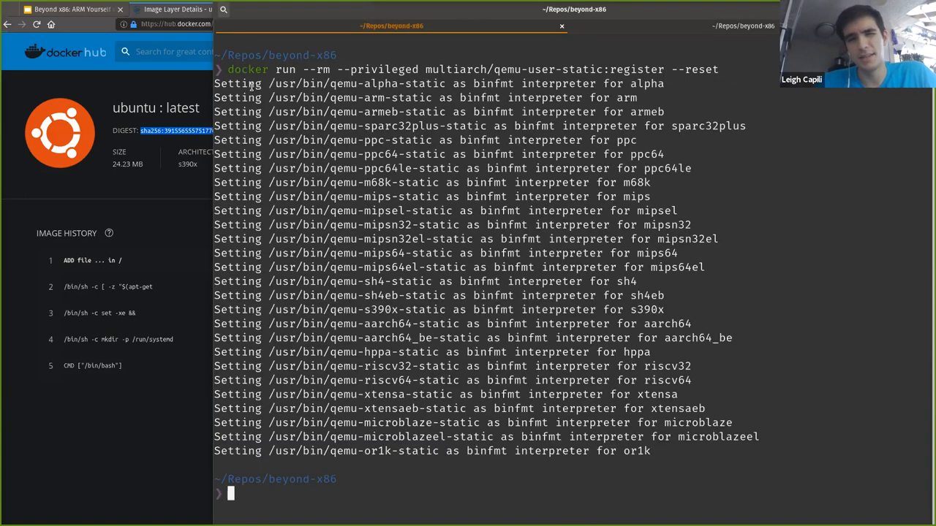
double_click(357, 84)
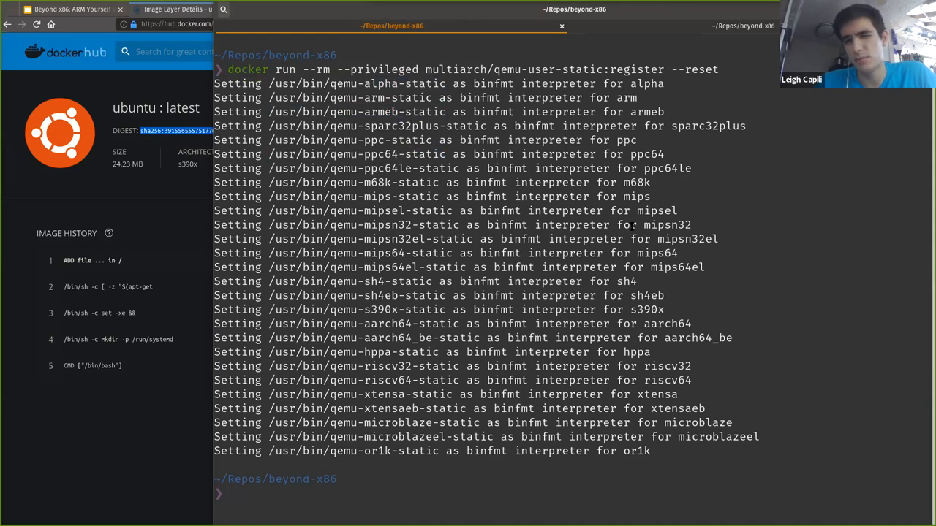
double_click(647, 310)
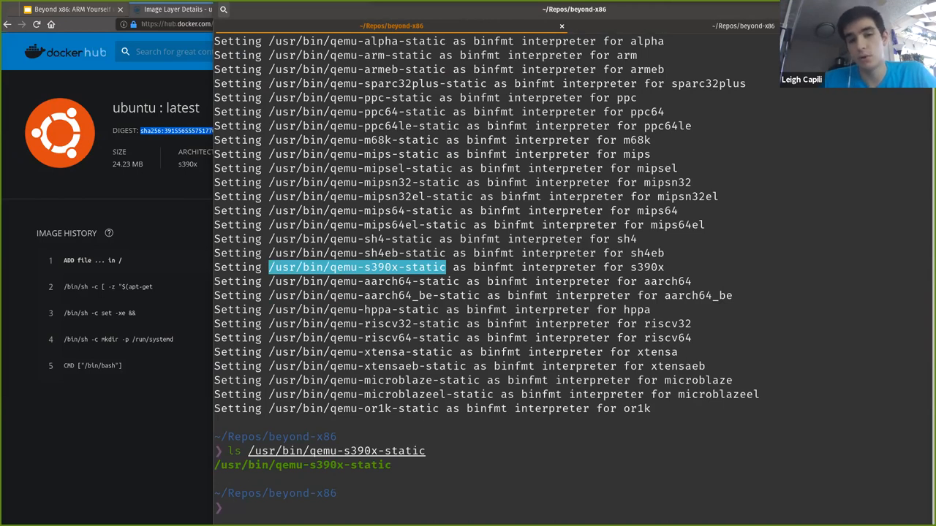
List /proc/sys/fs/binfmt_misc/, cat its qemu-s390x entry and select the /usr/bin/qemu-s390x-static interpreter path
type("ls")
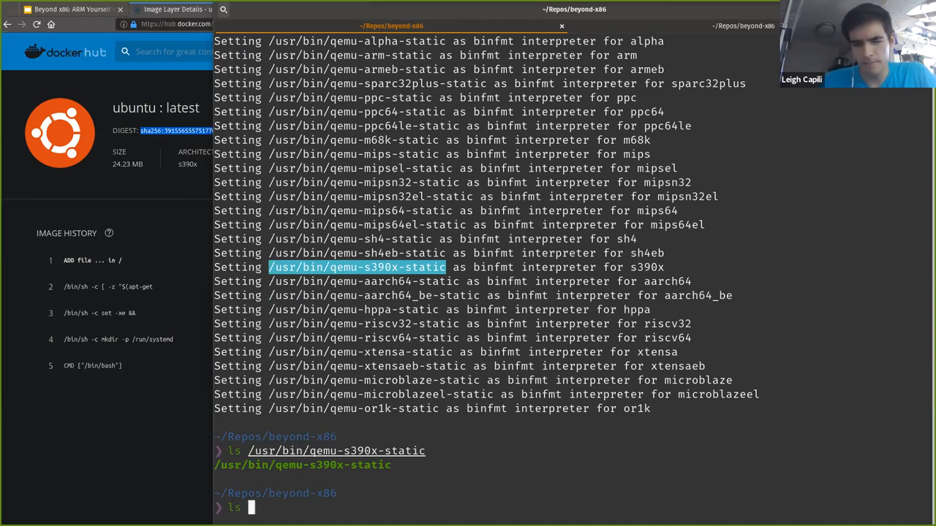
type("/proc/sys/fs/binfmt_misc/")
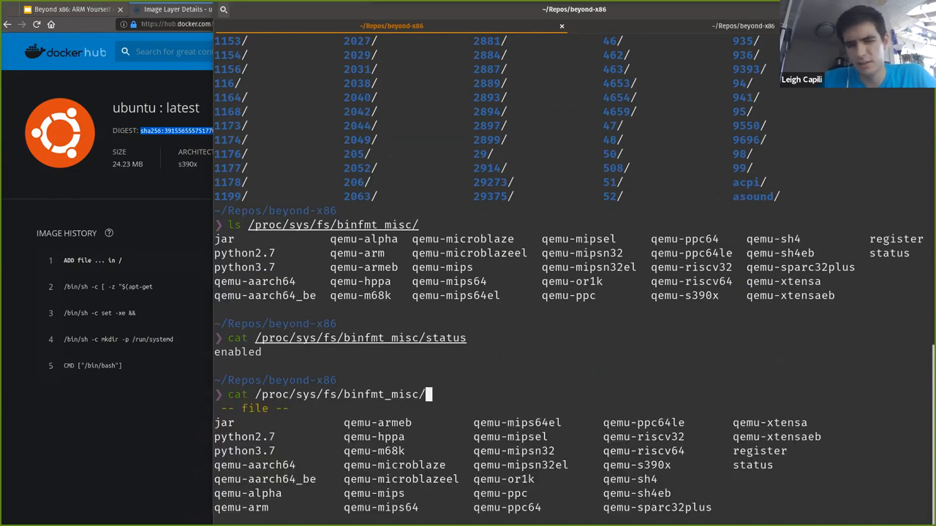
type("qemu-s390x")
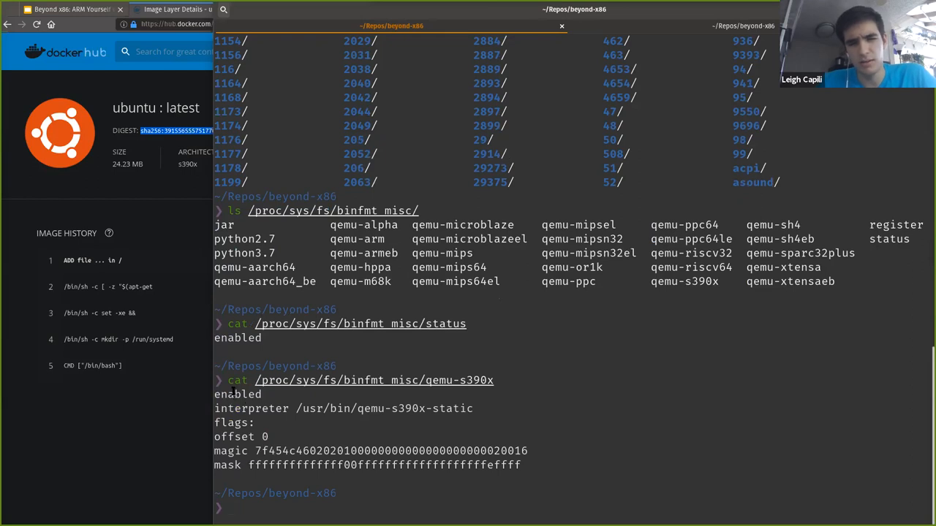
double_click(231, 450)
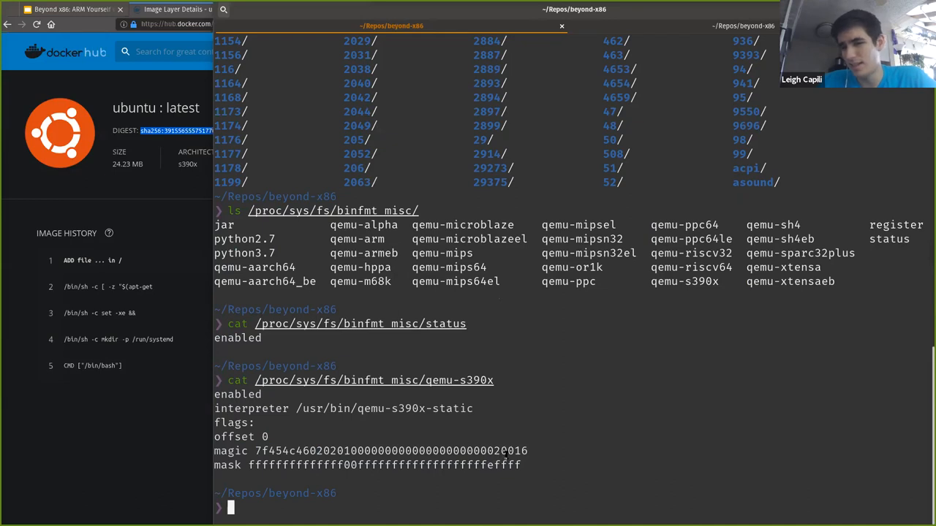
left_click_drag(431, 450, 521, 450)
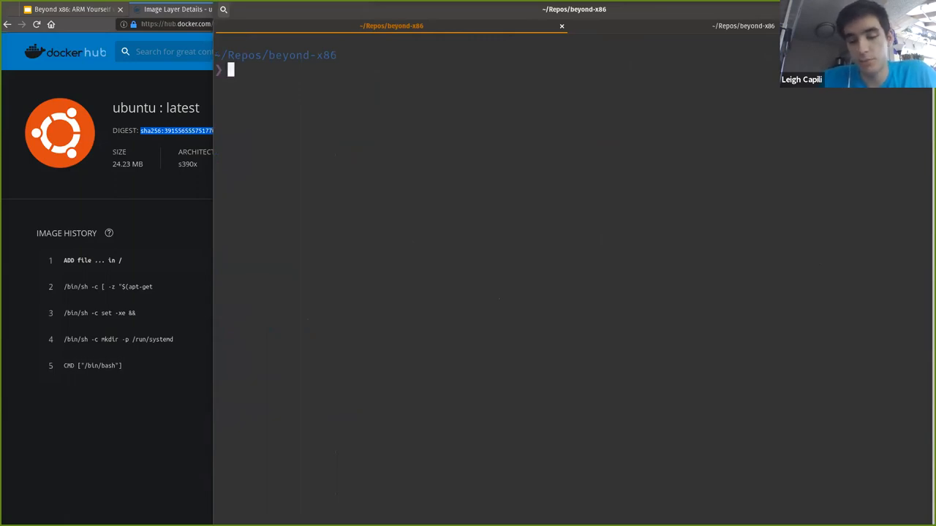
Run the ubuntu@sha256:3915565… s390x digest, then recall it and insert -v /usr/bin/qemu-s390x-static mount
type("docker run -it")
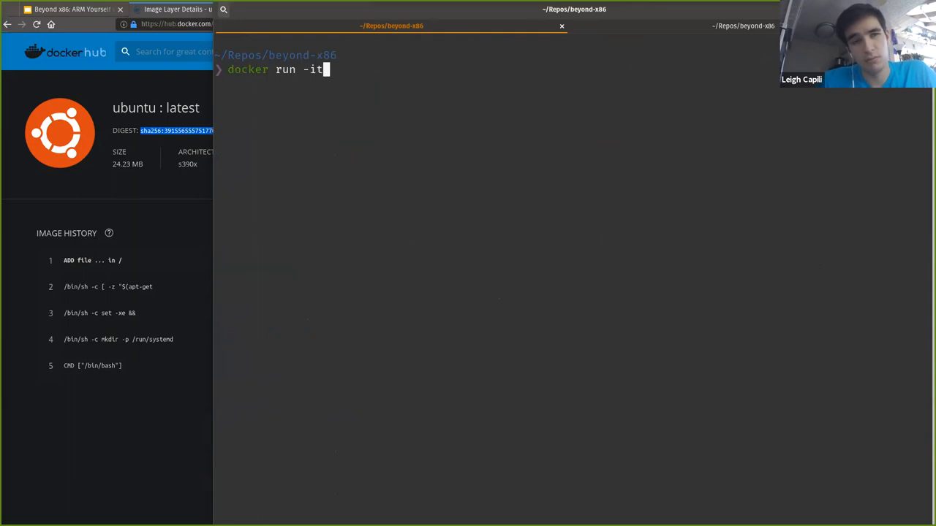
type("--rm ubuntu@sha256:391556555751770ffbcebbce4ed539454cea660c0be0a72")
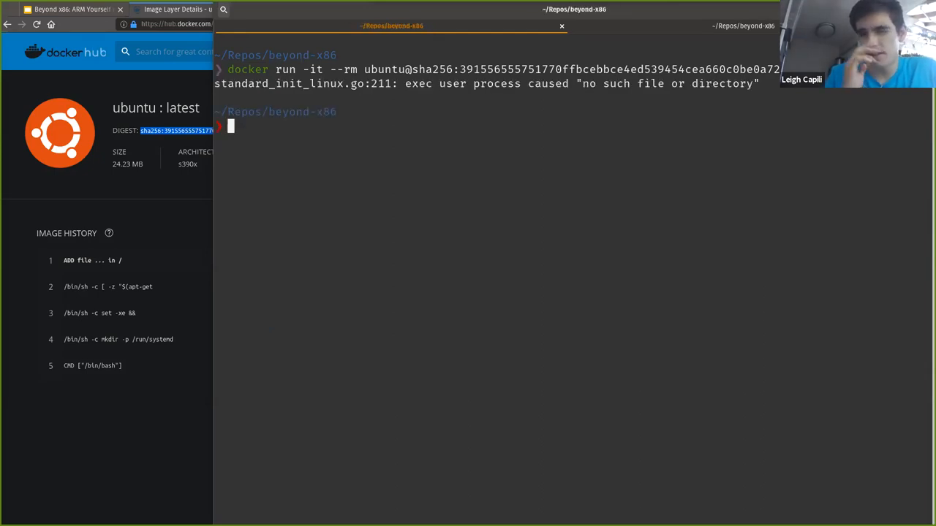
type("docker run -it --rm ubuntu@sha256:391556555751770ffbcebbce4ed539454cea660c0be0a726f801c96f353a22e0")
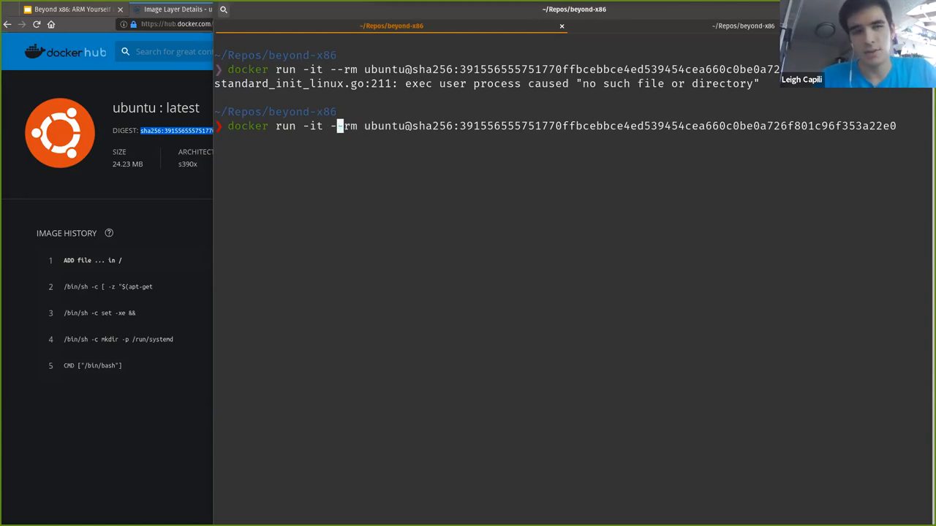
type("-v")
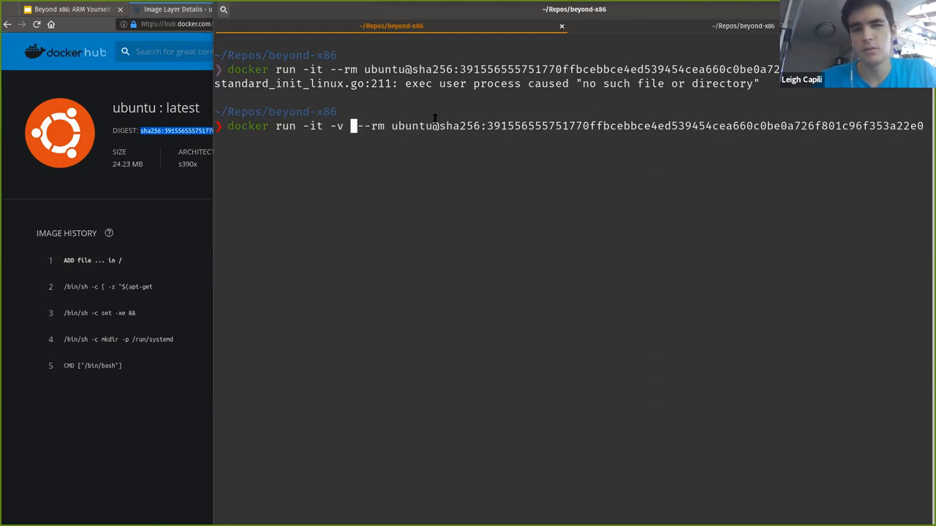
type("/usr/bin/qemu-s390x-static:/usr/bin/qemu-s390x-static")
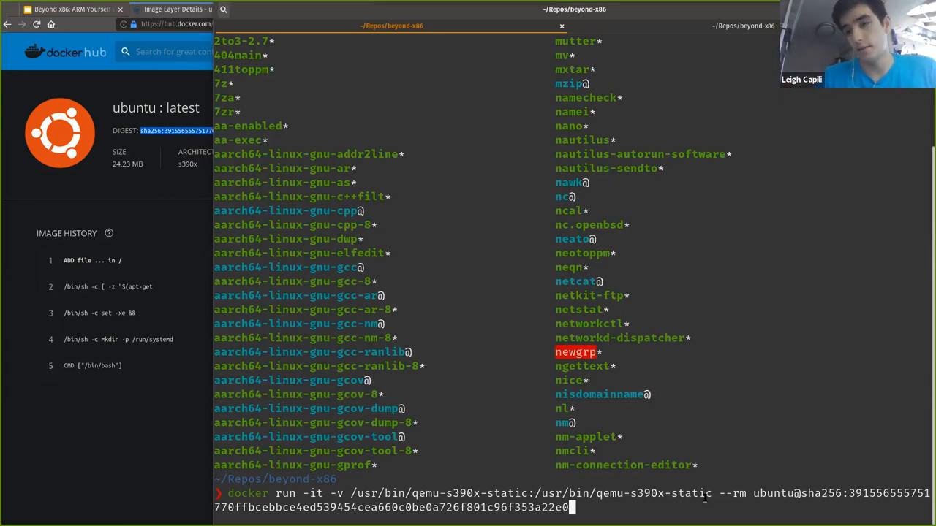
Launch the emulator-mounted s390x container, run uname -a to show s390x, then exit
key("Return")
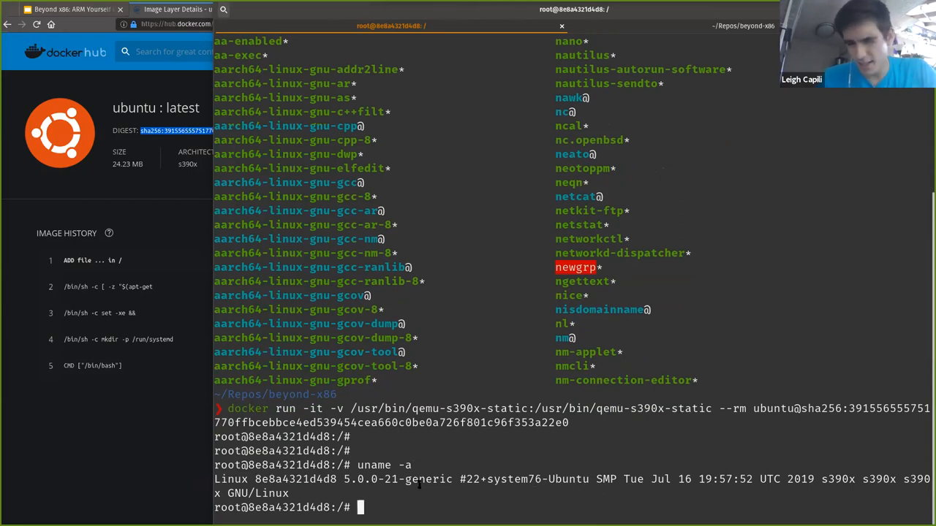
type("unam")
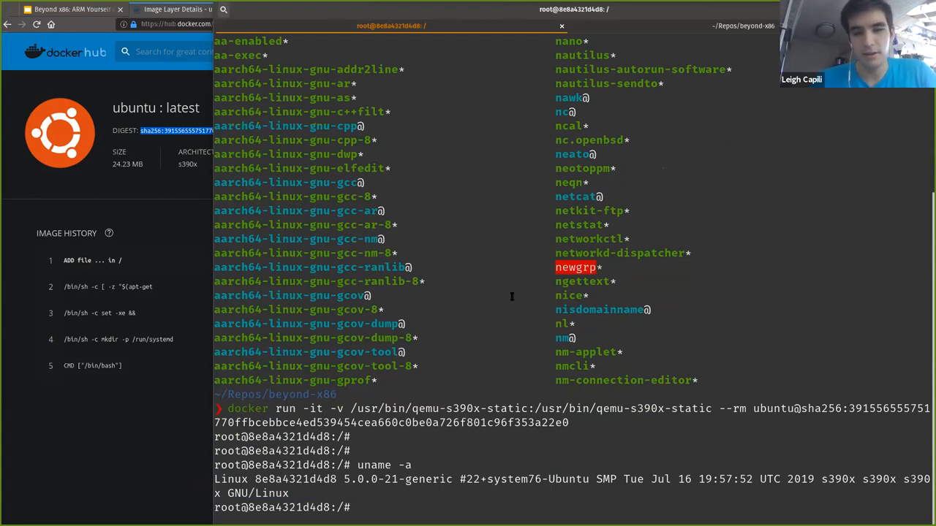
scroll("down", 3)
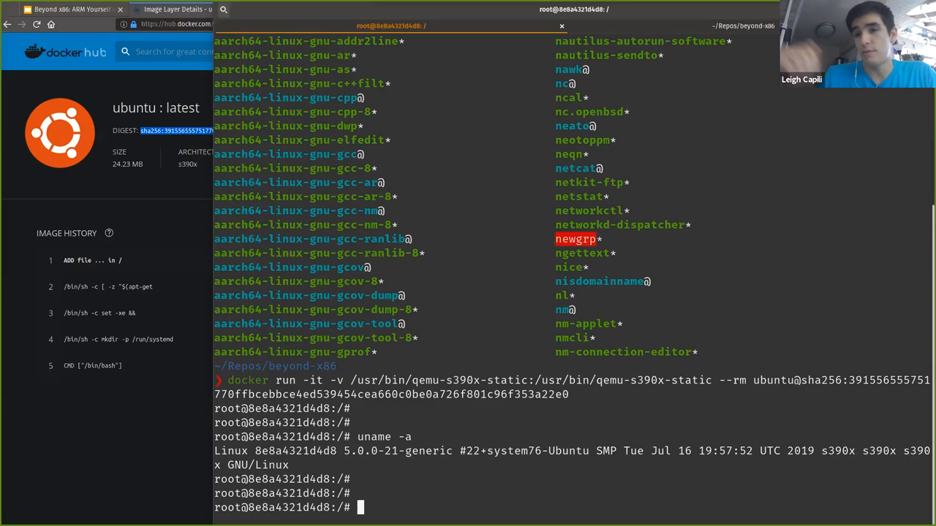
type("exit")
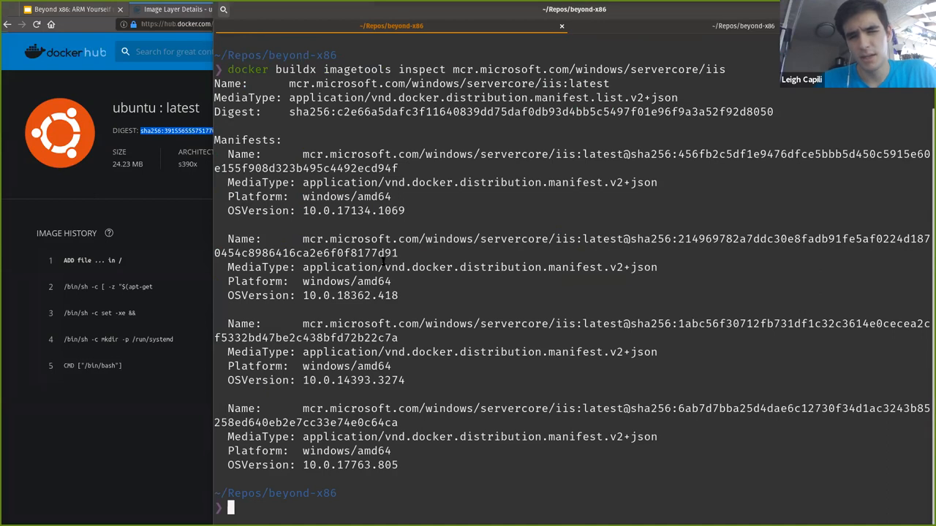
mouse_move(570, 178)
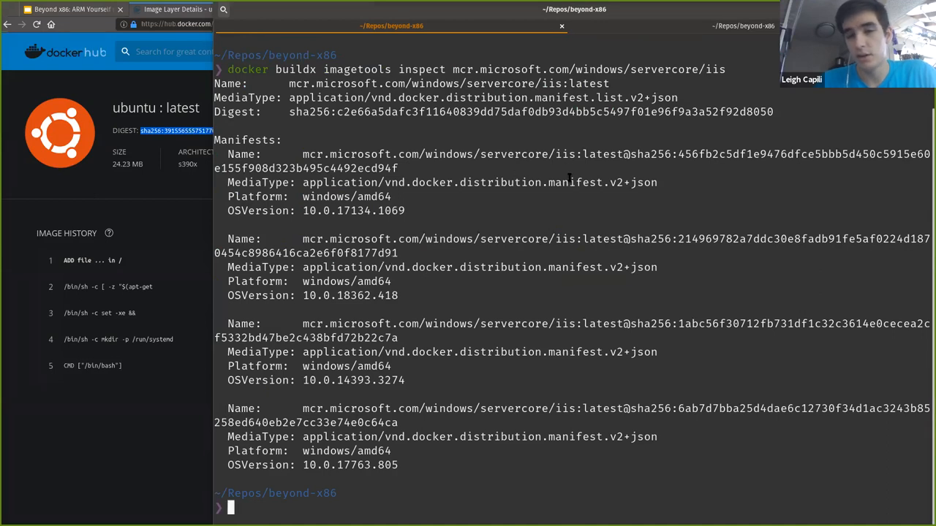
Select and copy the mcr.microsoft.com/windows/servercore/iis image name from the inspect output
double_click(564, 153)
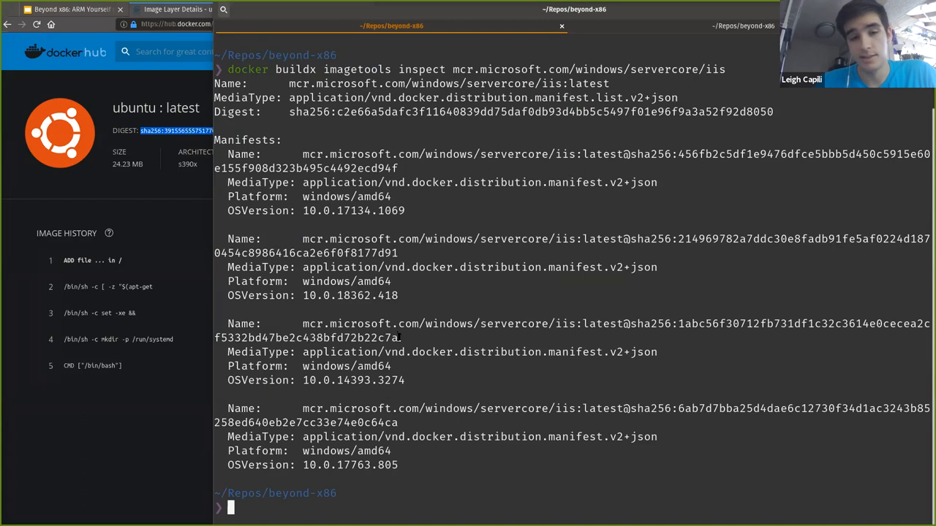
left_click_drag(627, 324, 398, 338)
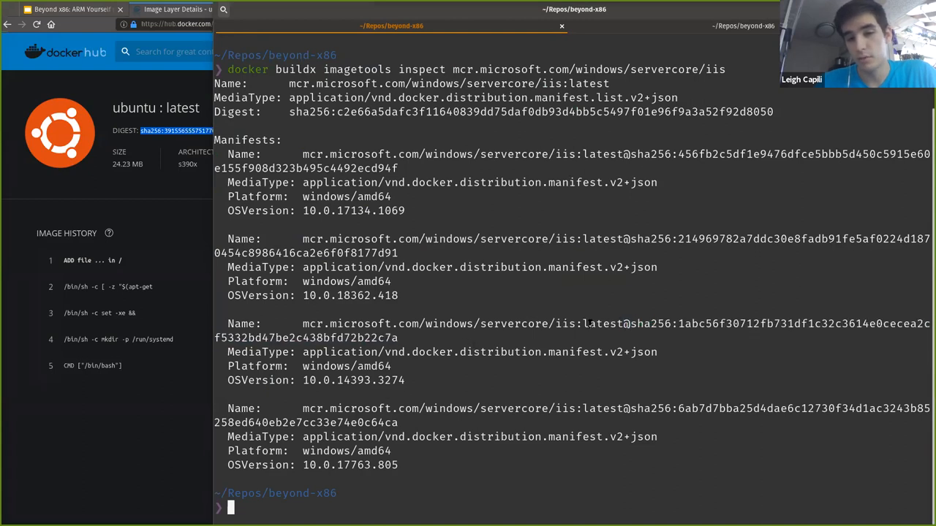
left_click_drag(301, 325, 578, 325)
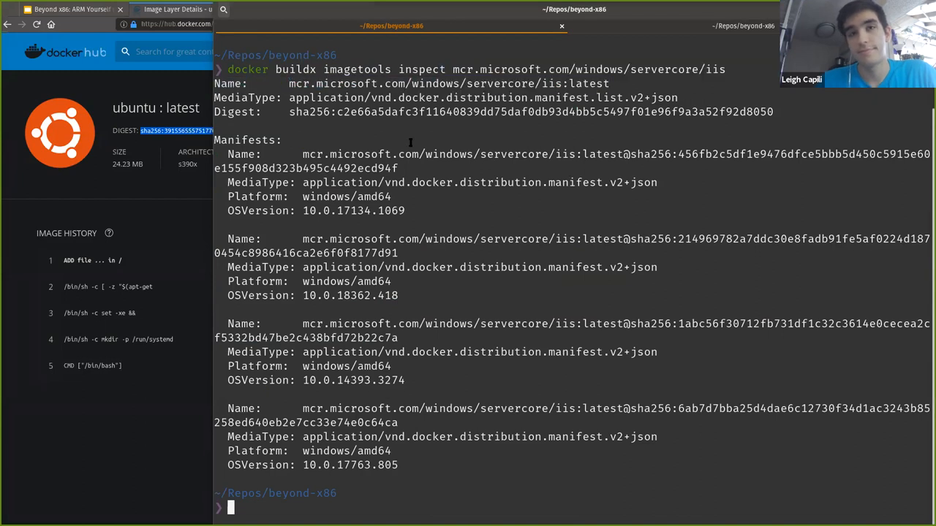
Type 'docker run -it' and paste the IIS image name to run it
type("docker r")
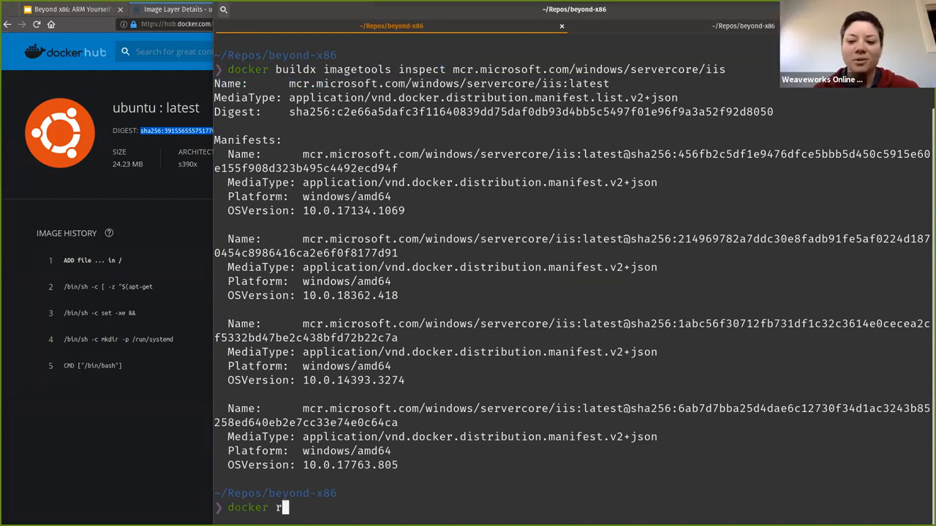
type("un -it --rm")
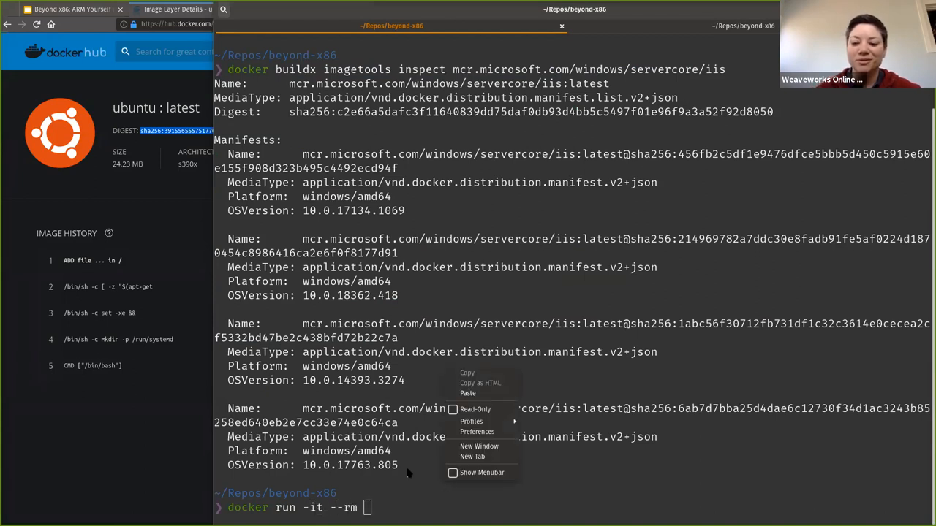
left_click(468, 393)
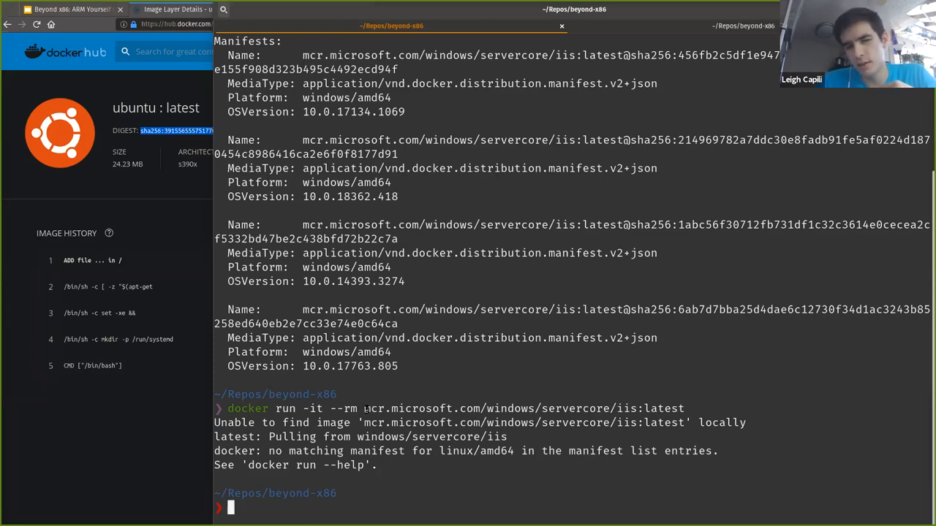
Select the IIS image tag and digest, run it with docker run -it --rm, and read the windows platform error
left_click_drag(364, 409, 684, 409)
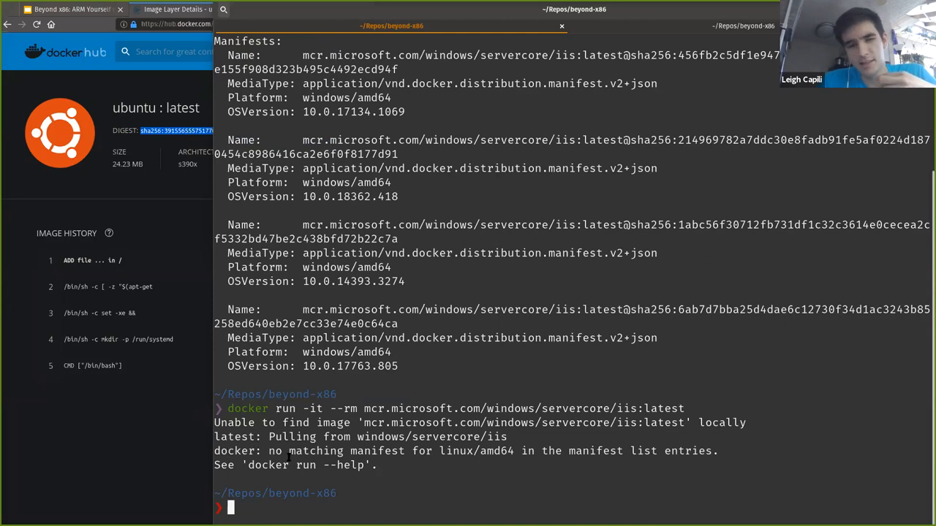
double_click(471, 450)
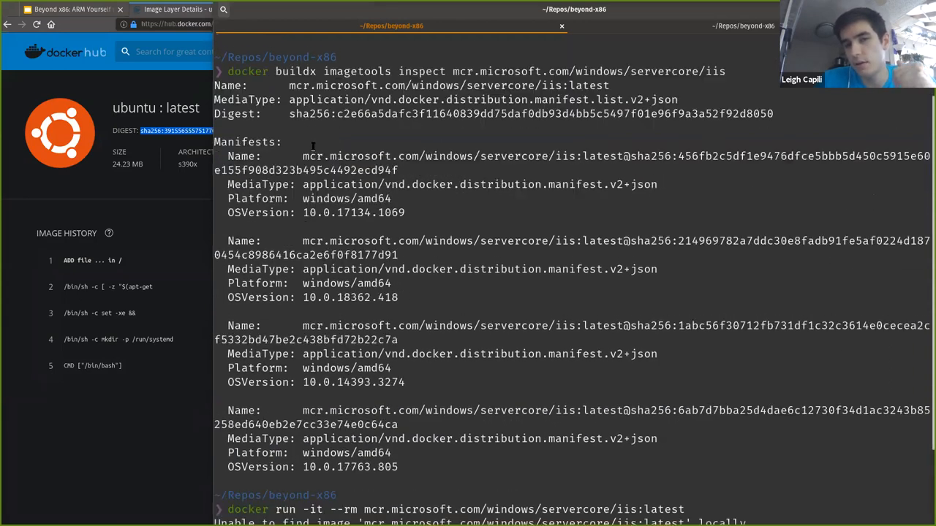
mouse_move(626, 155)
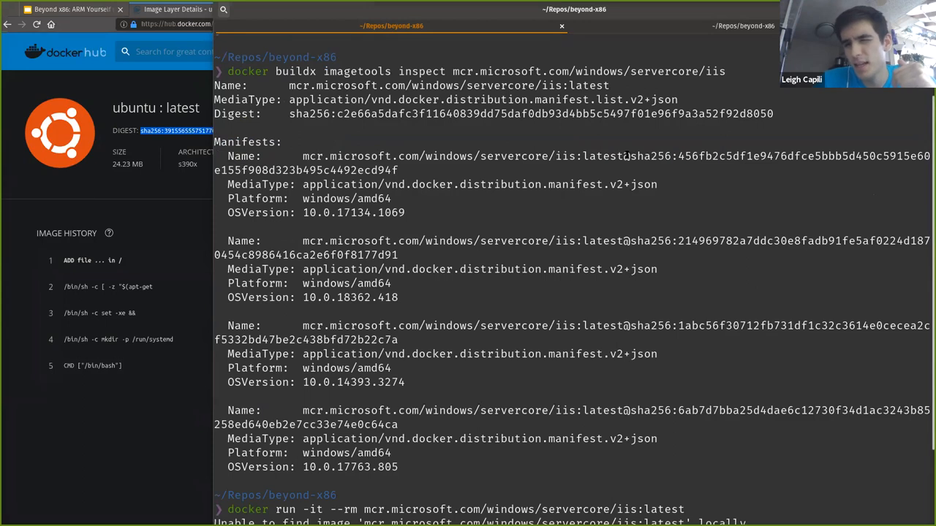
scroll("down", 3)
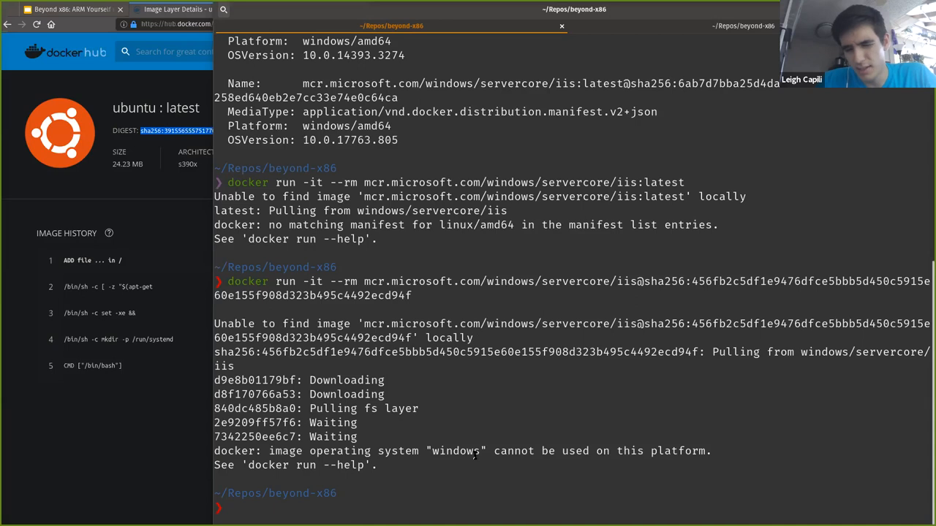
mouse_move(661, 438)
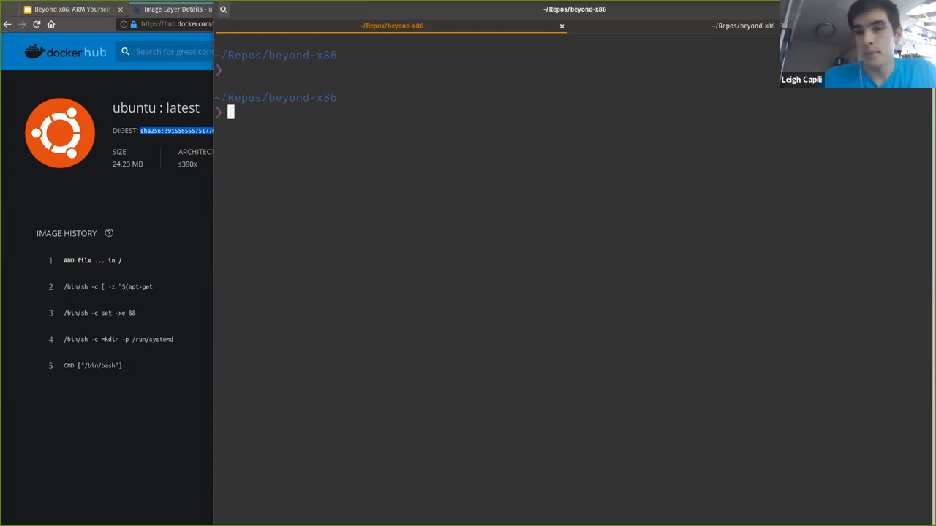
mouse_move(541, 119)
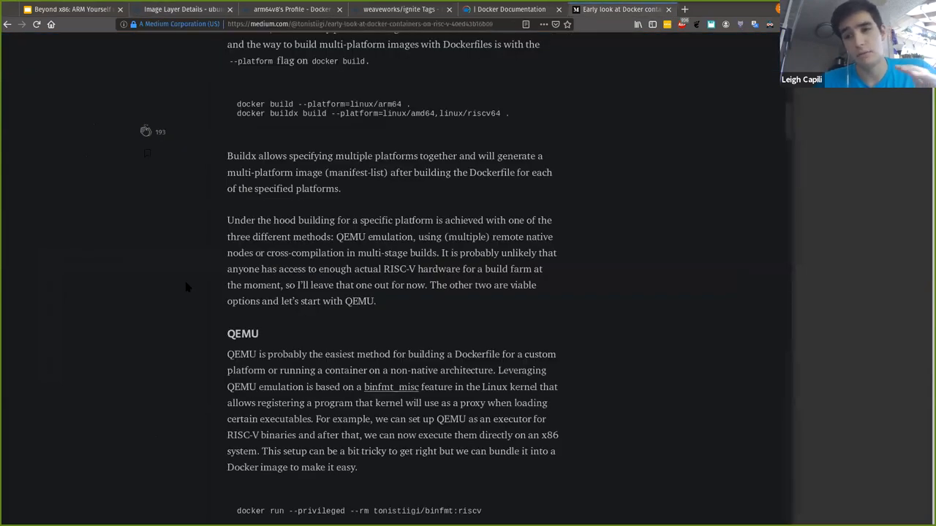
Scroll the Medium RISC-V article to its QEMU section with the docker run --privileged binfmt command
scroll("up", 3)
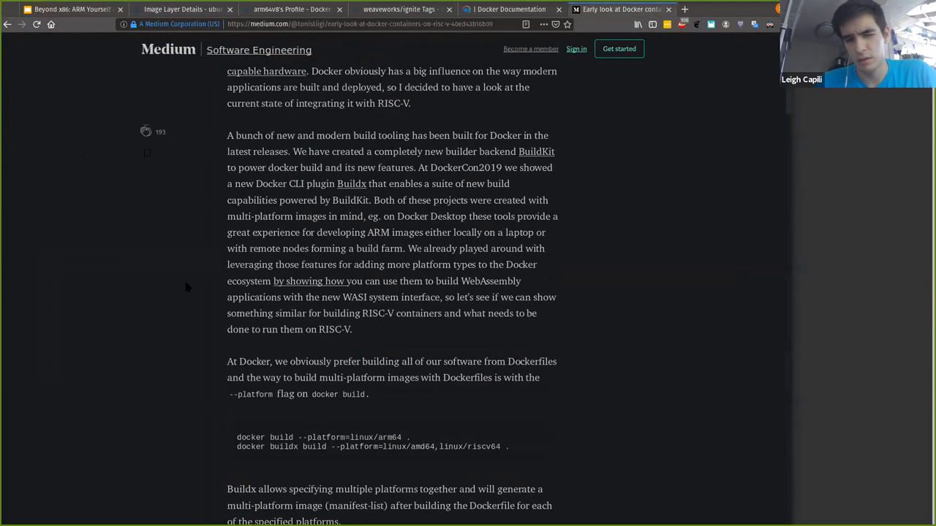
scroll("down", 3)
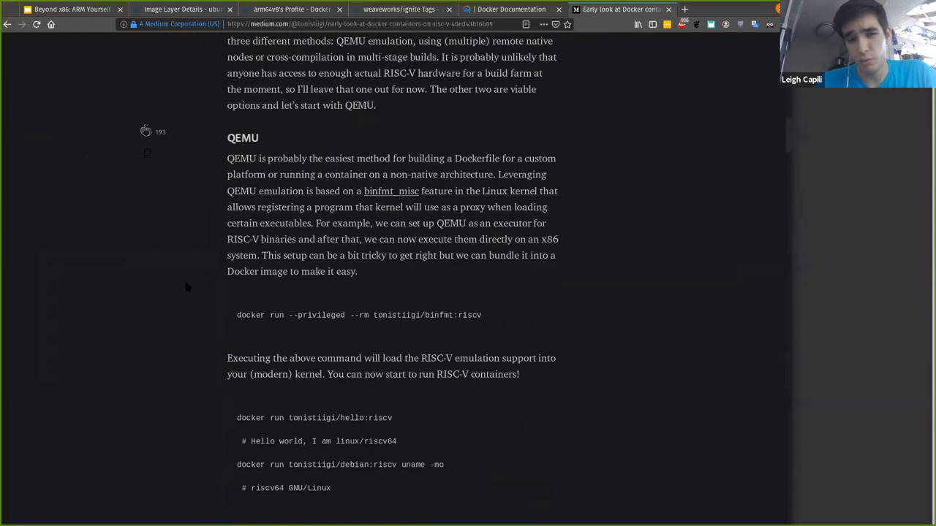
scroll("down", 3)
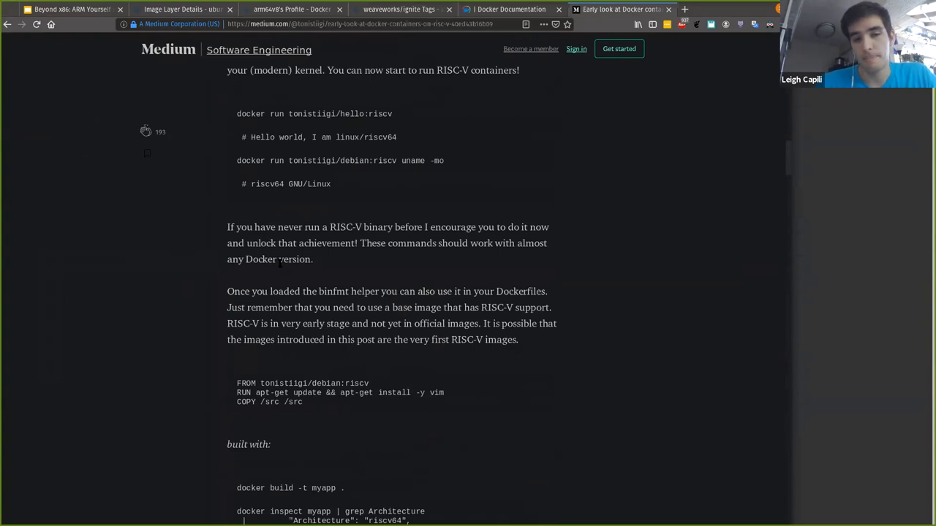
scroll("down", 3)
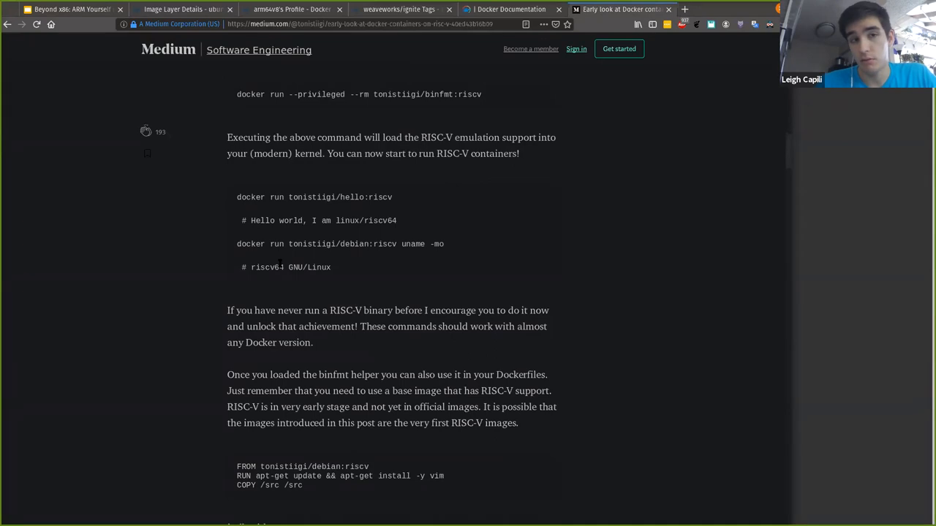
scroll("down", 3)
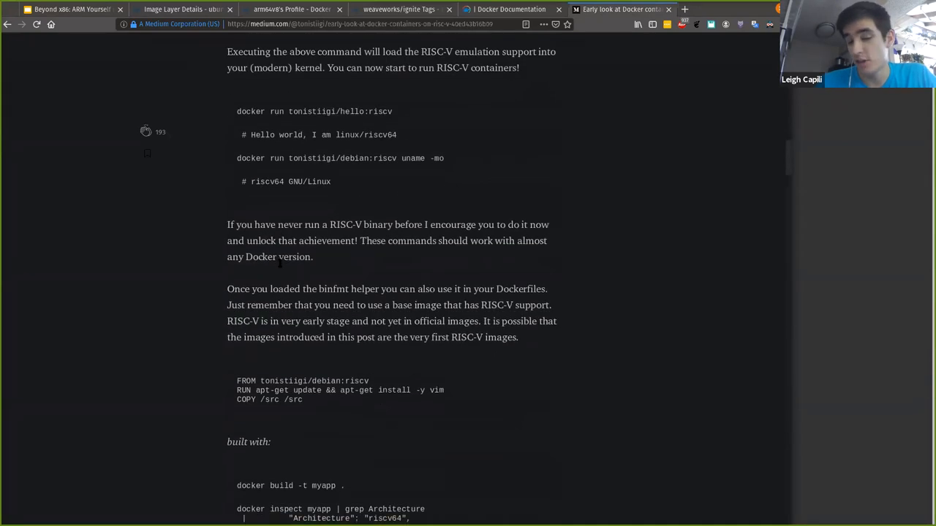
scroll("down", 3)
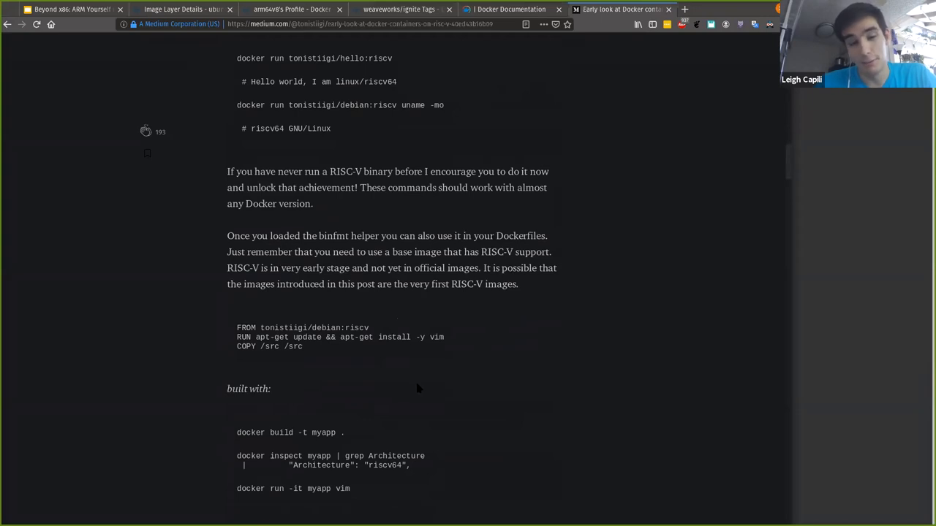
scroll("up", 3)
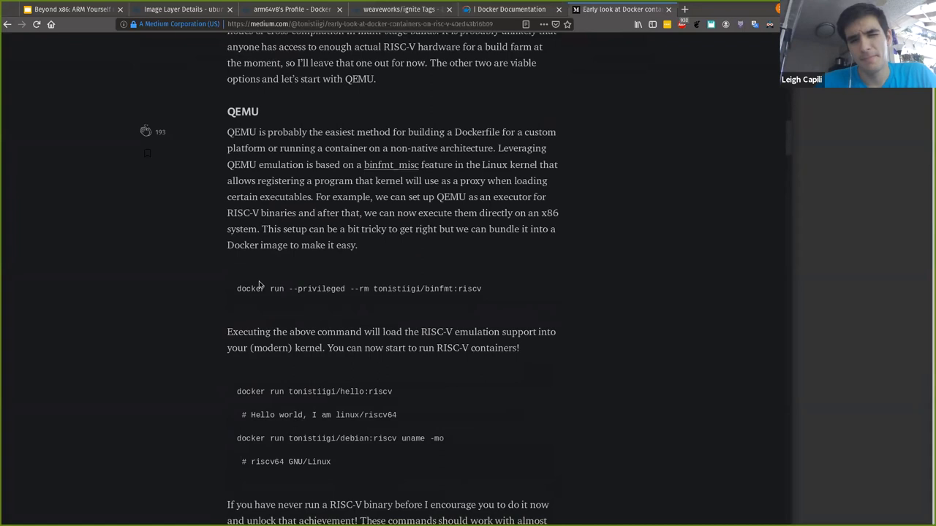
scroll("down", 3)
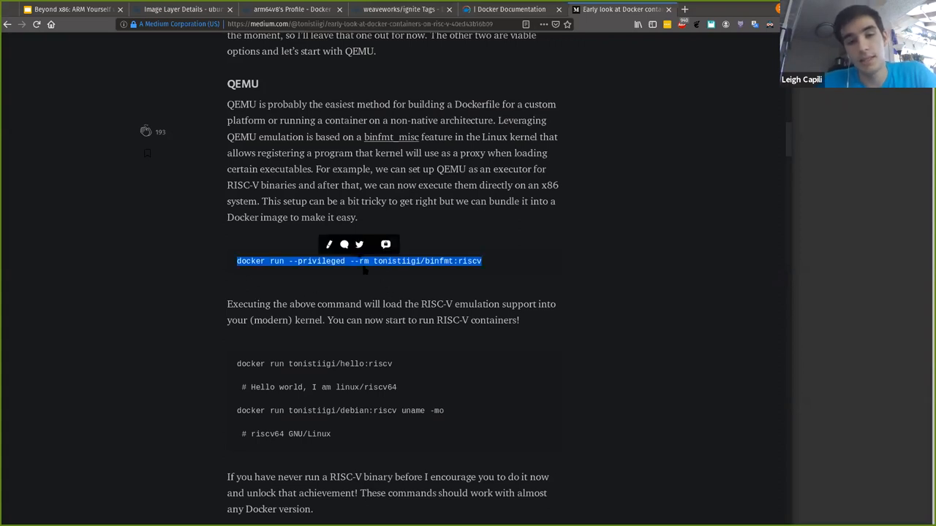
scroll("down", 3)
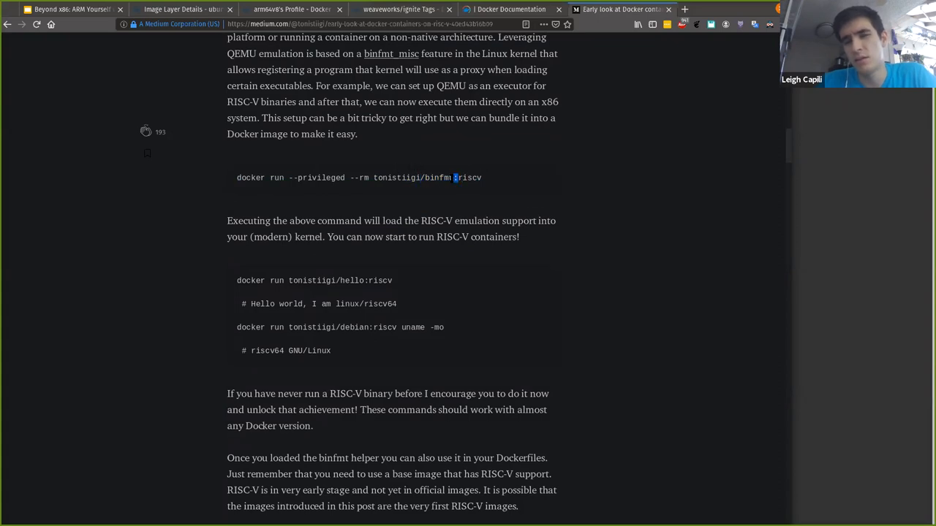
scroll("down", 3)
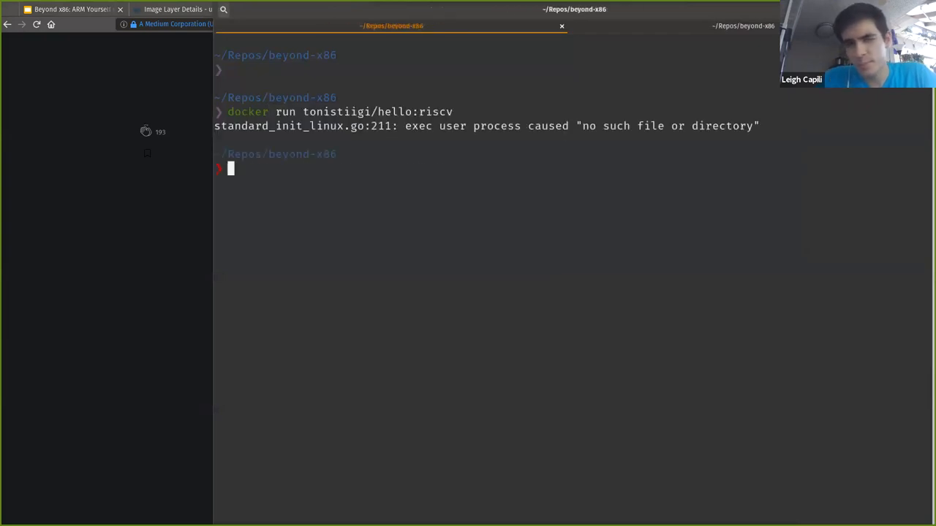
Run tonistiigi/debian:riscv with qemu-riscv64-static mounted via -v so uname -m reports riscv64
type("docker run tonistiigi/hello:riscv")
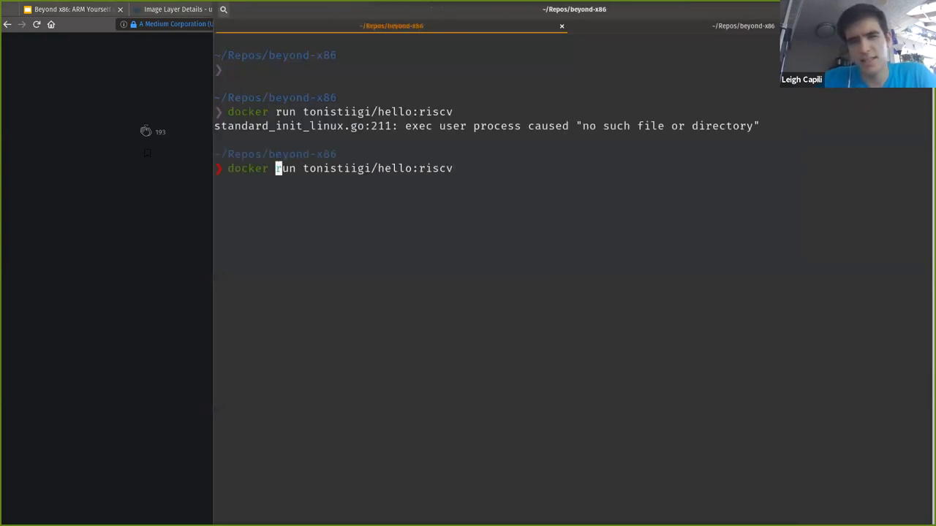
type("-v")
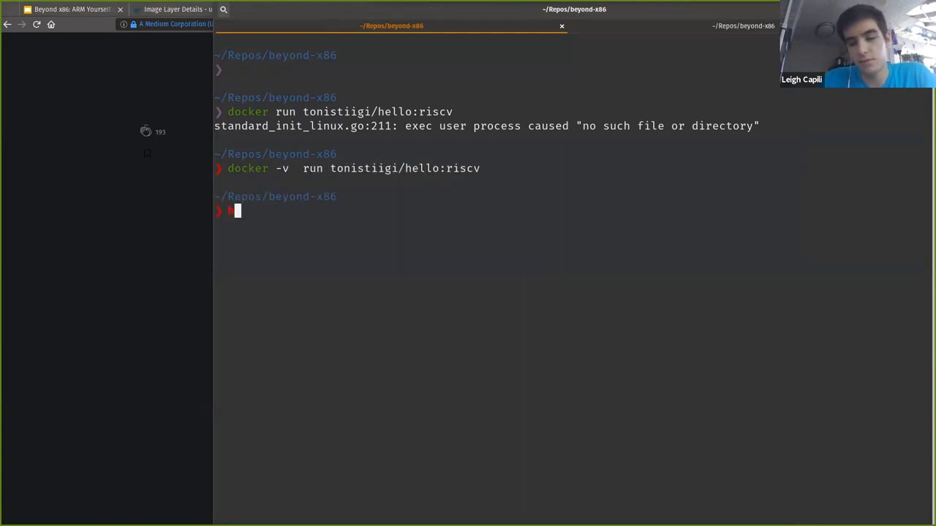
type("hello:riscv")
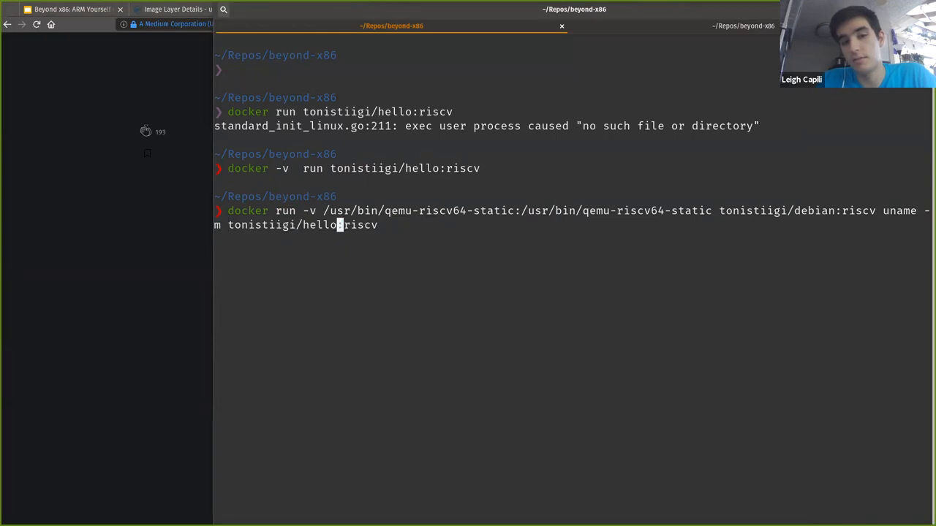
key("BackSpace")
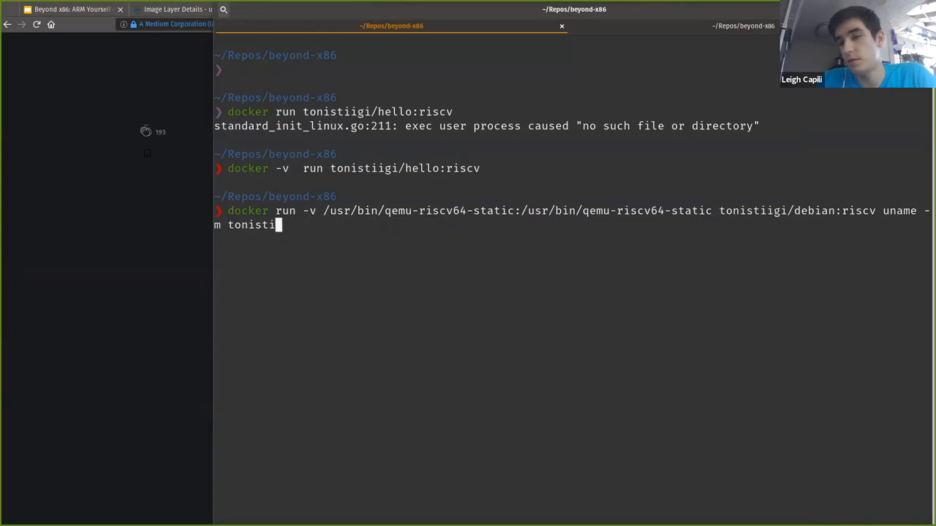
key("BackSpace")
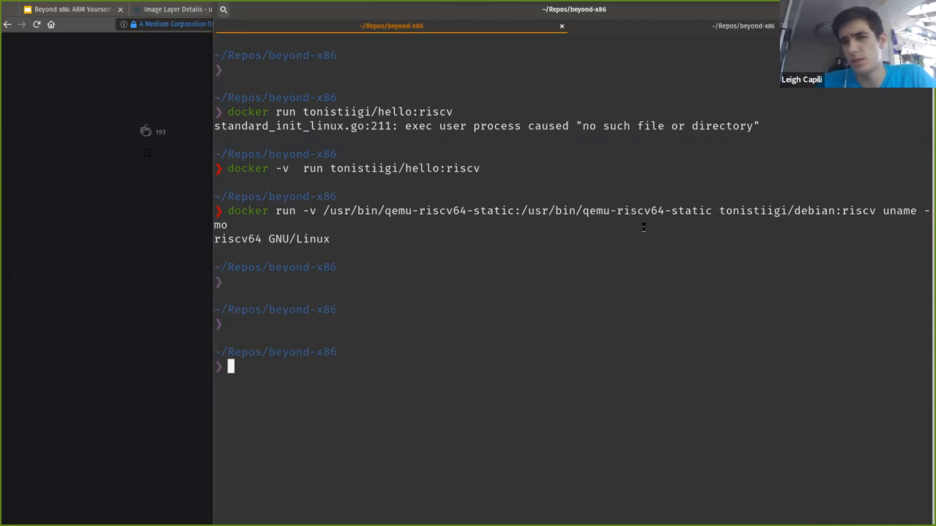
mouse_move(843, 211)
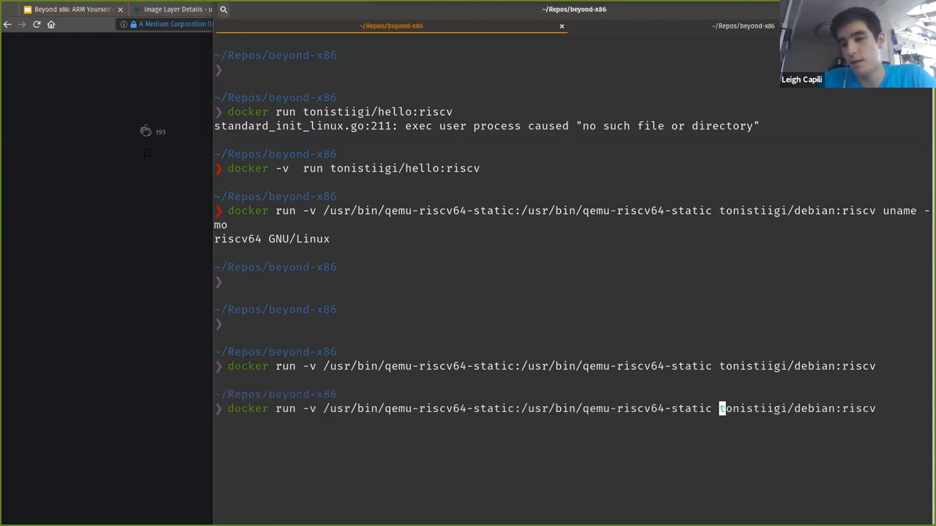
Start an interactive -it debian:riscv shell, inspect /bin/bash with file, then exit to the host shell
type("-it")
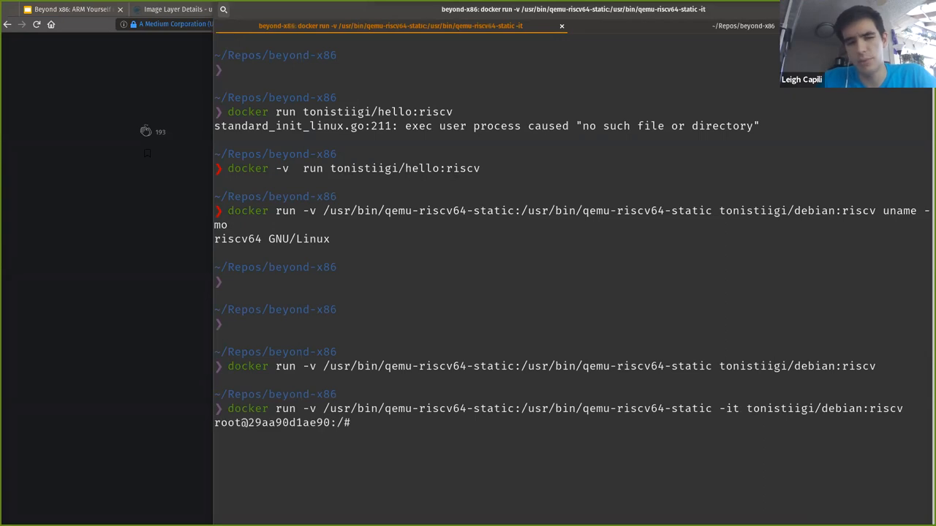
type("uname -a")
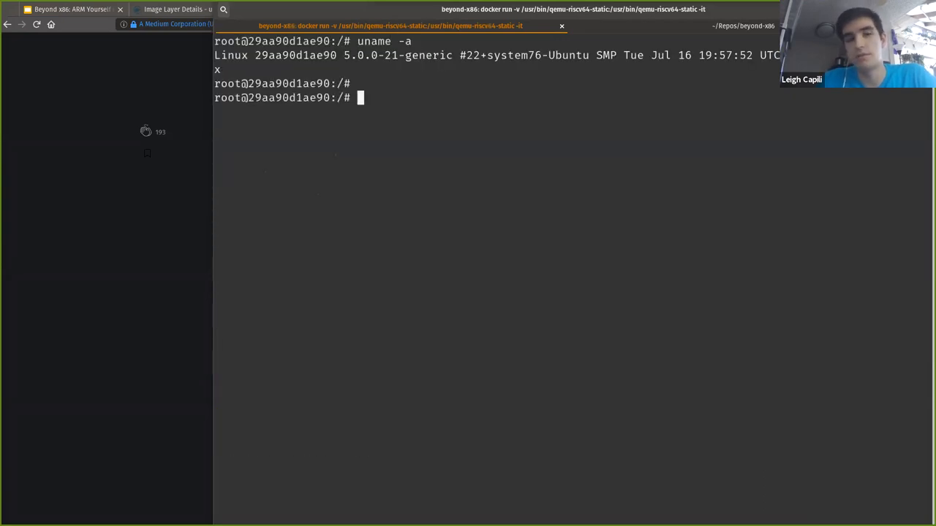
type("file /")
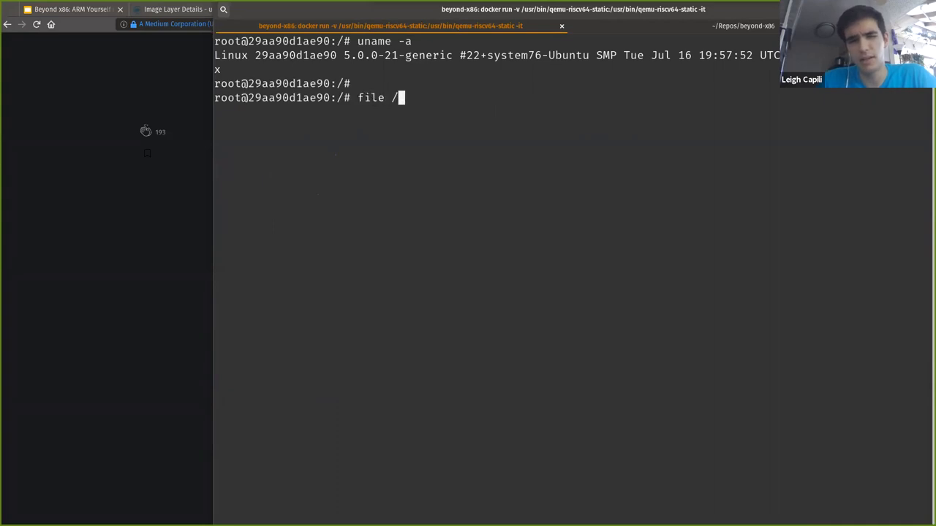
type("bin/b")
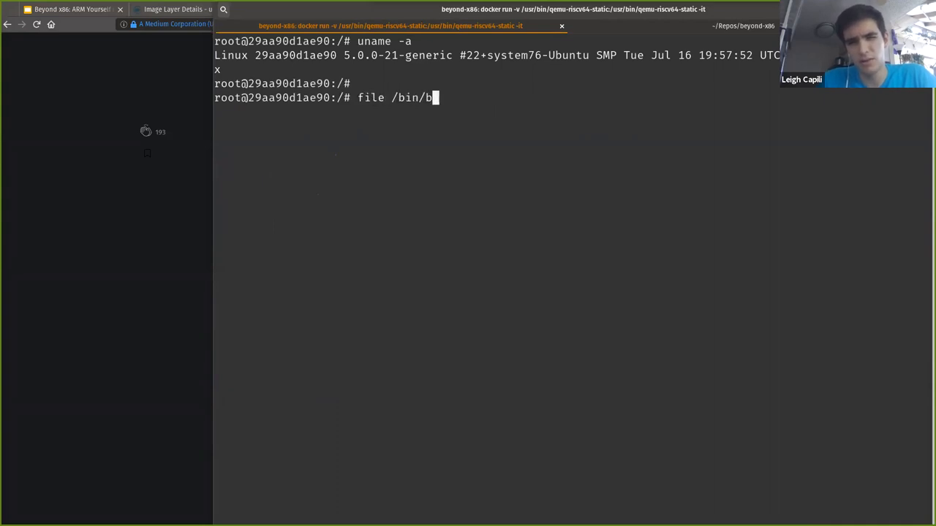
key("Tab")
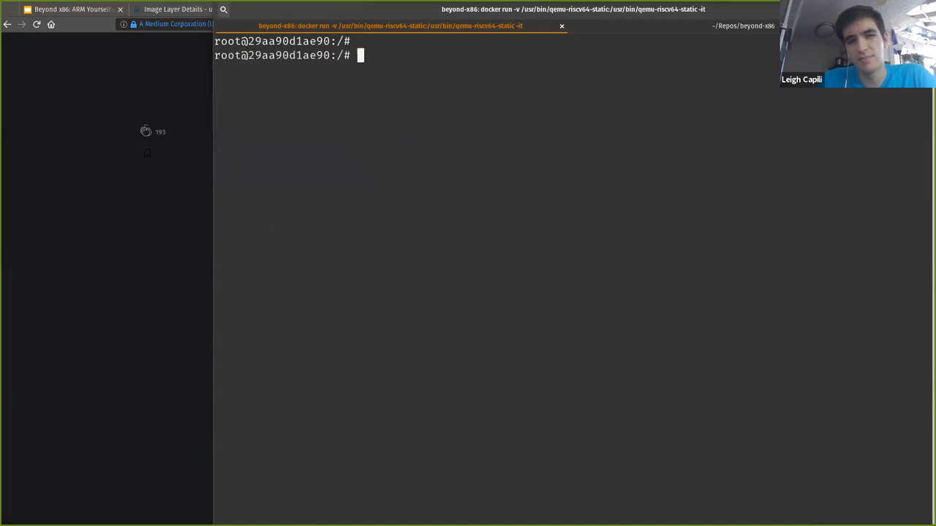
type("exit")
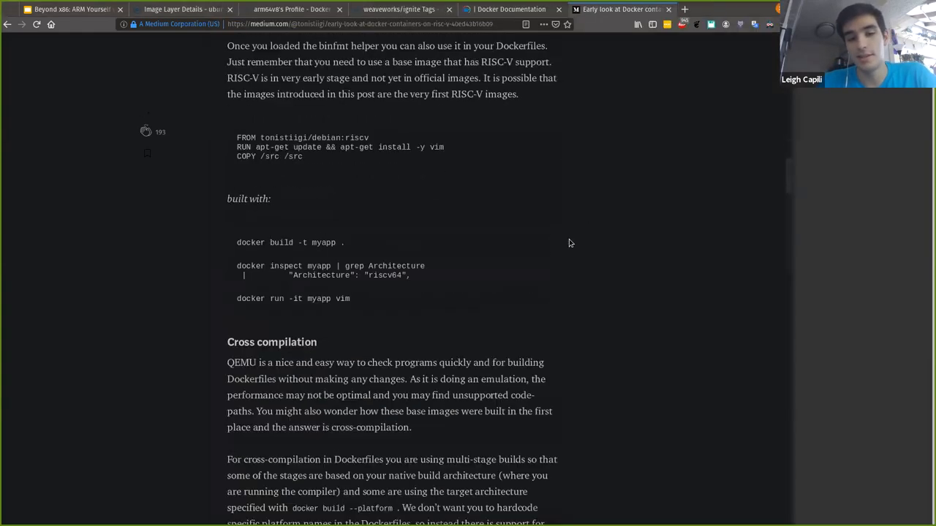
Scroll the Medium RISC-V article down to its Links section listing Docker Hub images
scroll("down", 3)
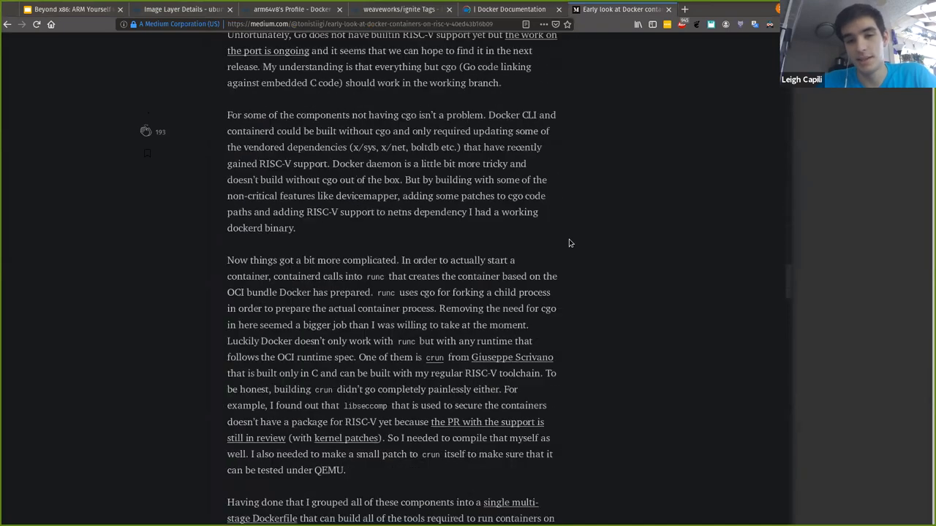
scroll("down", 3)
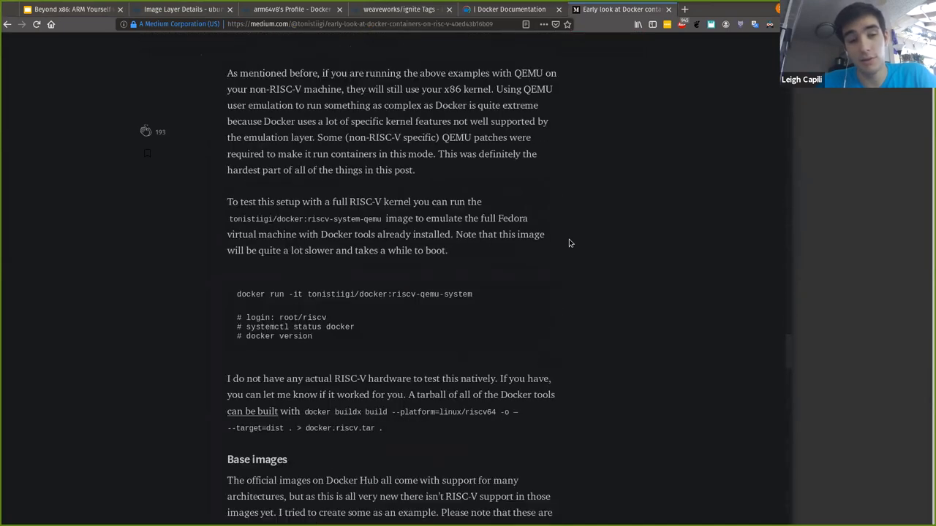
scroll("down", 3)
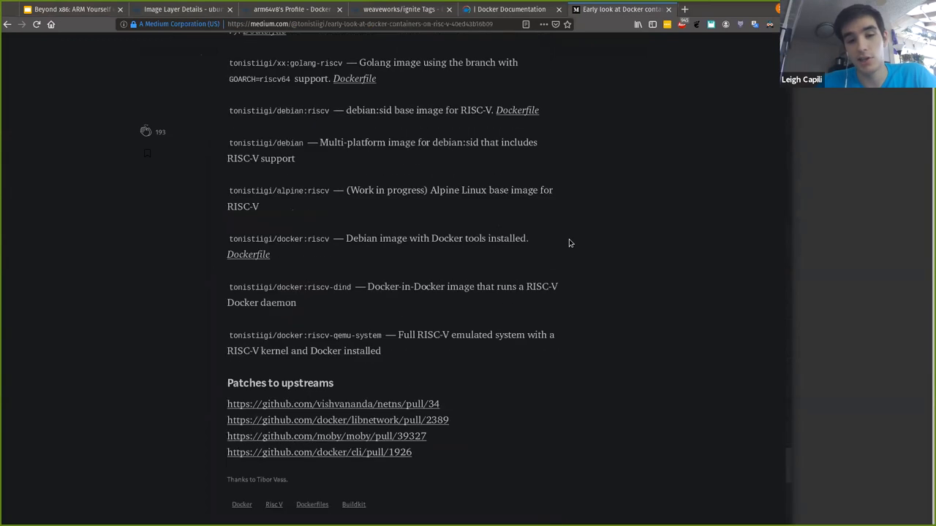
scroll("up", 3)
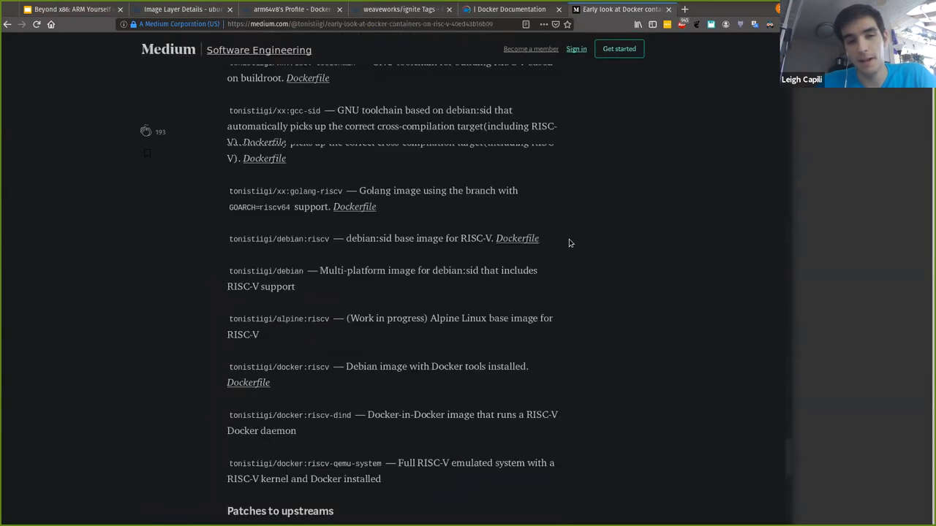
scroll("down", 3)
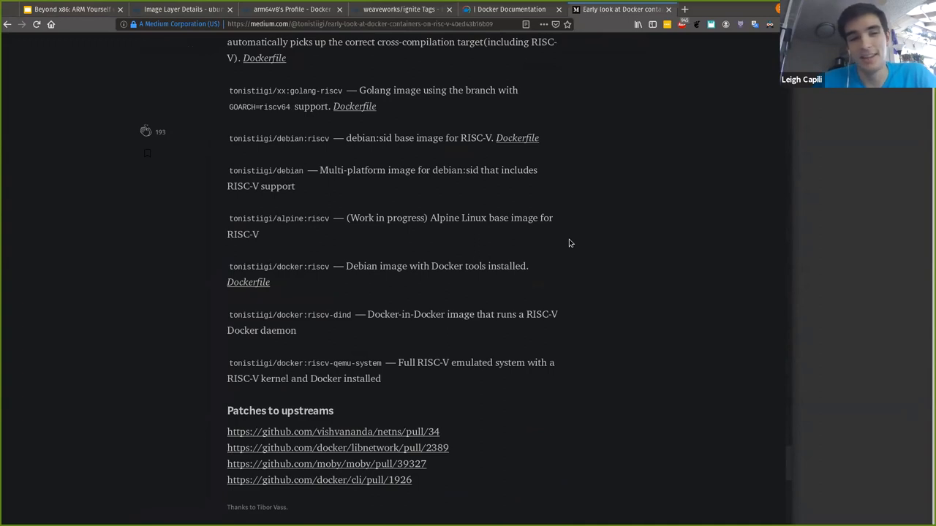
scroll("up", 3)
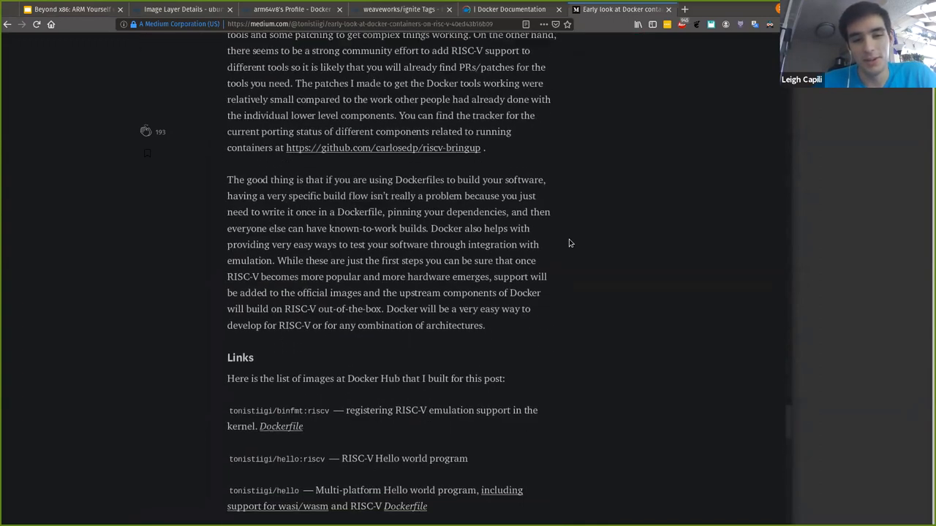
scroll("down", 3)
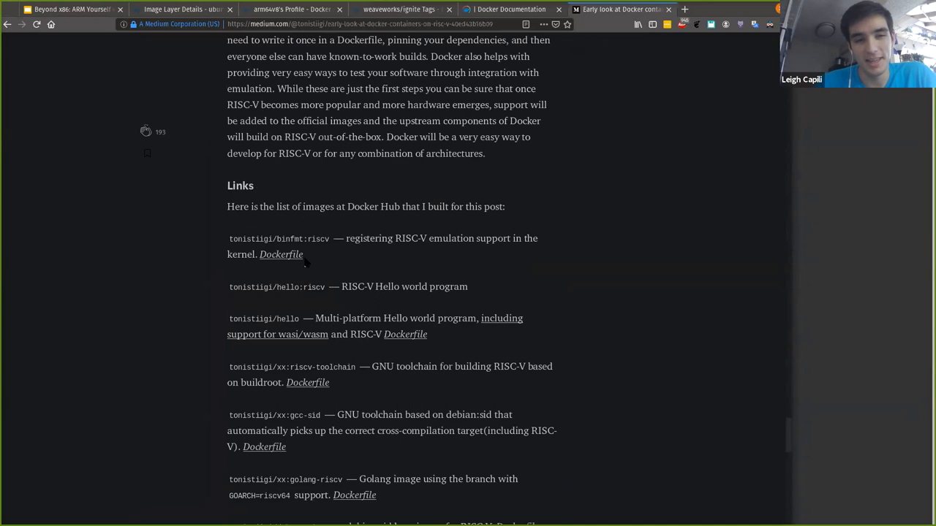
scroll("down", 3)
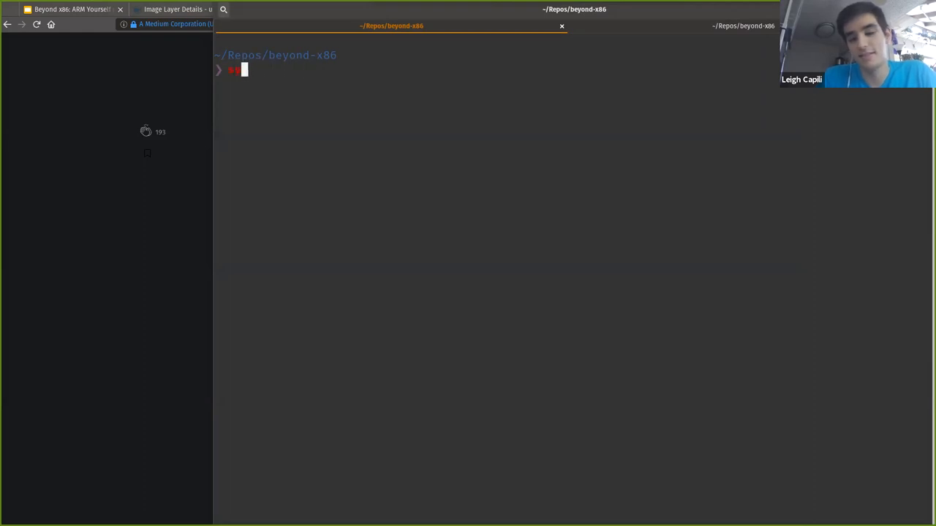
Run docker run -it tonistiigi/docker:riscv-qemu-system to start the full emulated RISC-V system
type("docker run -it tonistiigi/docker:riscv-qemu-system")
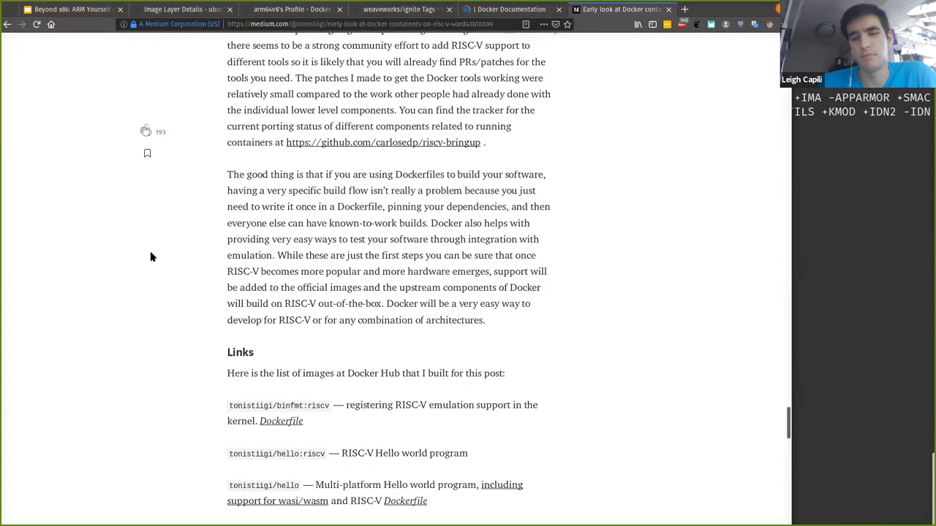
Scroll the Medium article up to its Base images section while the emulated system boots
scroll("up", 3)
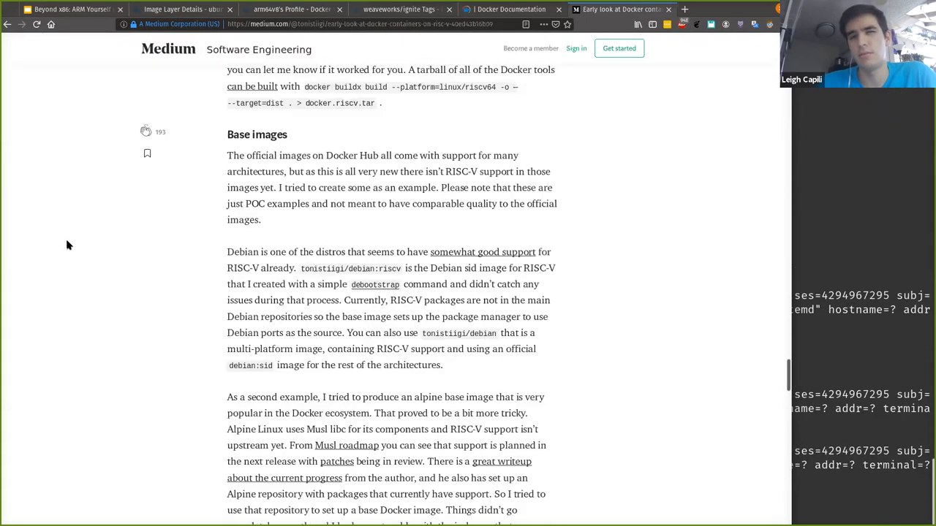
scroll("up", 3)
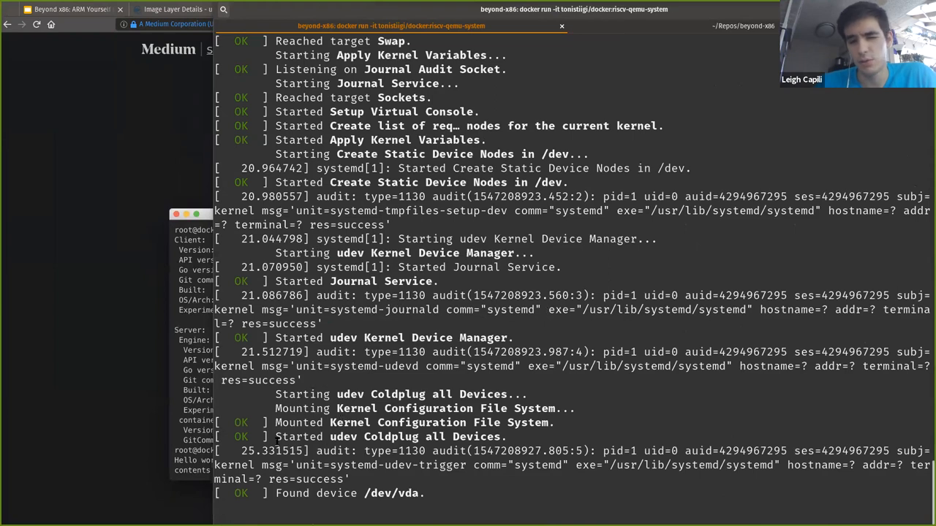
Follow the Fedora RISC-V boot log down until the fedora-riscv login prompt appears
scroll("down", 3)
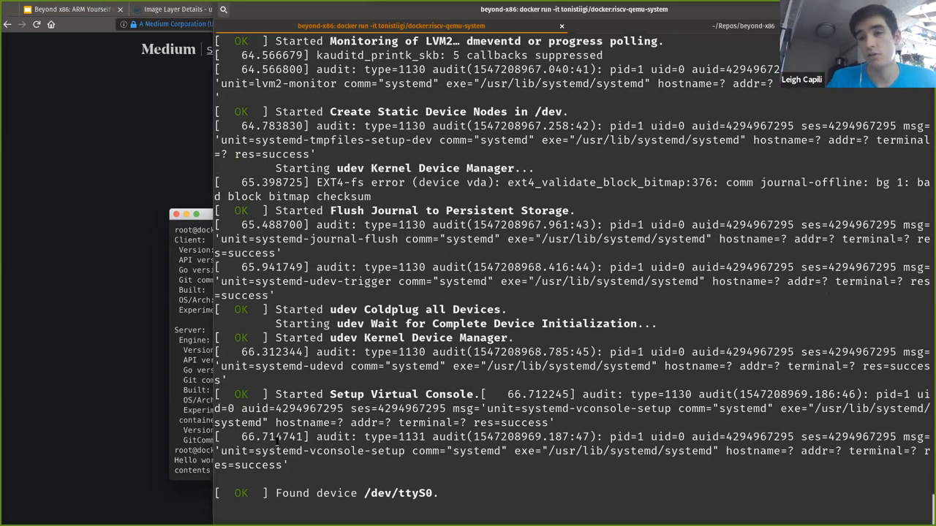
scroll("down", 3)
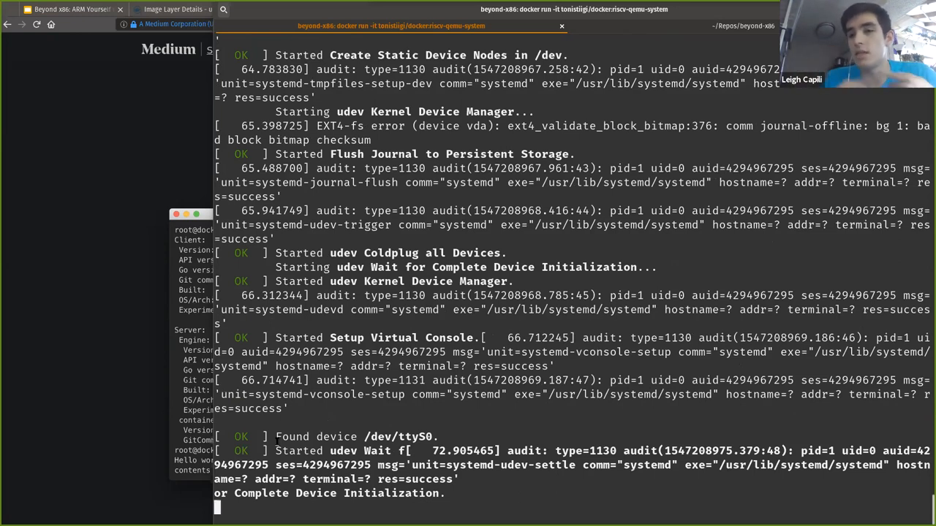
scroll("down", 3)
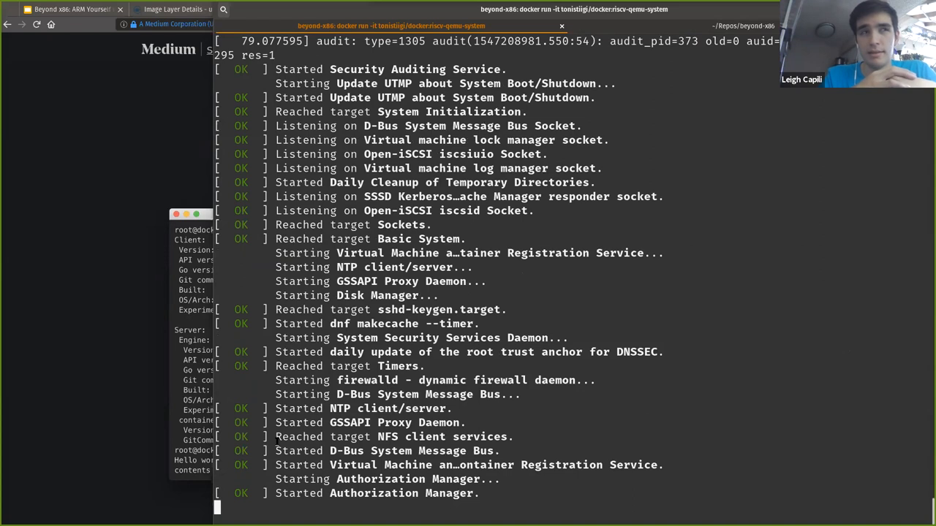
scroll("down", 3)
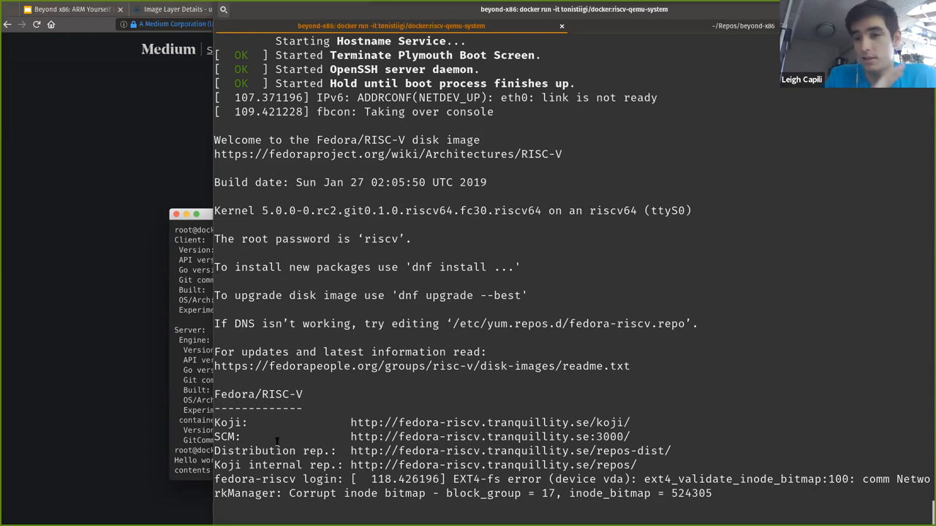
scroll("down", 3)
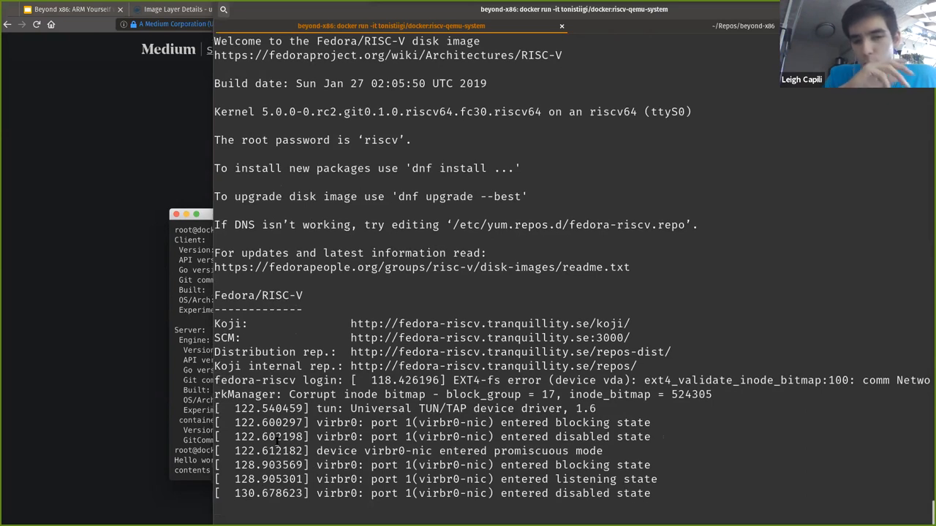
scroll("down", 3)
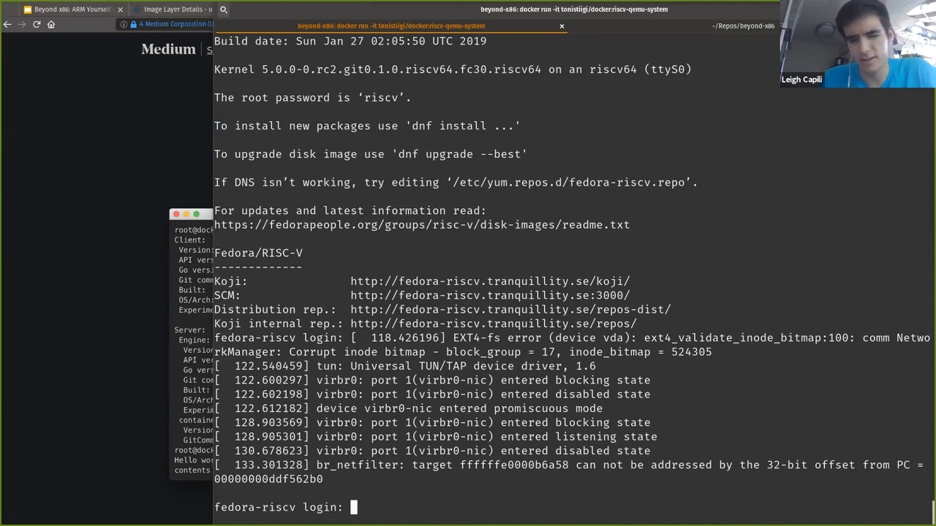
type("ris")
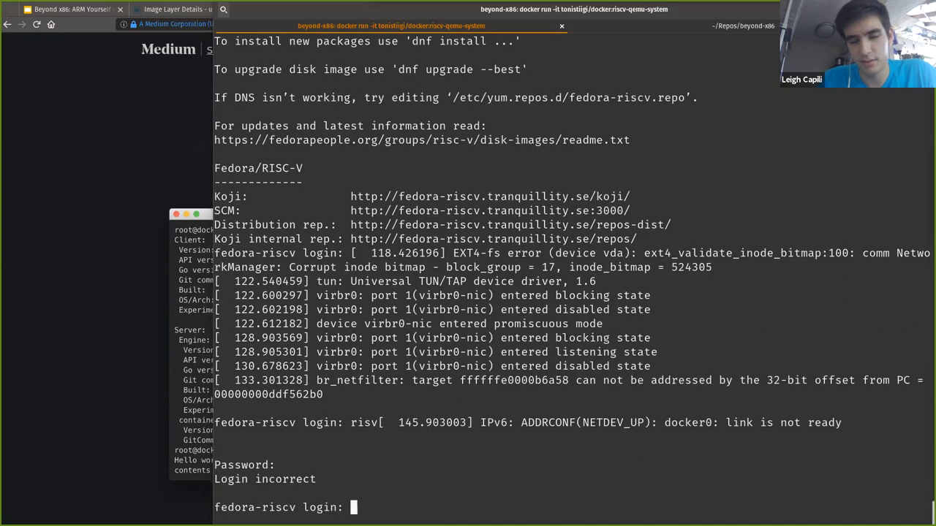
type("root")
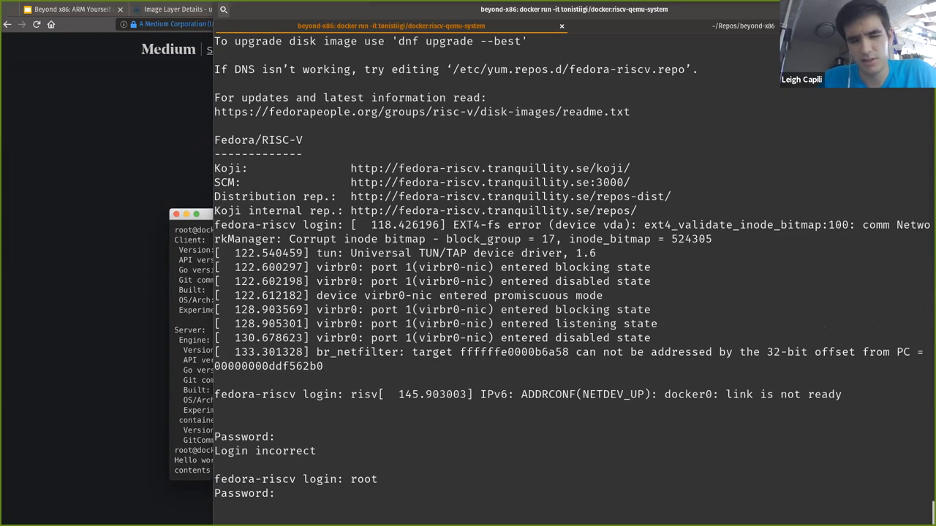
key("Return")
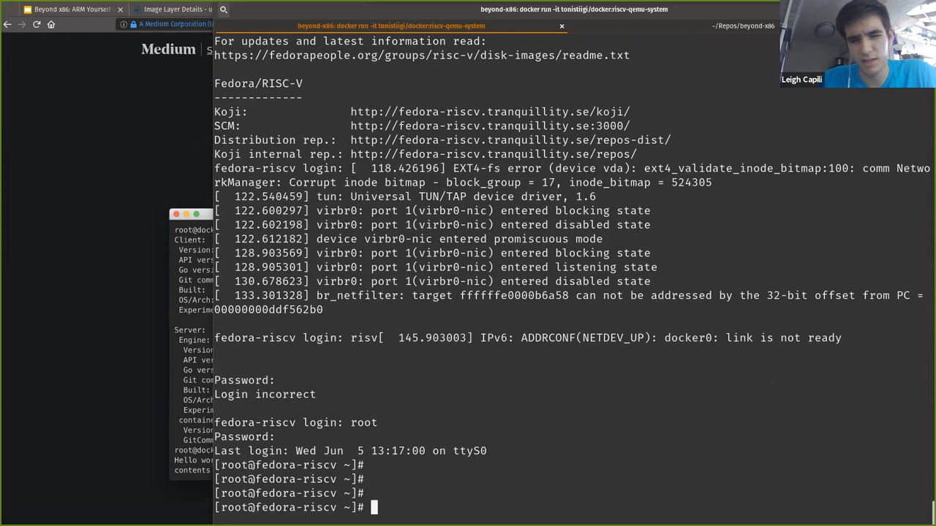
type("ls -ka")
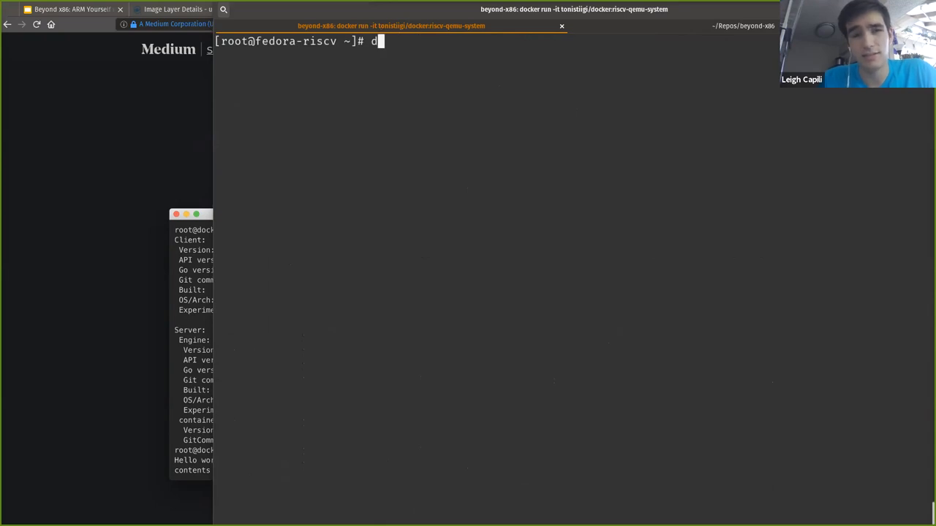
Run docker ps, docker info and docker version in the VM, reading the riscv64 architecture output
type("ocker ps")
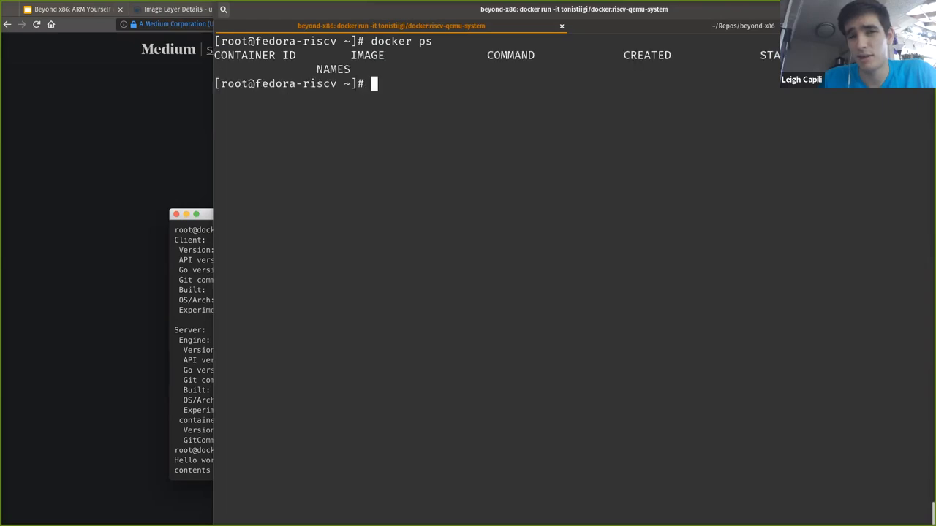
type("docker info")
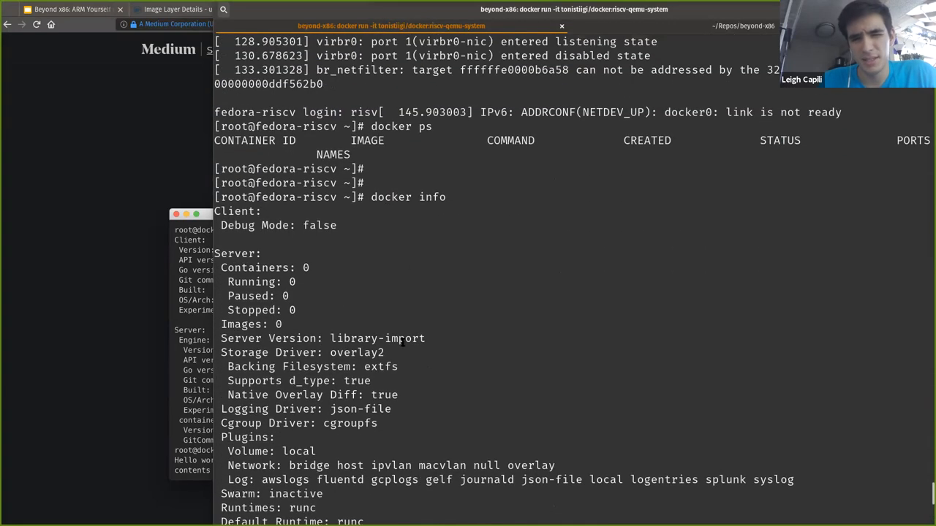
scroll("down", 3)
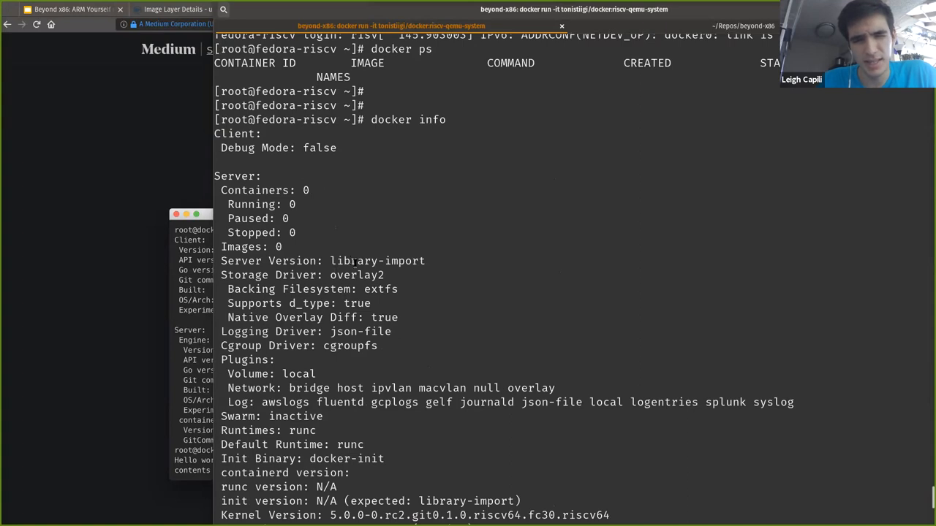
scroll("down", 3)
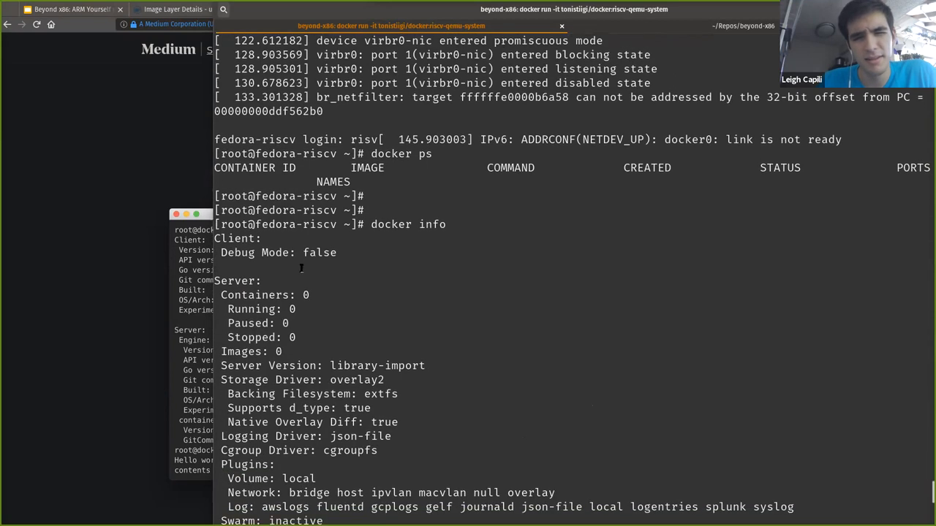
scroll("down", 3)
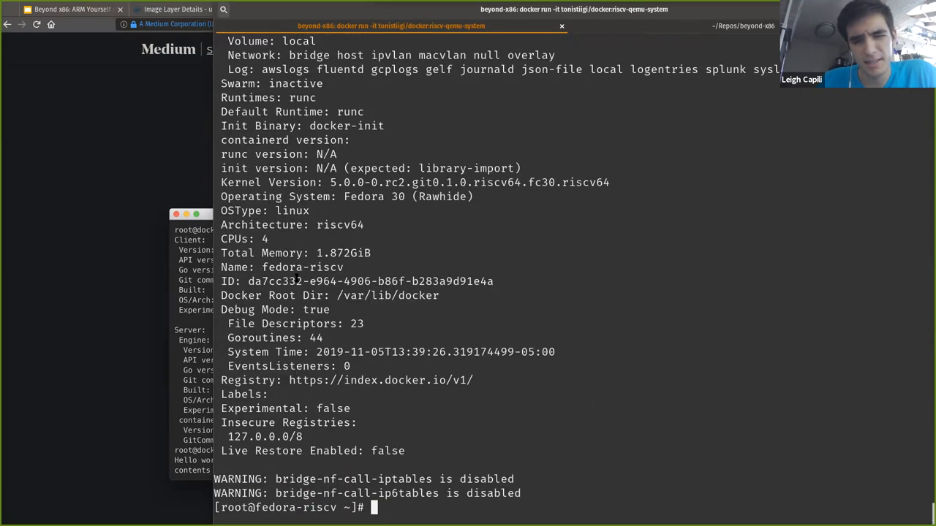
type("docker version")
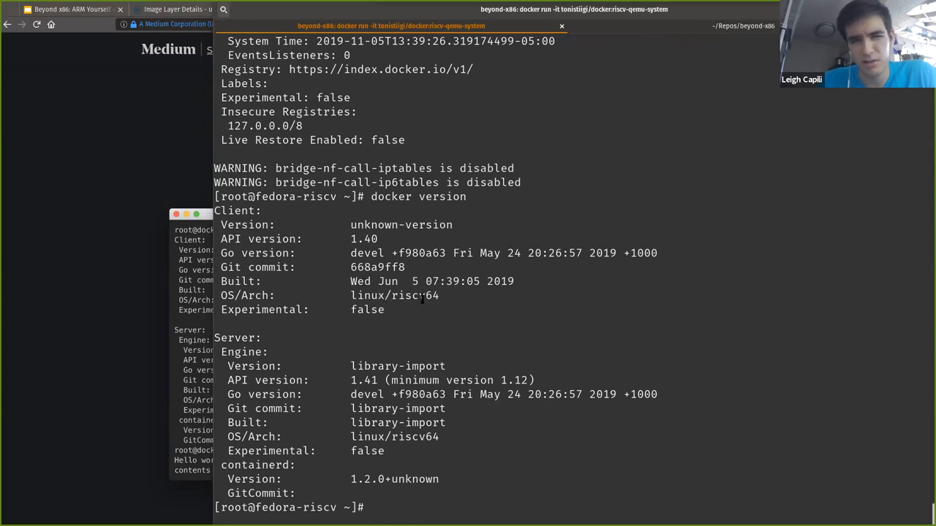
Review the docker version output showing linux/riscv64, then exit the root shell
double_click(415, 295)
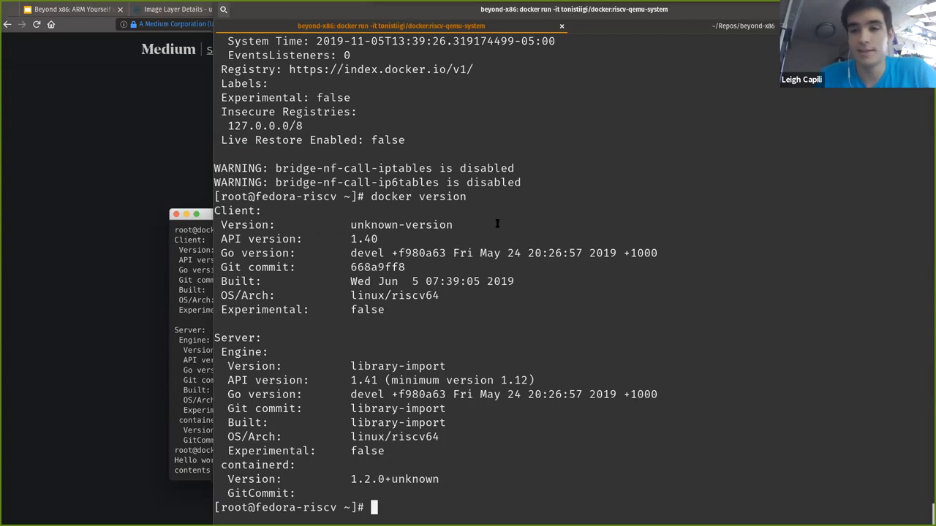
type("exit")
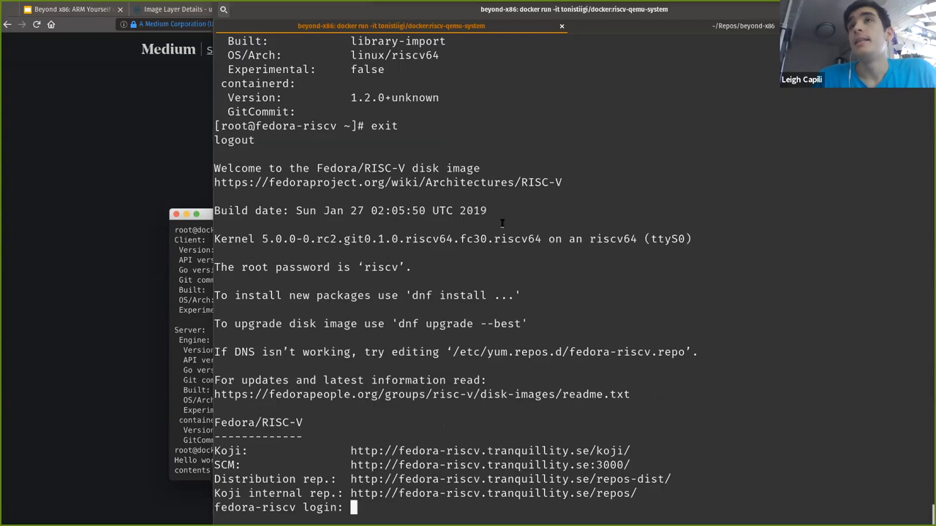
mouse_move(635, 422)
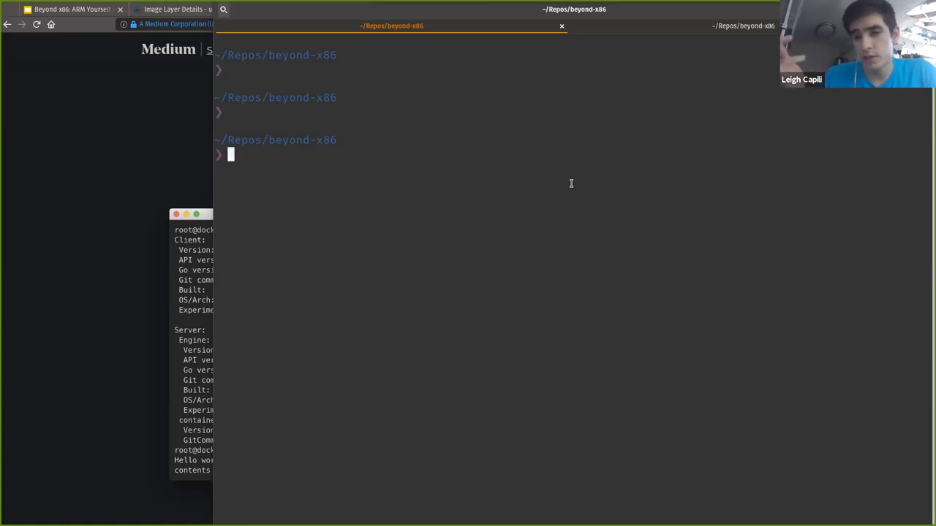
Search Google for manifest-tool in Chrome and open the estesp/manifest-tool GitHub result
left_click(622, 9)
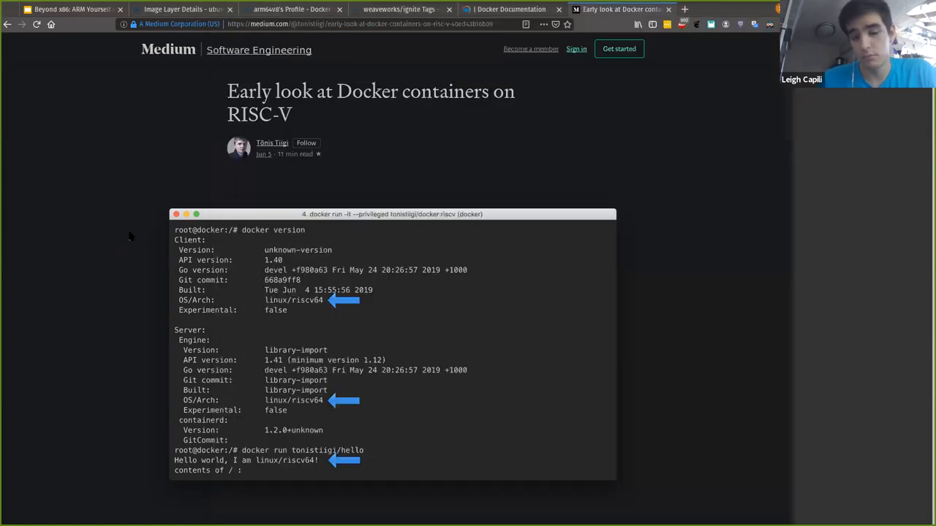
type("manifest definition")
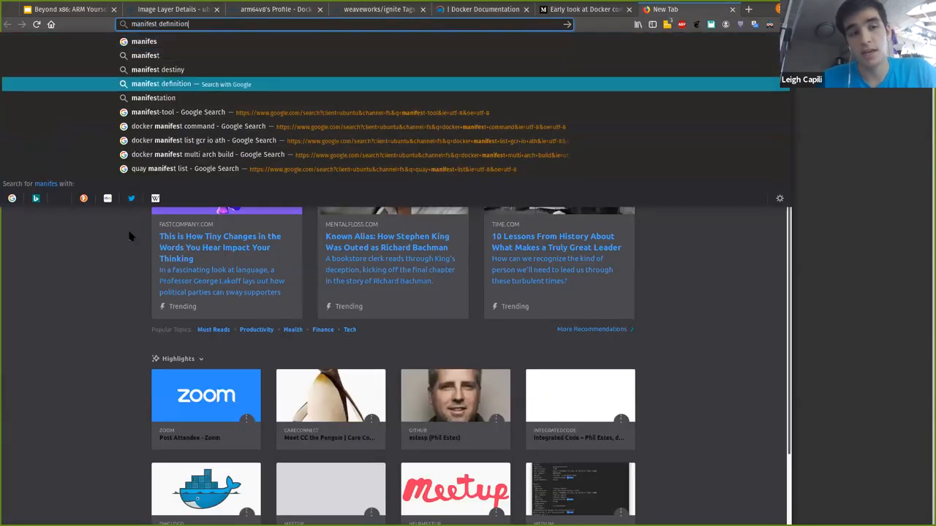
left_click(179, 111)
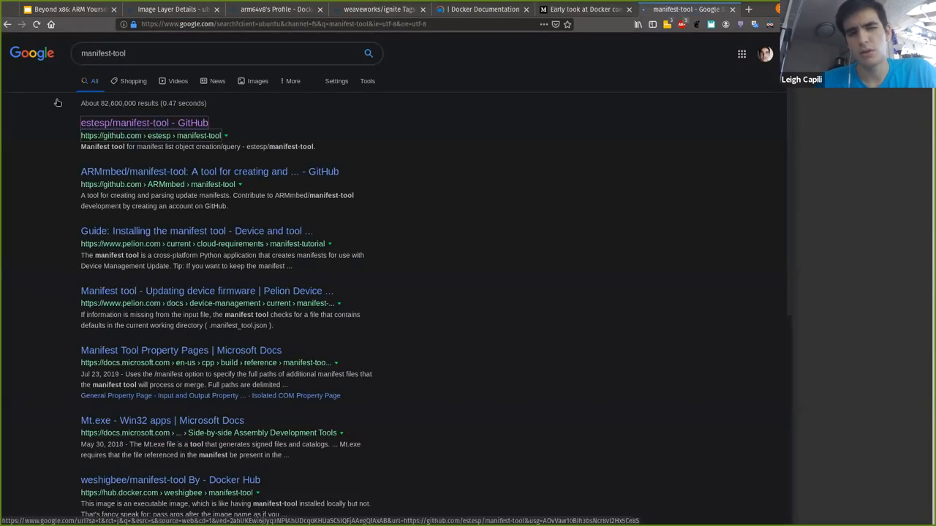
left_click(144, 122)
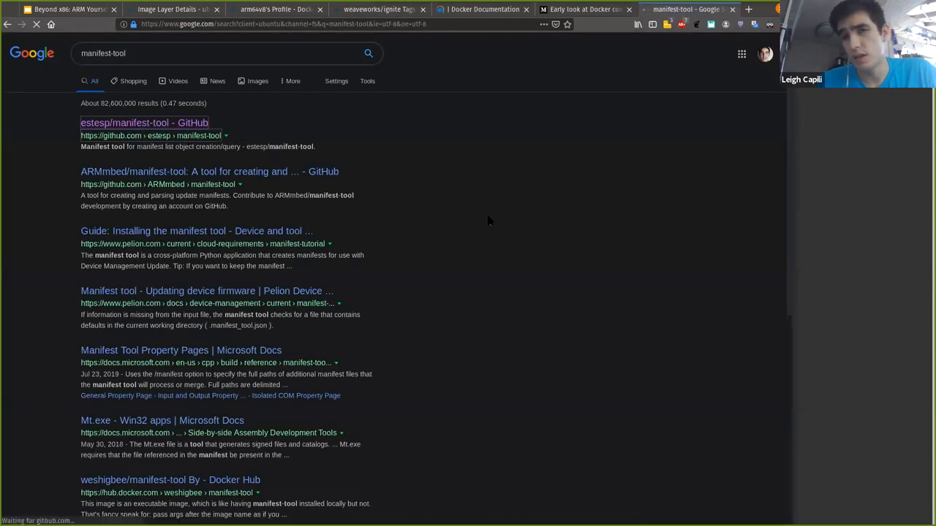
left_click(143, 122)
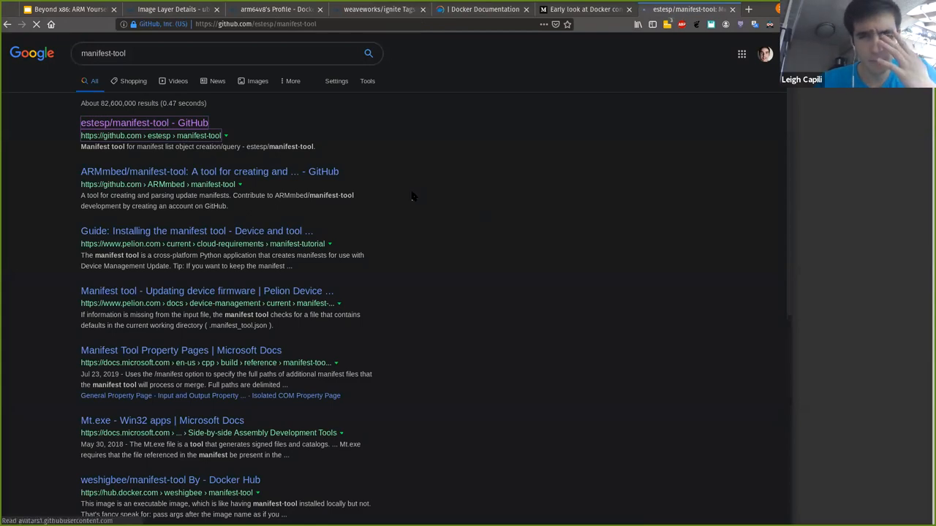
left_click(144, 123)
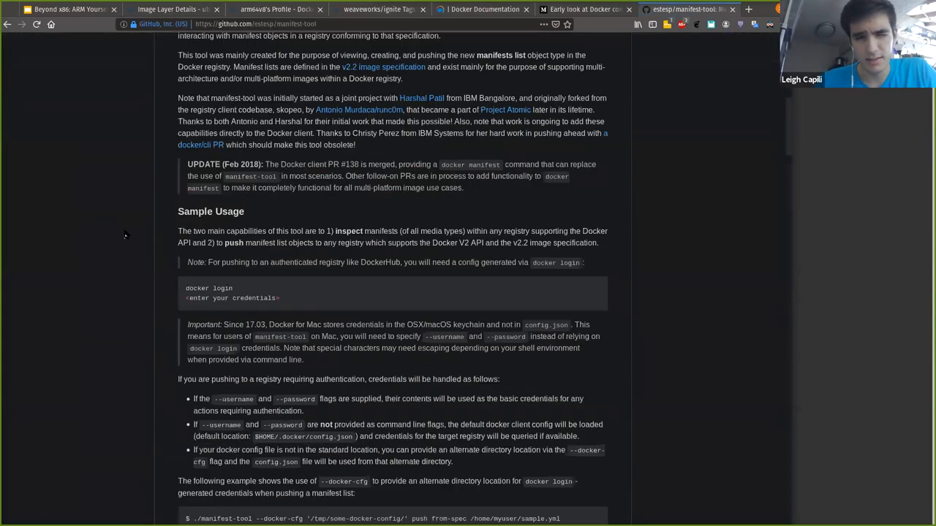
Scroll the manifest-tool README down to the Create/Push section with its sample YAML and from-args push command
scroll("down", 3)
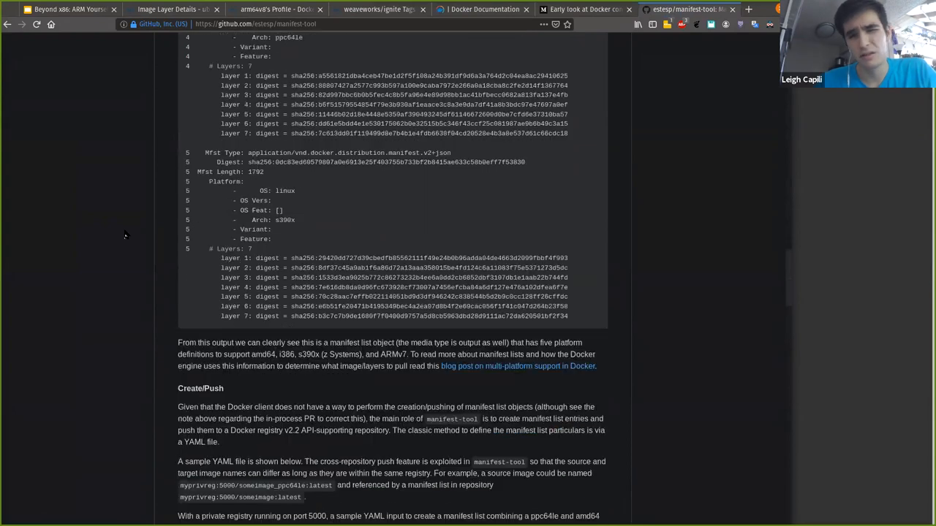
scroll("down", 3)
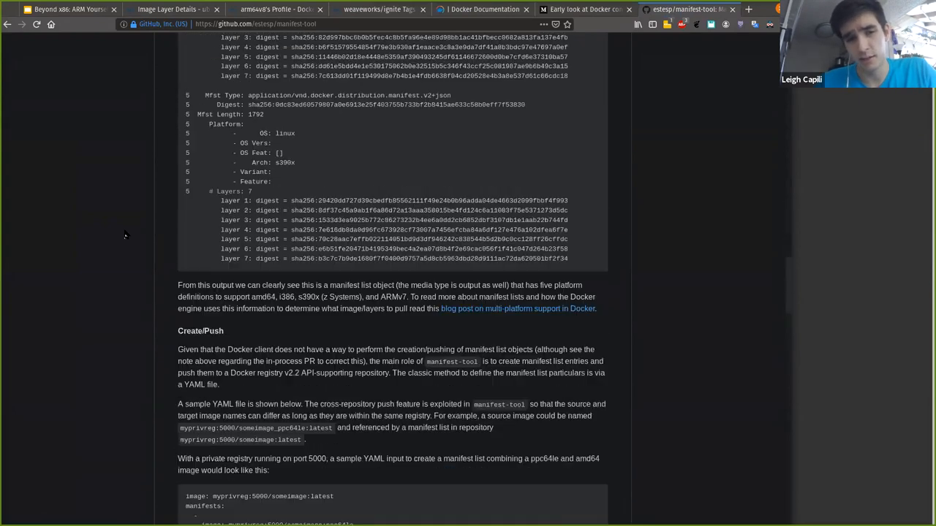
scroll("down", 3)
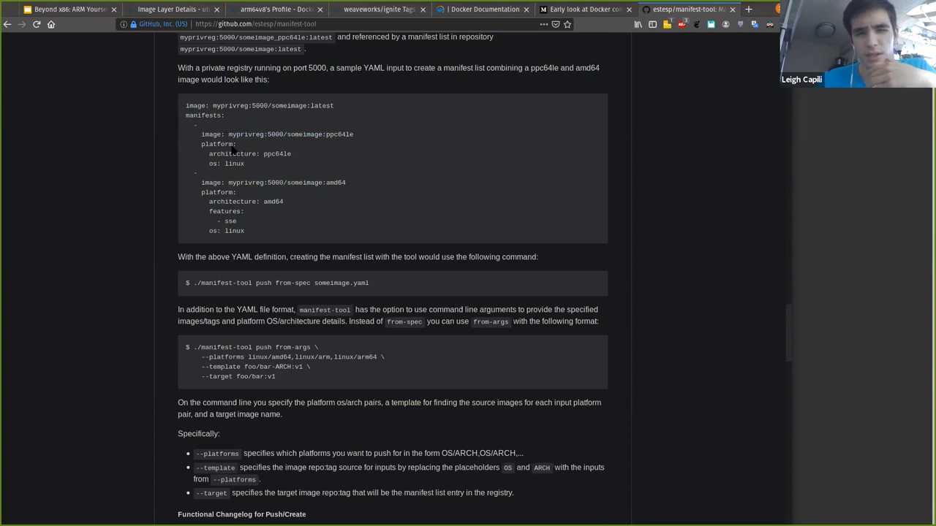
mouse_move(233, 151)
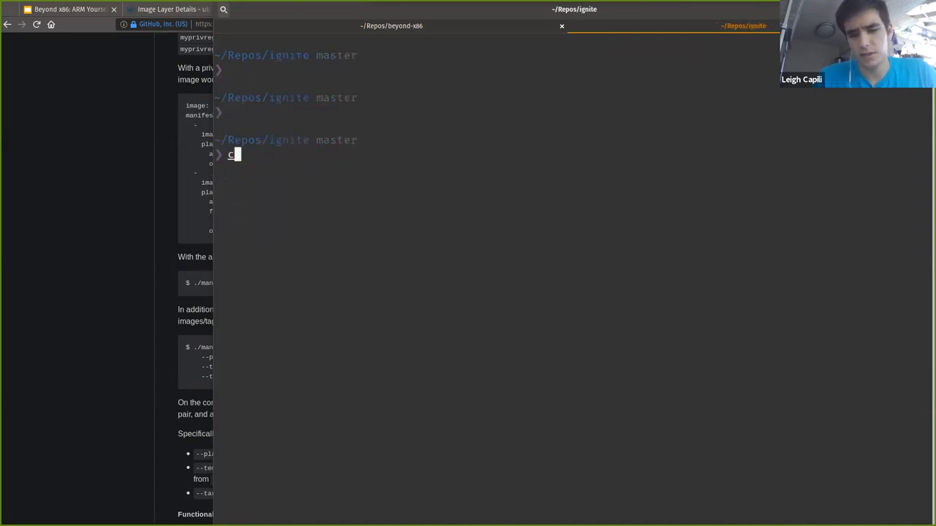
Show ignite's Dockerfile with bat and highlight the build stage name after BASEIMAGE
type("at Dockerfile")
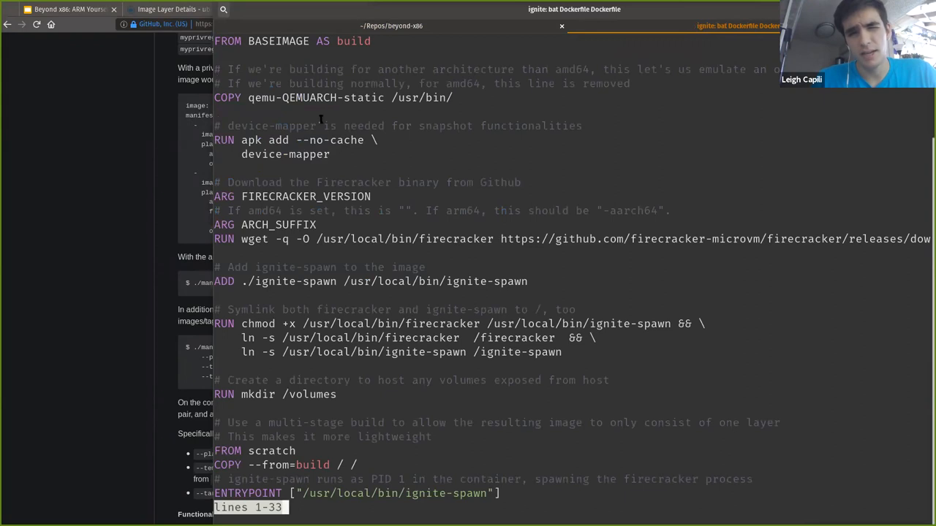
left_click_drag(248, 96, 351, 97)
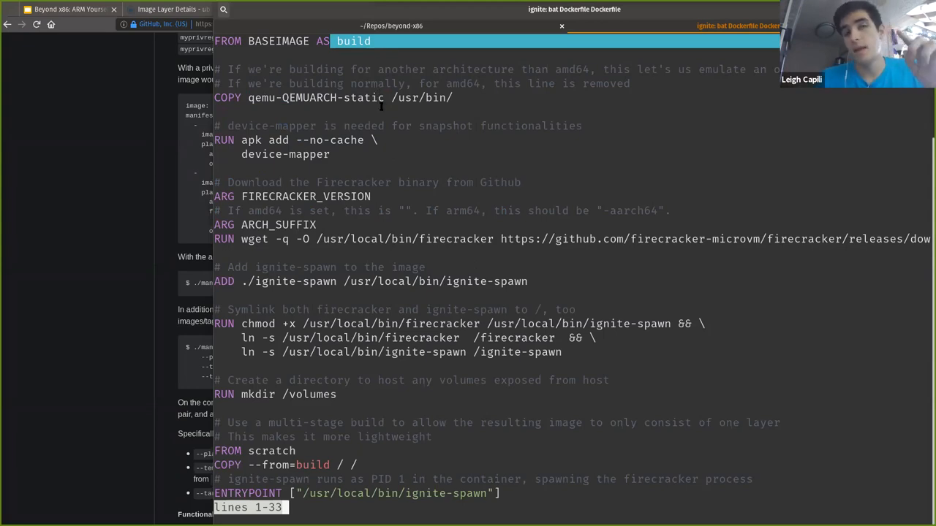
double_click(316, 97)
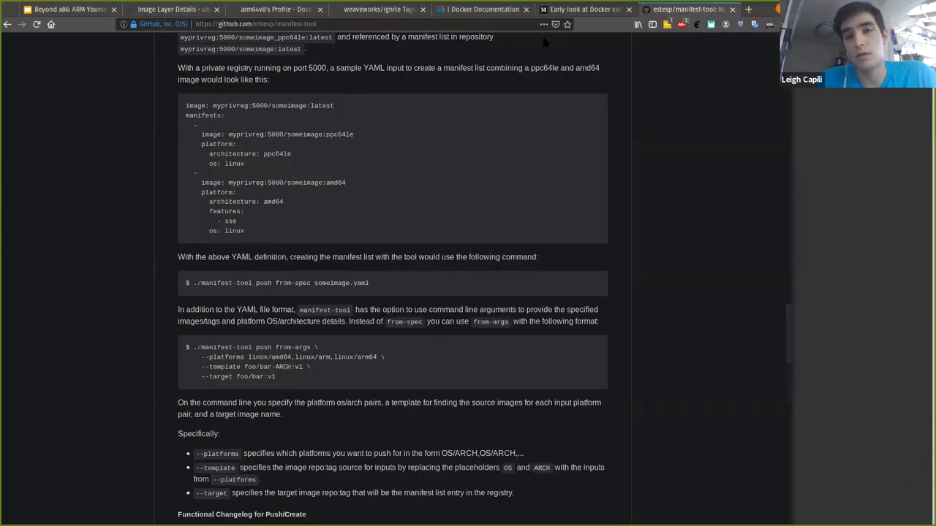
Bring up the Dockerfile reference's automatic platform ARGs section and highlight TARGETPLATFORM and BUILDPLATFORM
left_click(486, 9)
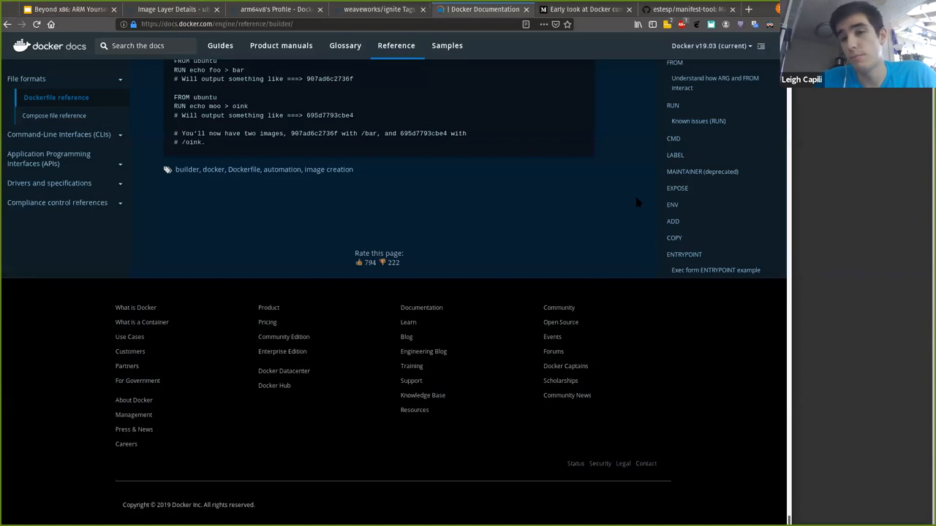
scroll("up", 3)
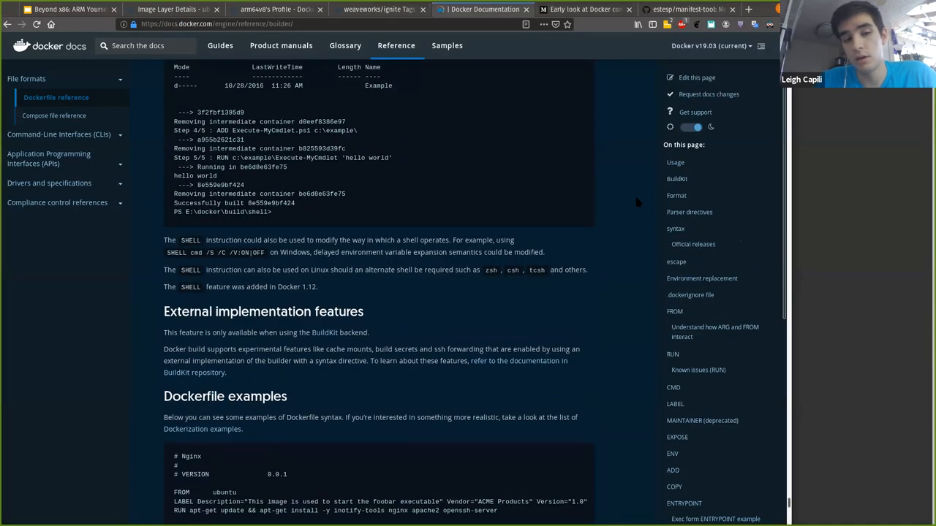
scroll("up", 3)
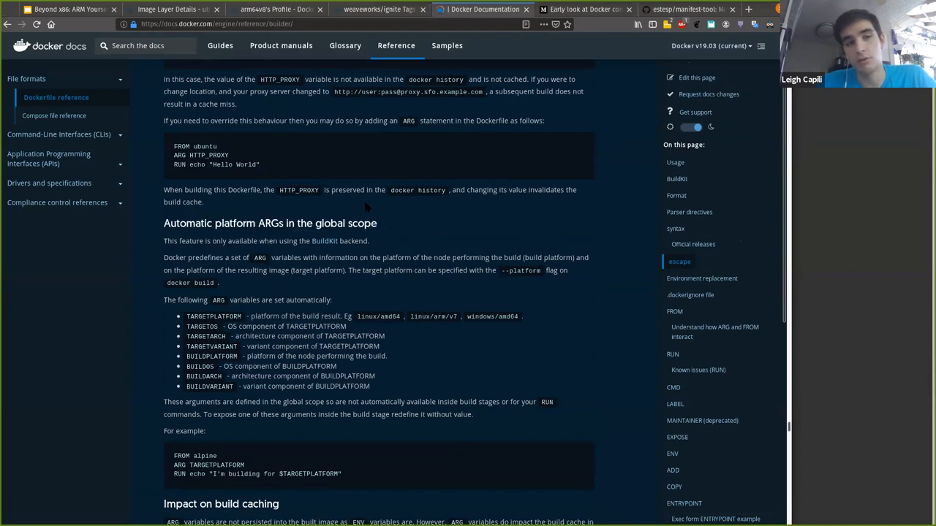
mouse_move(146, 285)
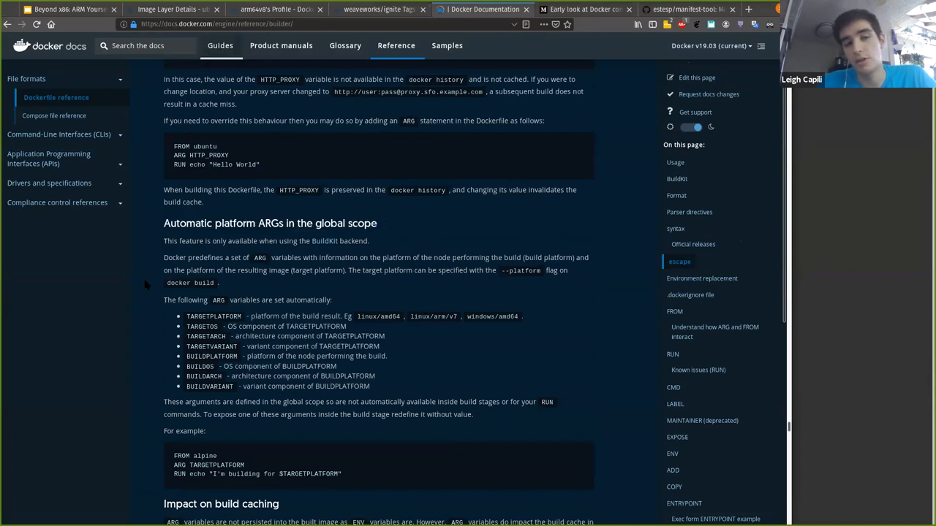
scroll("down", 3)
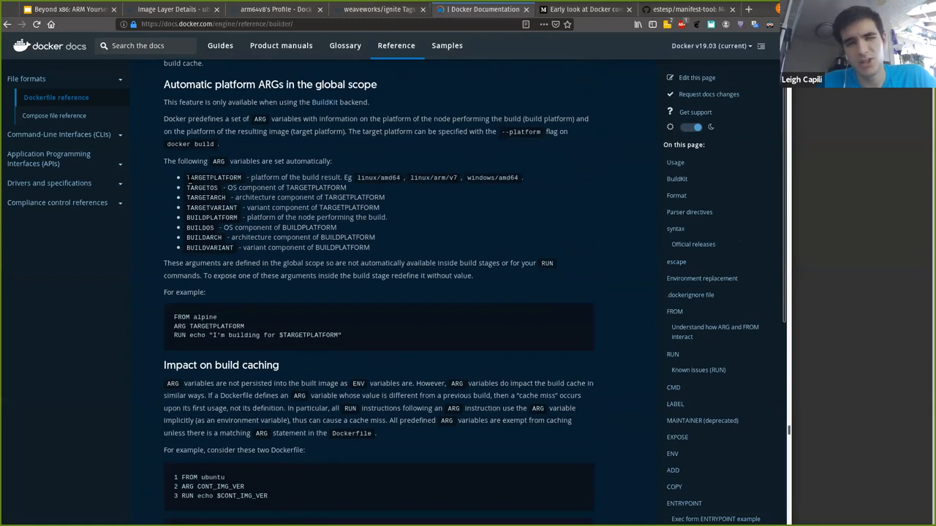
left_click_drag(187, 177, 241, 208)
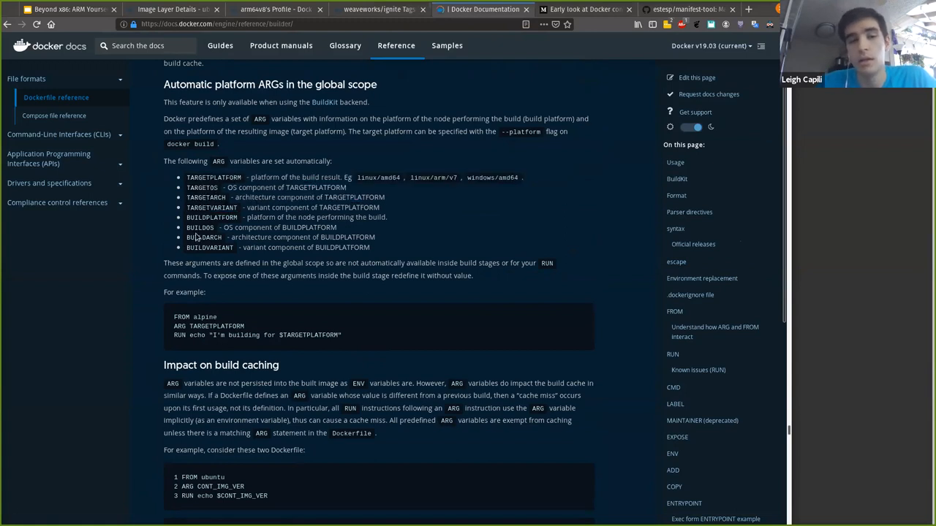
left_click_drag(187, 216, 369, 247)
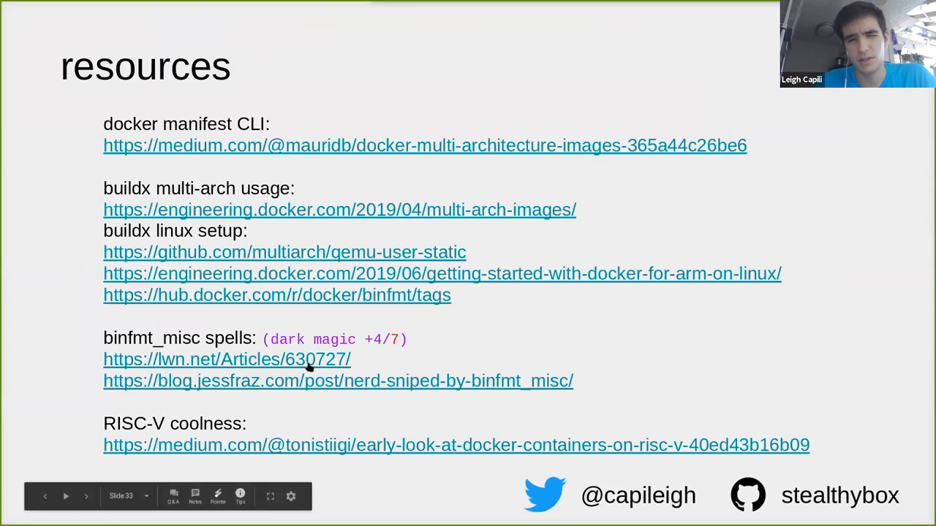
mouse_move(152, 359)
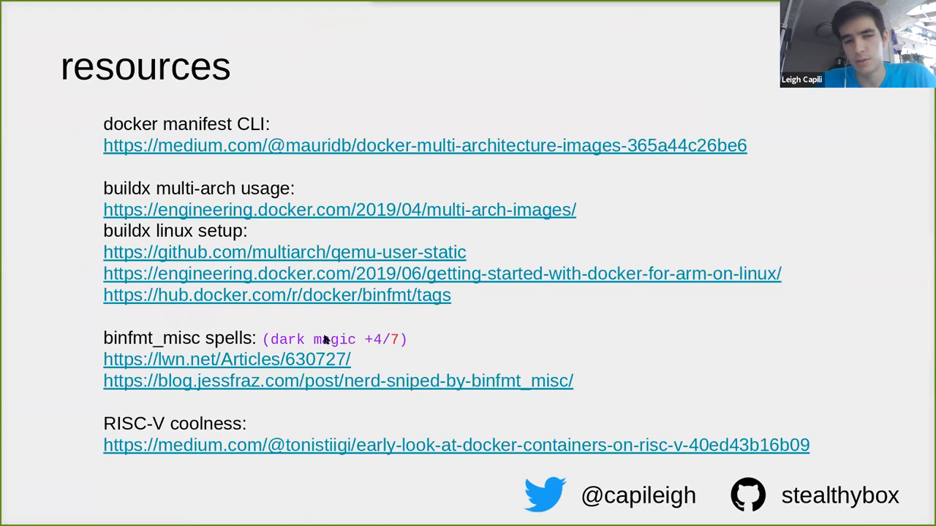
mouse_move(100, 333)
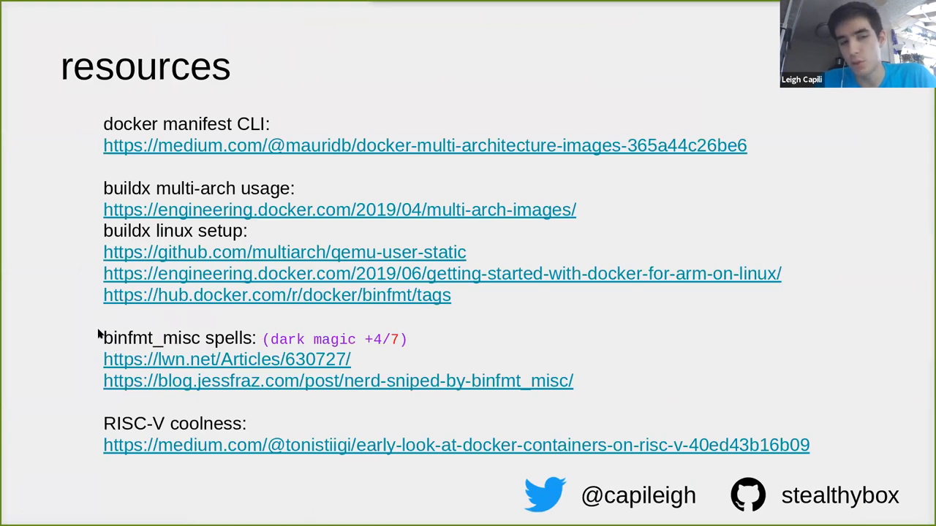
mouse_move(237, 252)
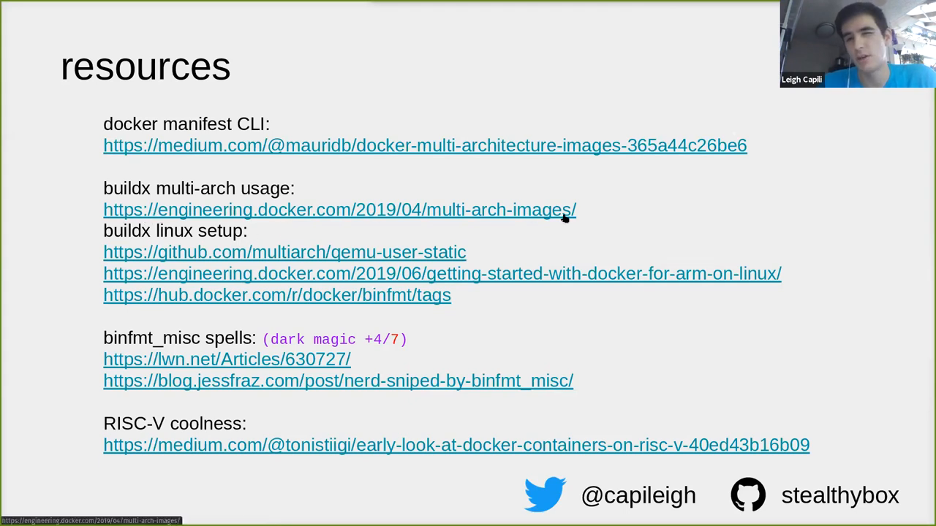
mouse_move(257, 196)
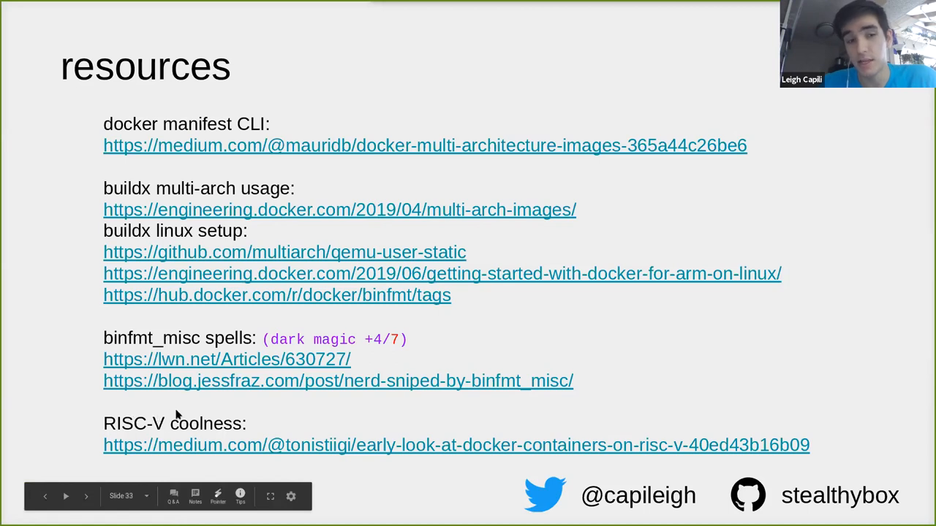
mouse_move(190, 447)
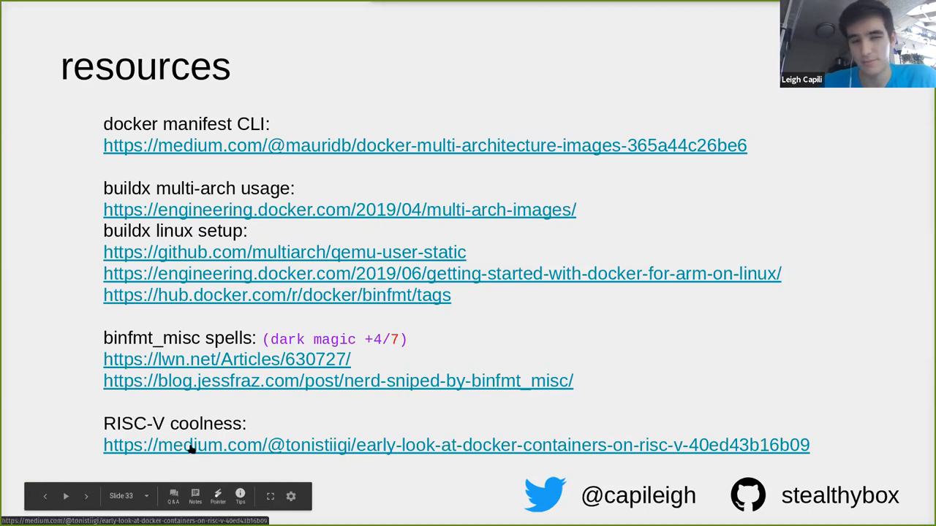
mouse_move(153, 440)
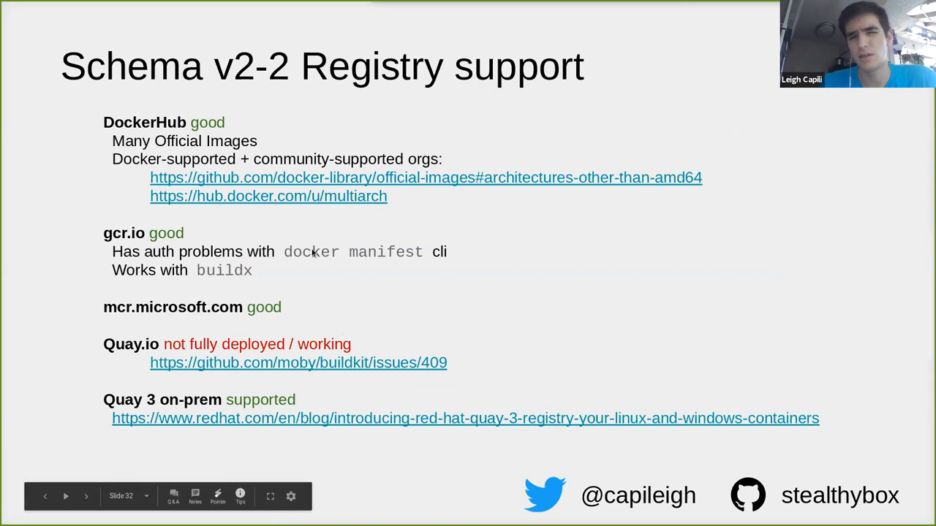
mouse_move(192, 257)
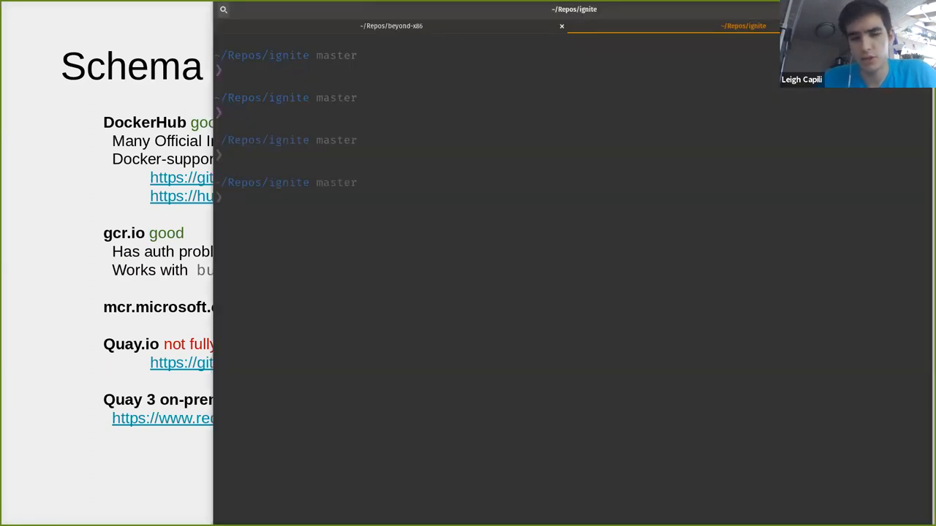
Run docker manifest inspect on k8s.gcr.io/kube-apiserver:v1.16.2, then rerun it as docker buildx imagetools inspect
type("manifest ins")
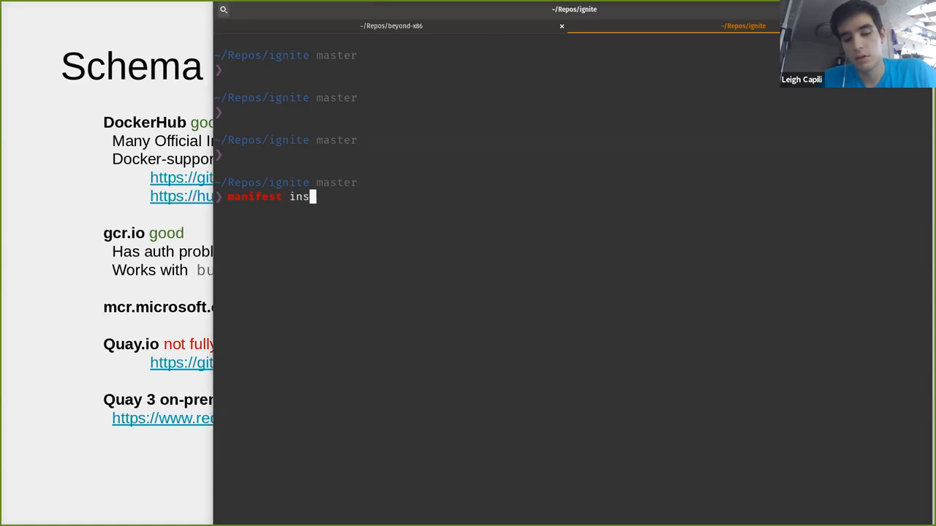
type("docker manifest inspect k8s.gcr.io/kube-apiserver:v1.16.2")
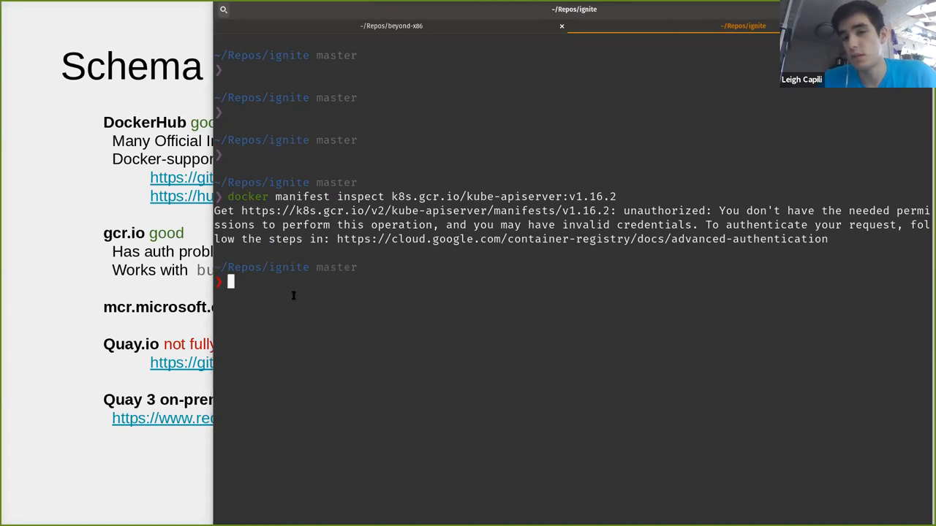
key("Up")
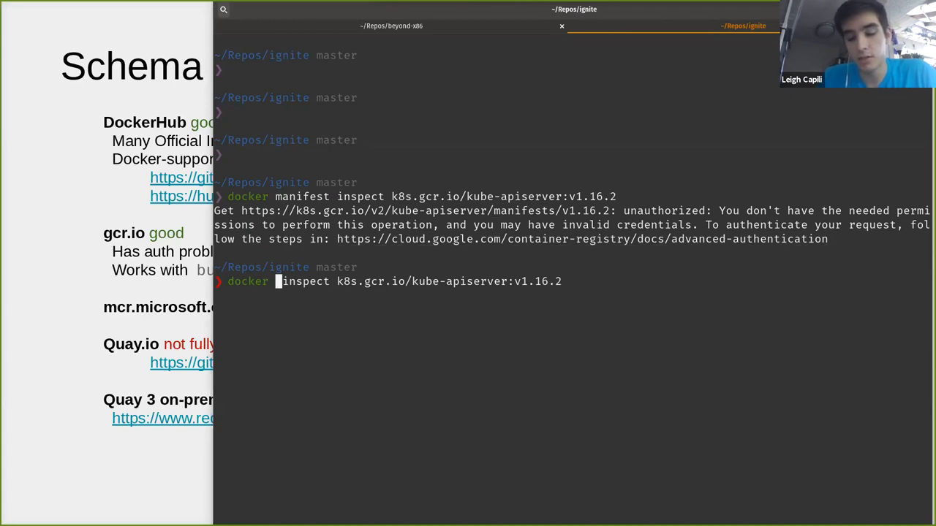
type("buildx")
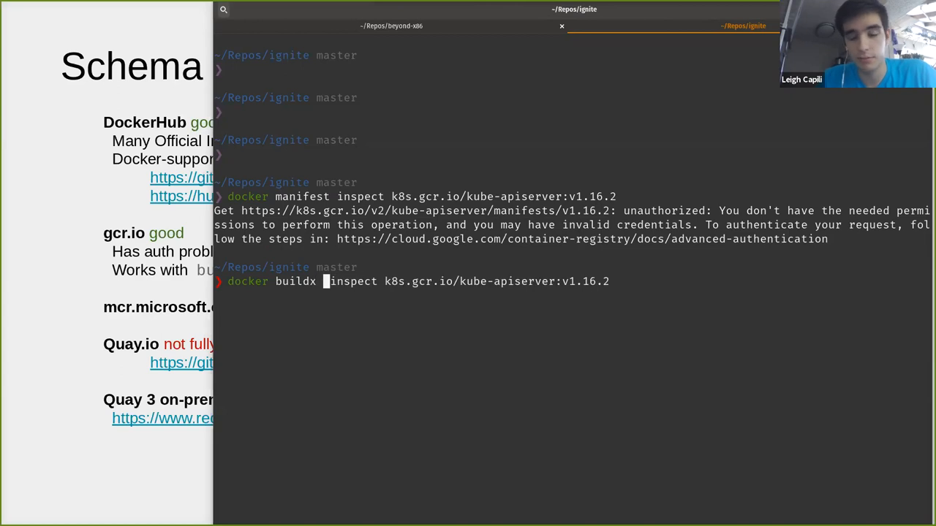
type("imagetools")
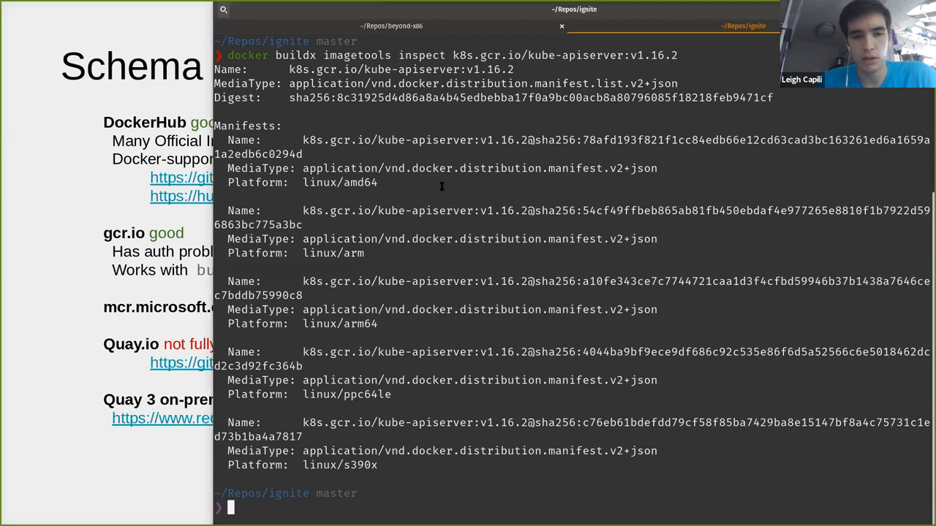
mouse_move(398, 307)
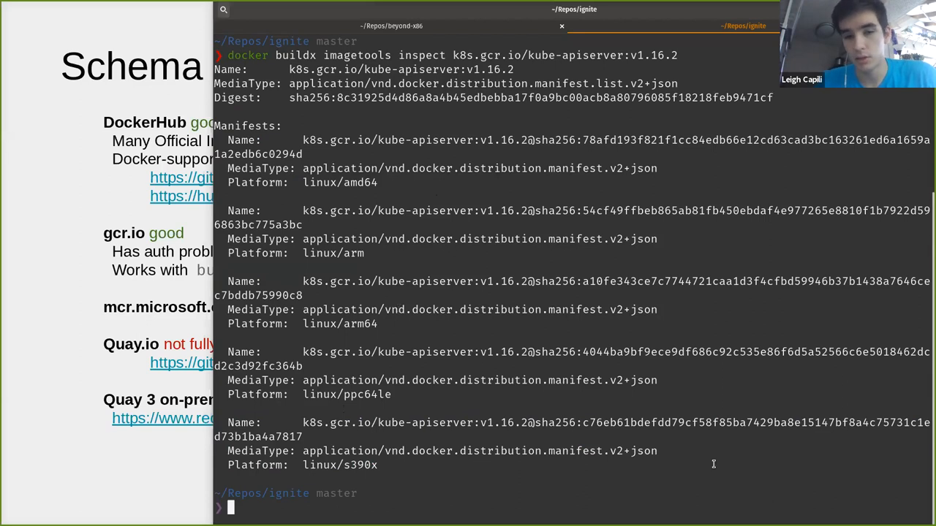
mouse_move(24, 256)
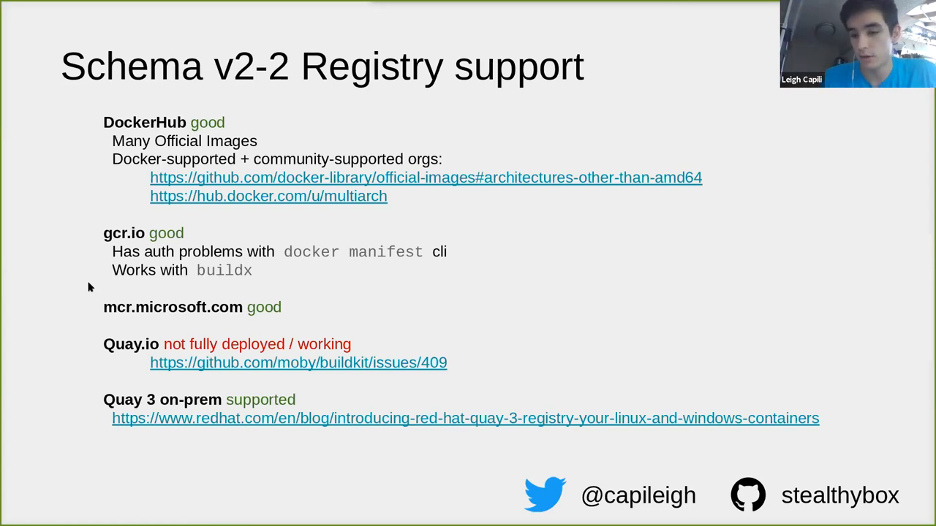
Advance through the design docs slide to the Weave Online User Group schedule slide
key("Right")
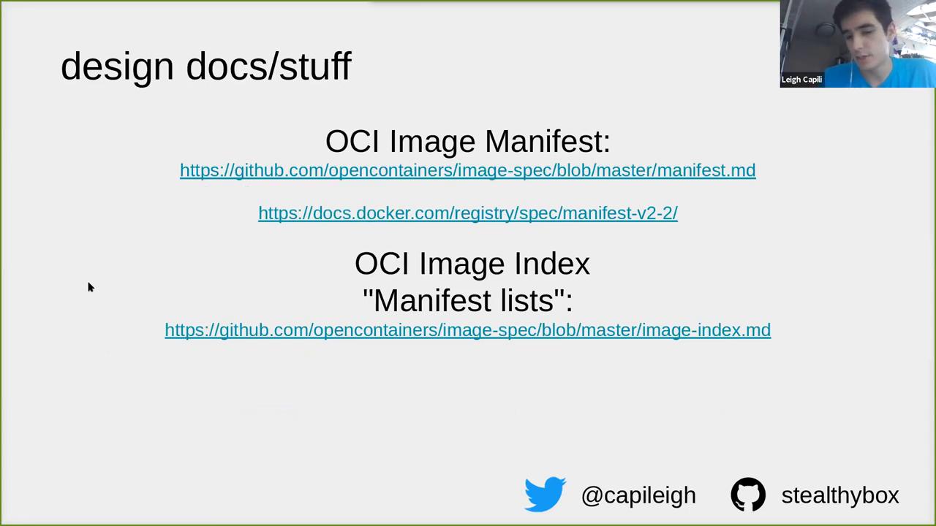
key("Right")
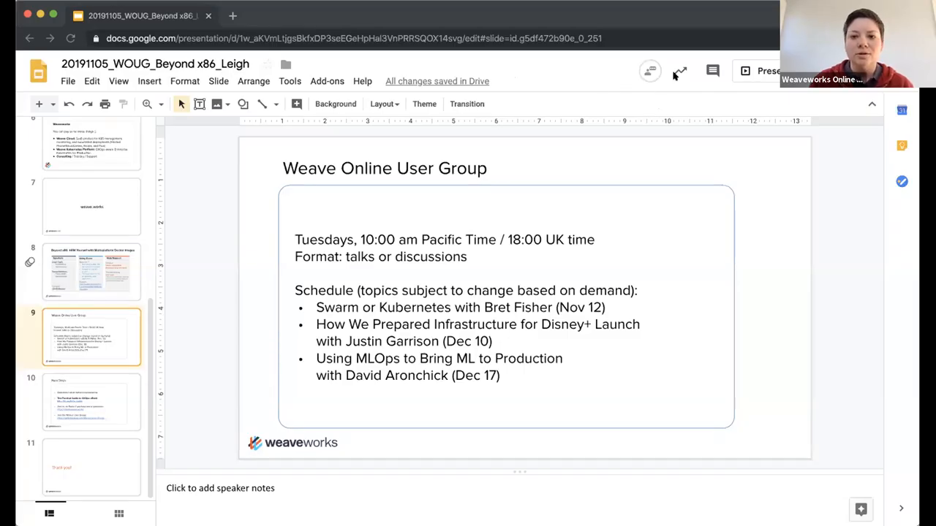
left_click(766, 70)
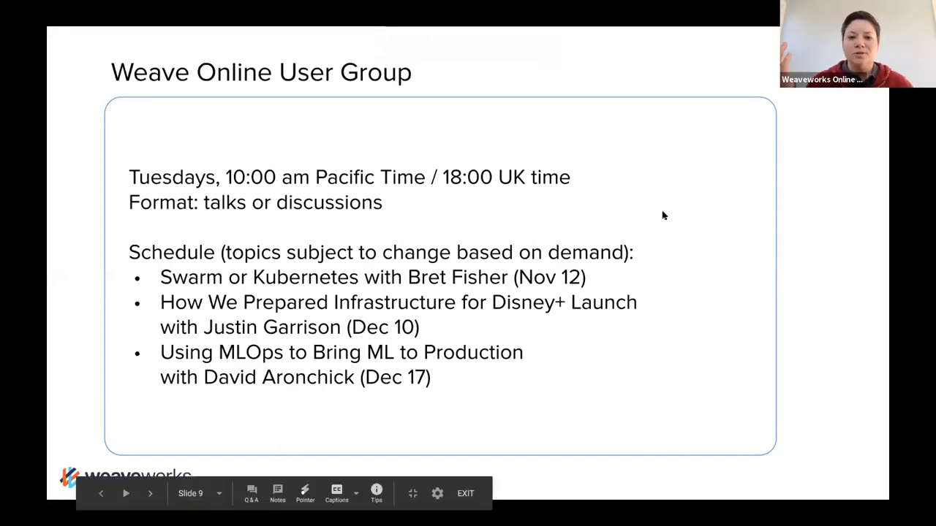
mouse_move(673, 195)
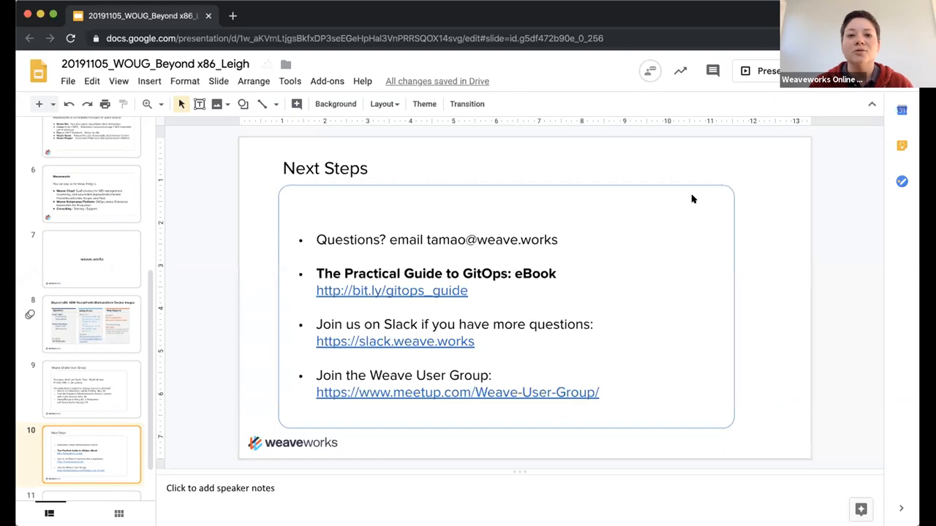
mouse_move(724, 41)
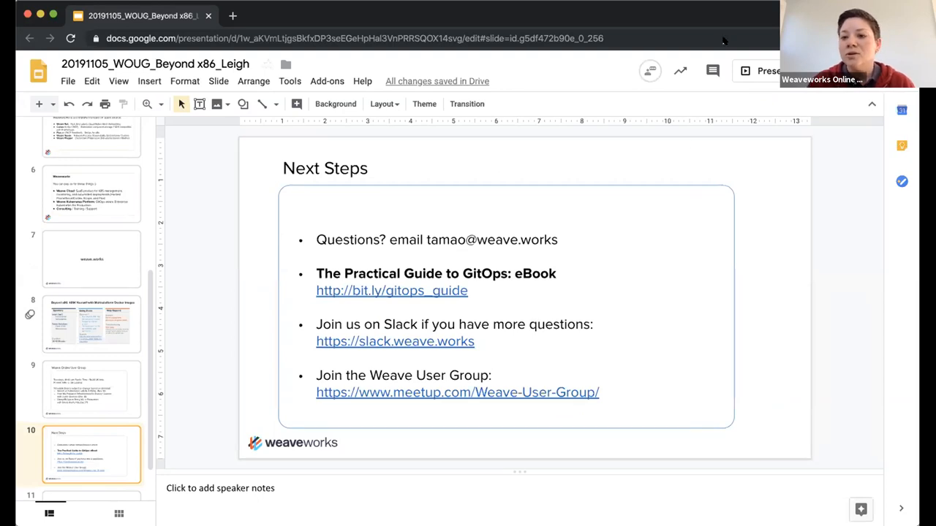
mouse_move(705, 49)
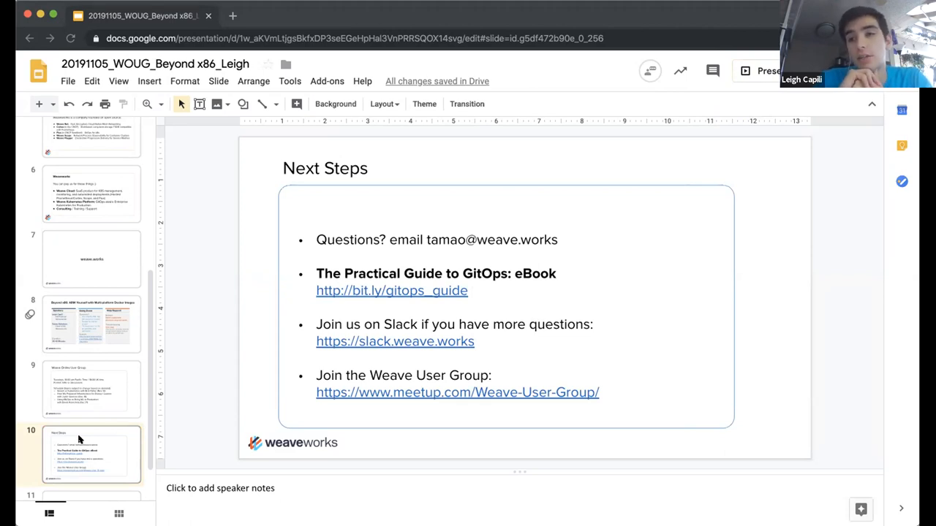
mouse_move(748, 76)
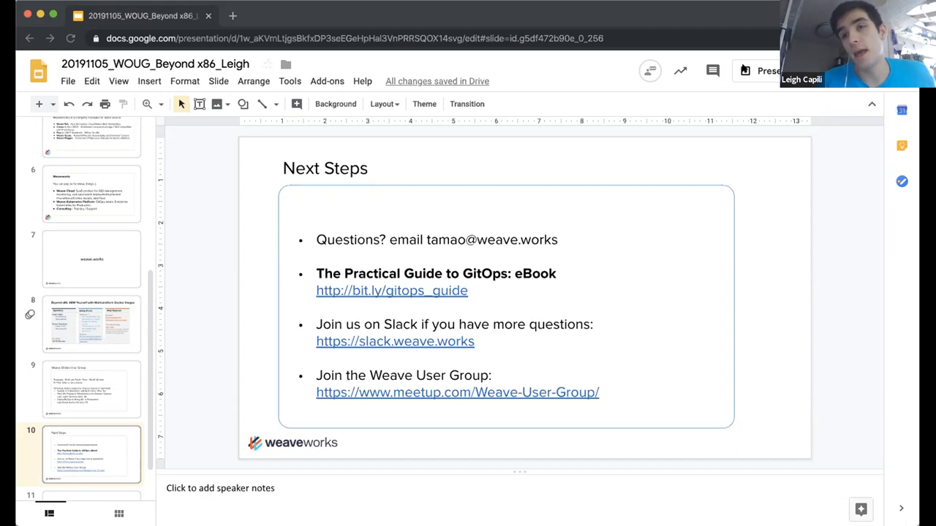
mouse_move(407, 199)
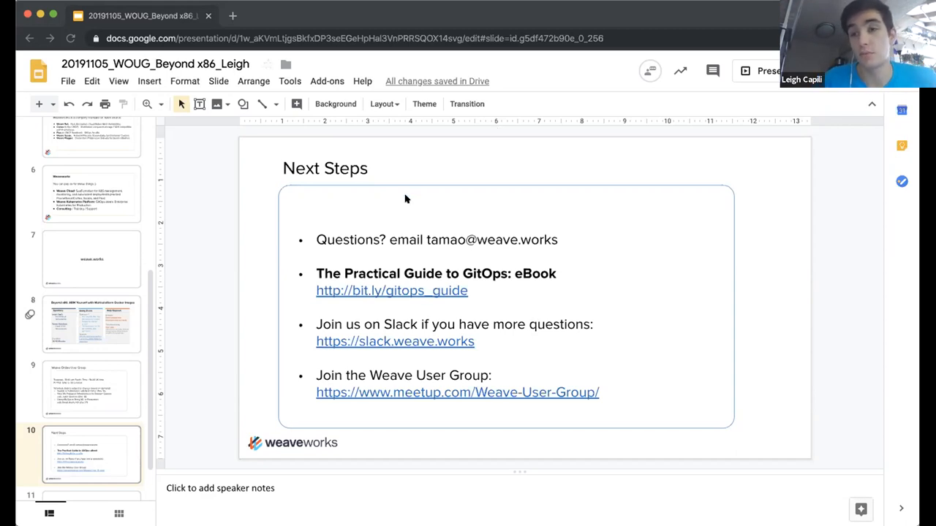
mouse_move(509, 180)
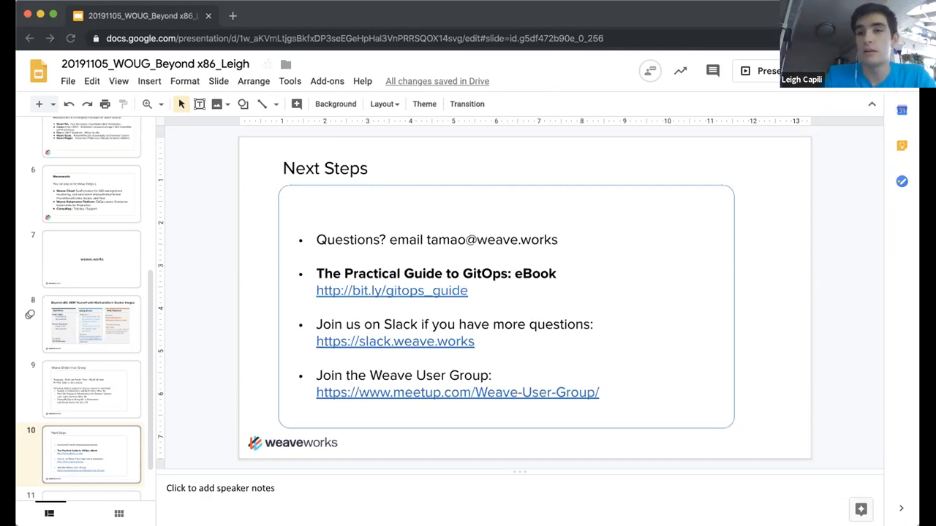
mouse_move(613, 6)
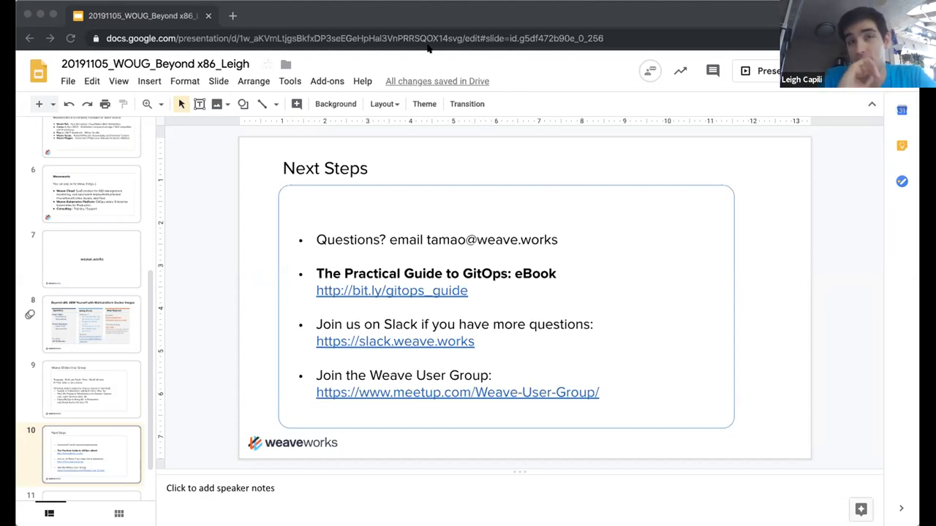
mouse_move(553, 20)
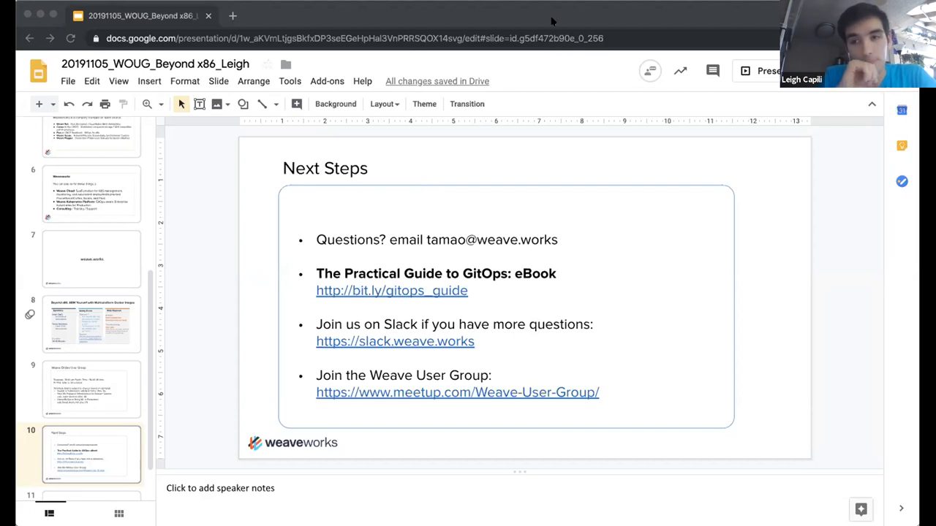
mouse_move(369, 8)
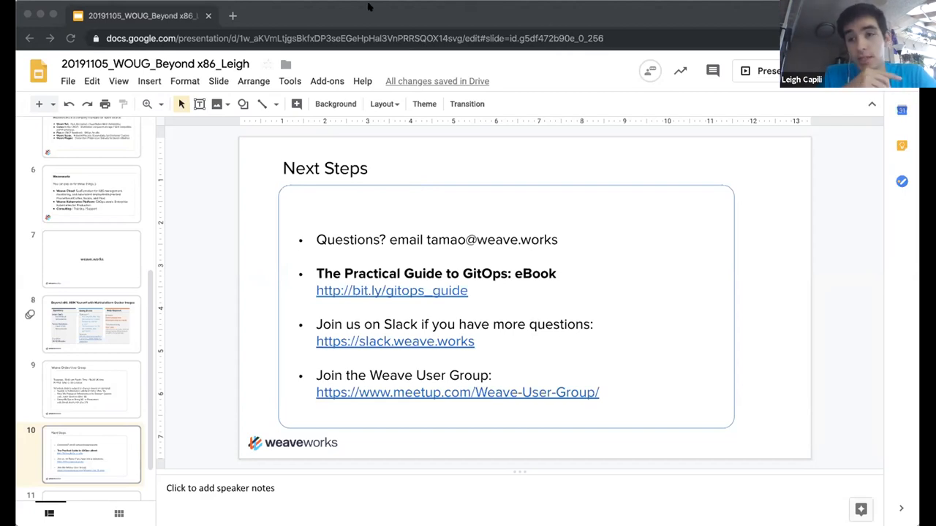
mouse_move(345, 20)
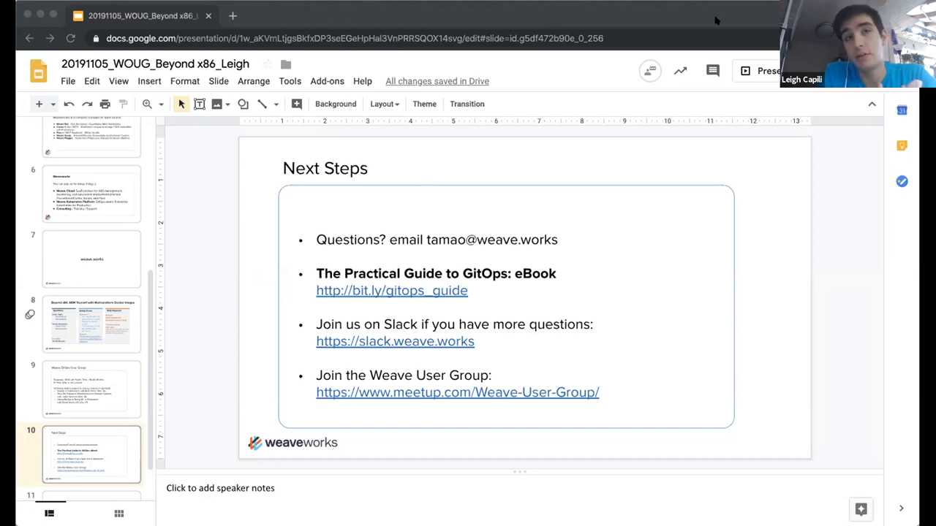
mouse_move(726, 57)
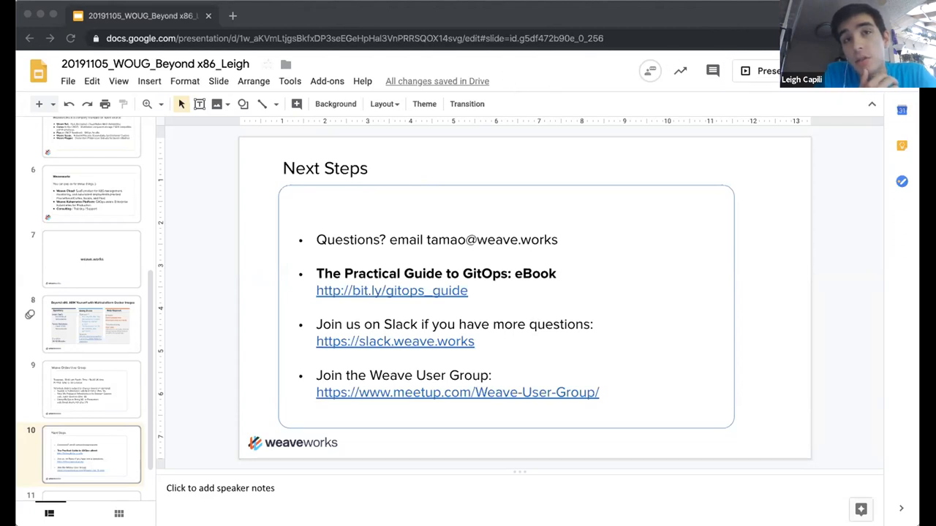
mouse_move(837, 245)
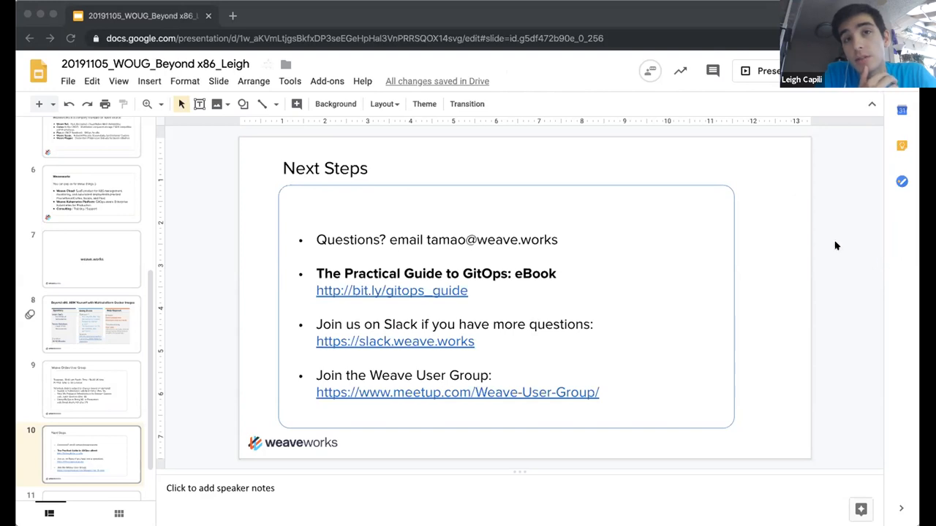
mouse_move(839, 291)
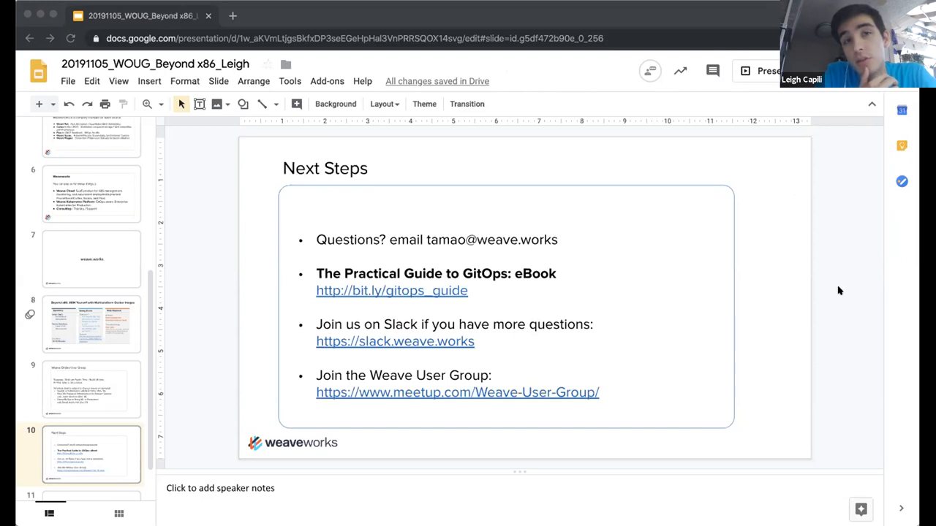
mouse_move(776, 297)
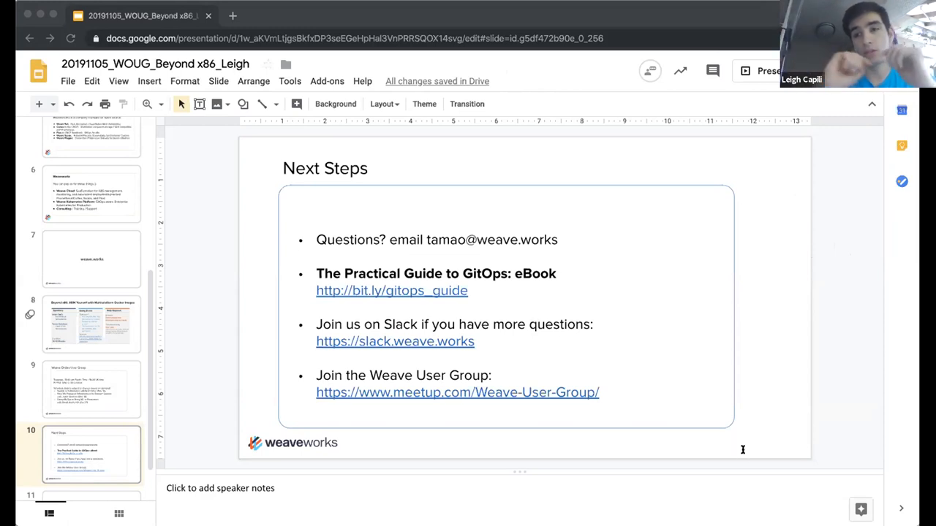
mouse_move(693, 291)
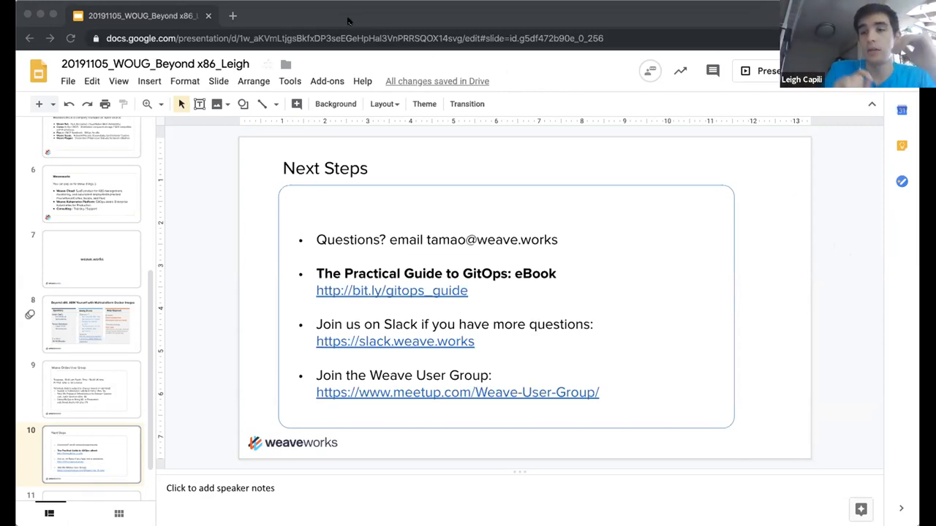
mouse_move(678, 248)
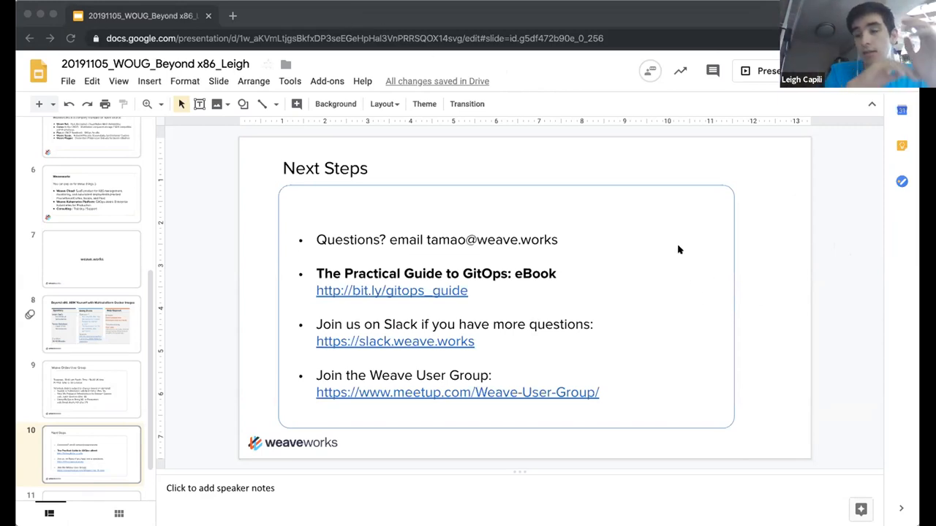
mouse_move(676, 181)
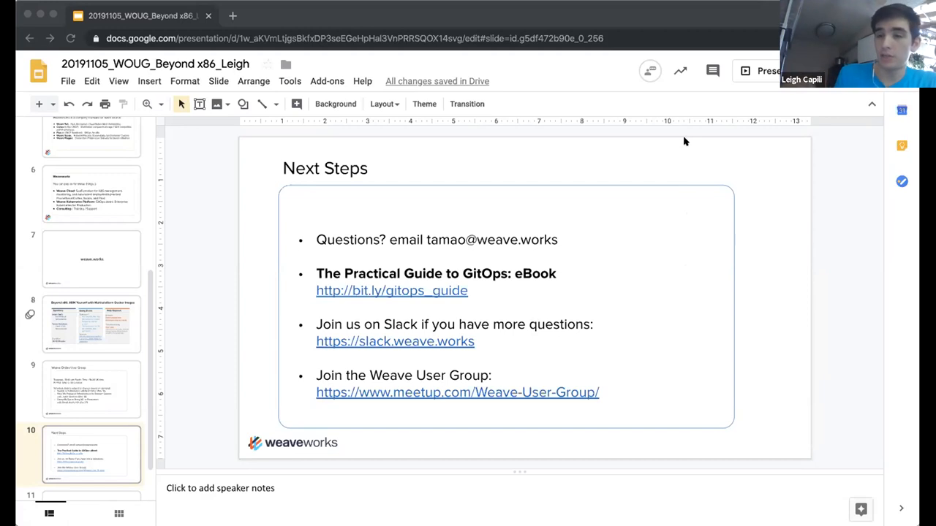
mouse_move(675, 180)
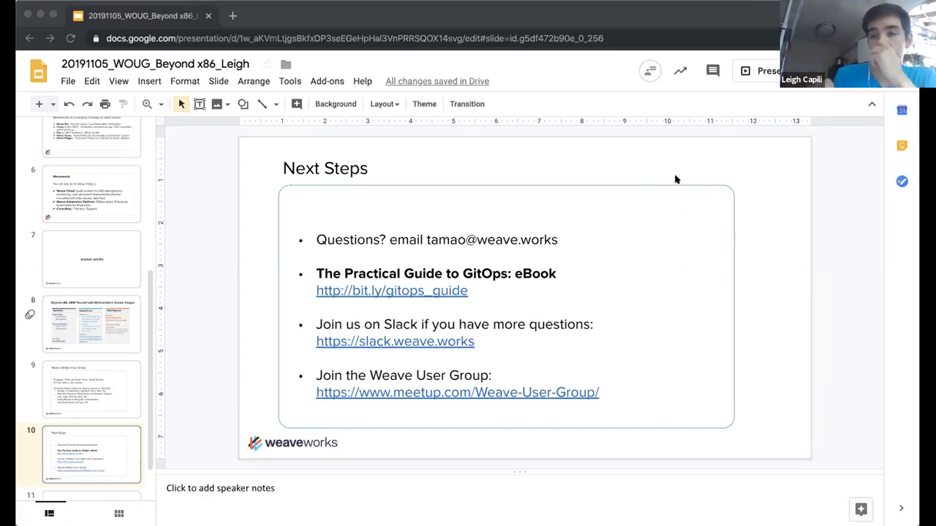
mouse_move(644, 142)
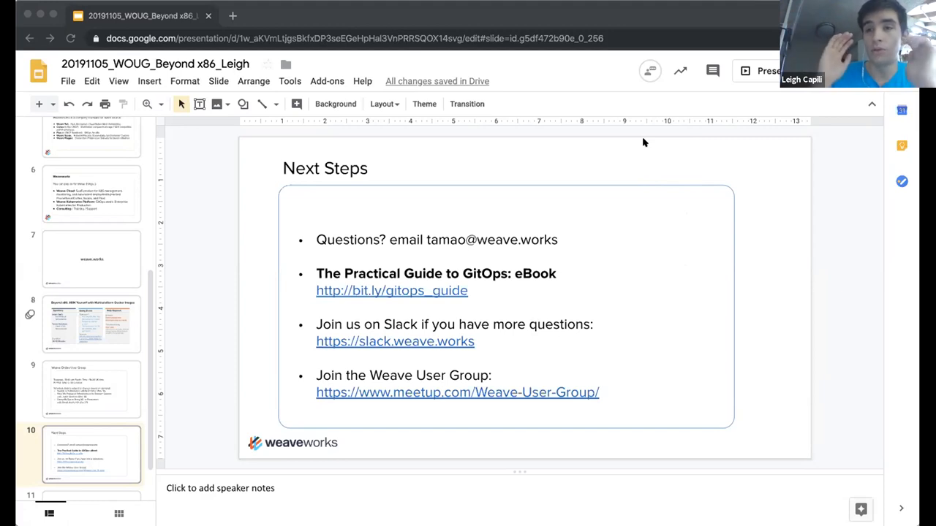
mouse_move(723, 17)
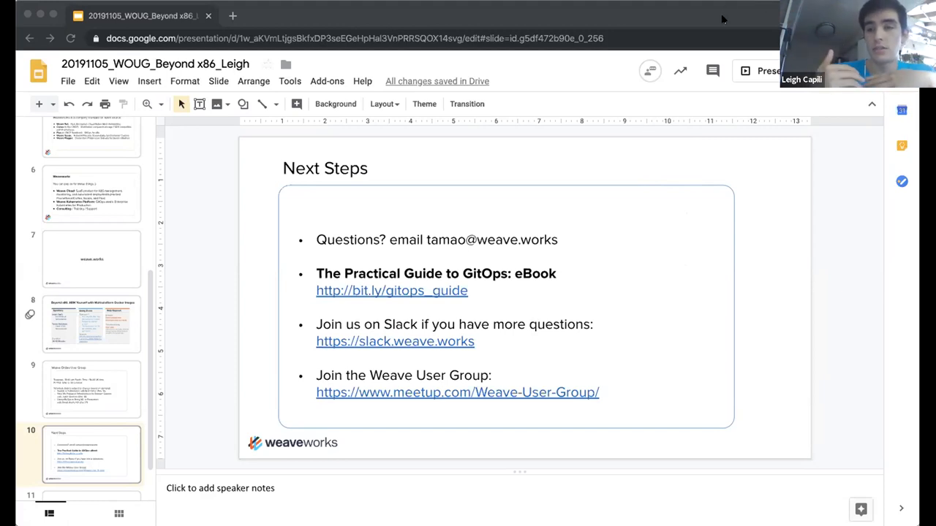
mouse_move(734, 60)
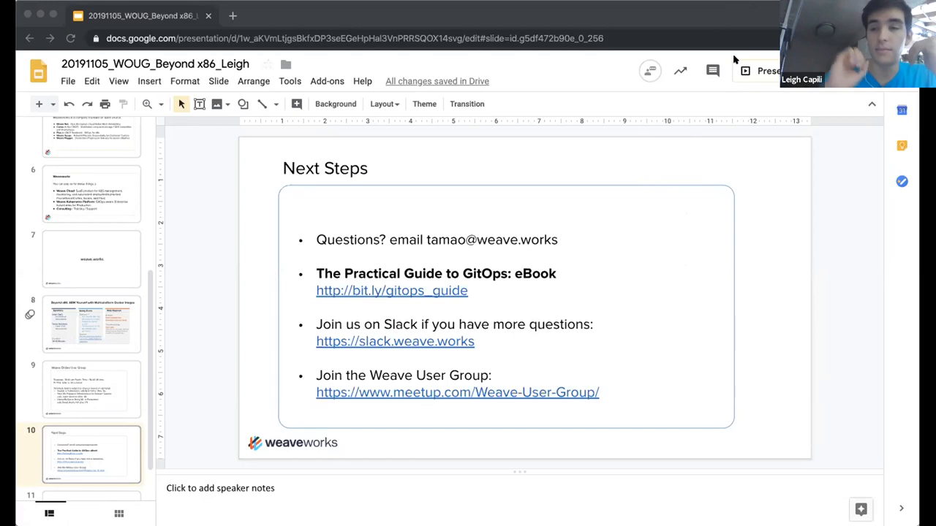
mouse_move(767, 405)
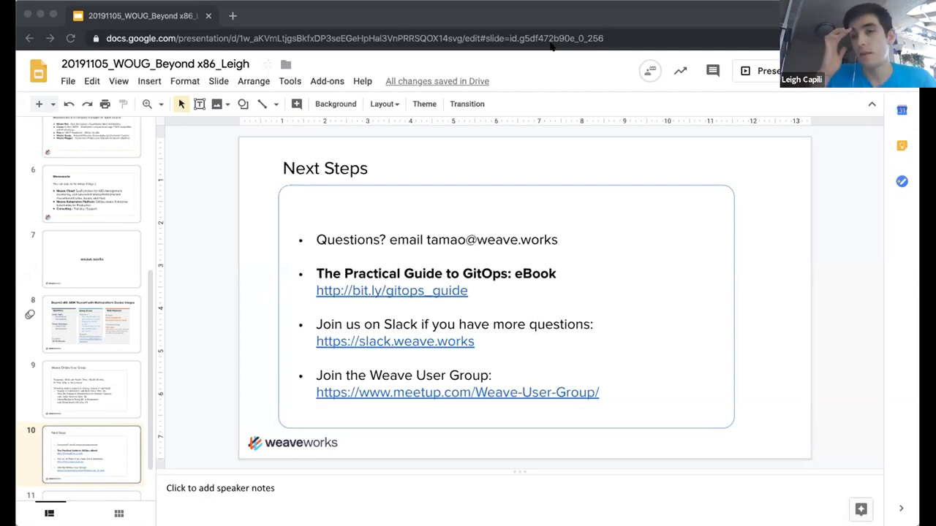
mouse_move(687, 266)
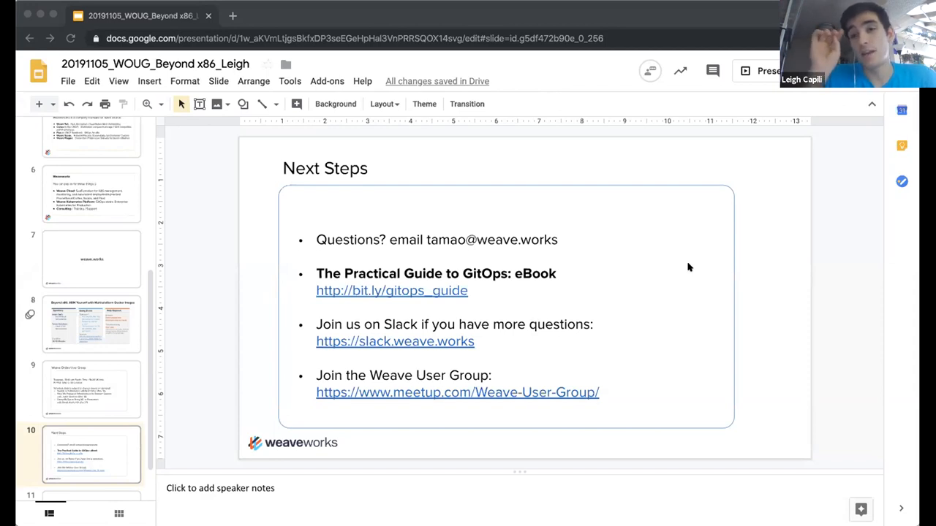
mouse_move(776, 295)
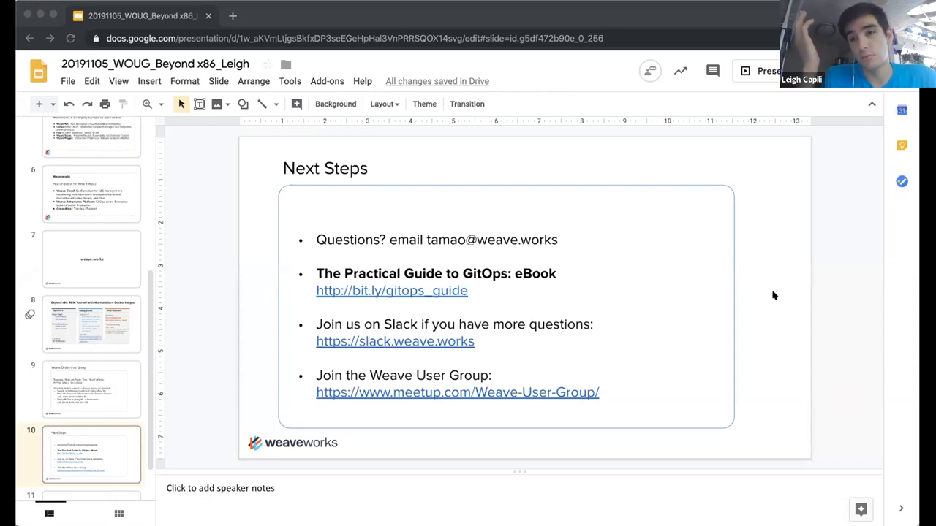
mouse_move(785, 335)
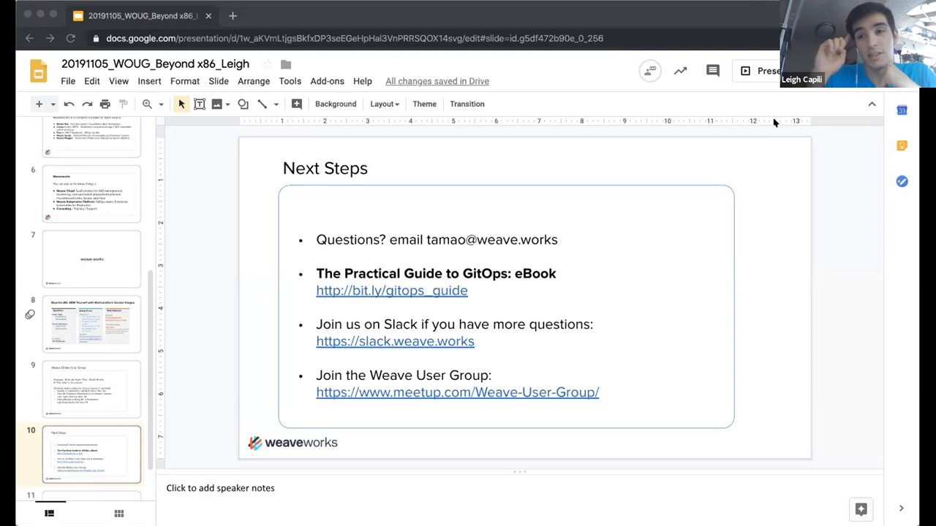
mouse_move(753, 266)
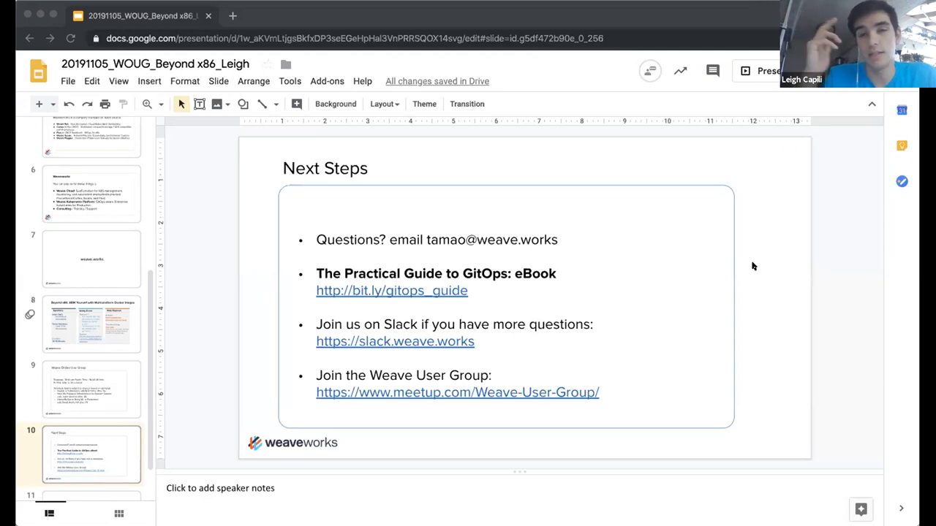
mouse_move(702, 266)
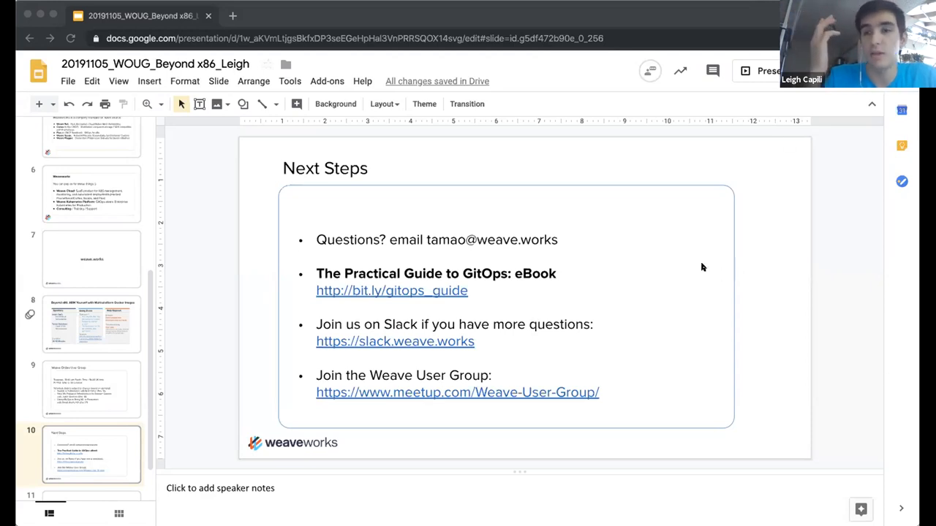
mouse_move(687, 266)
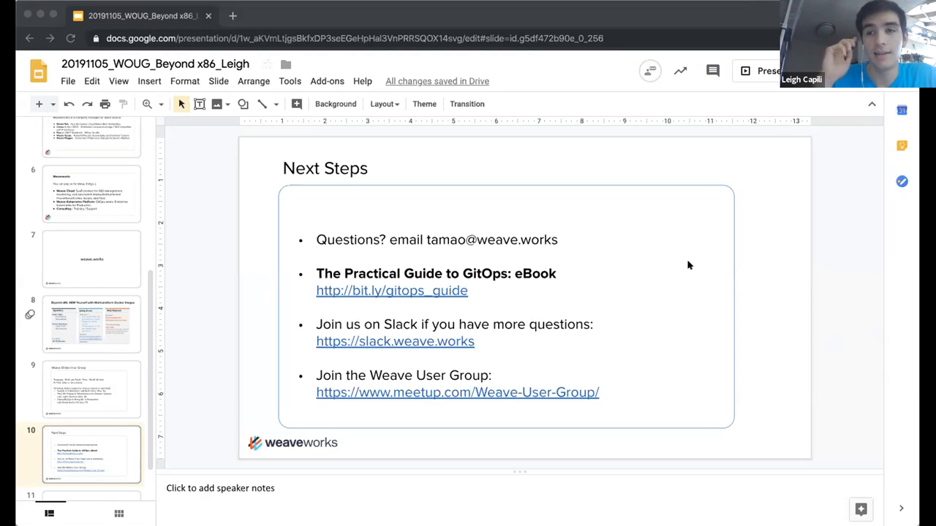